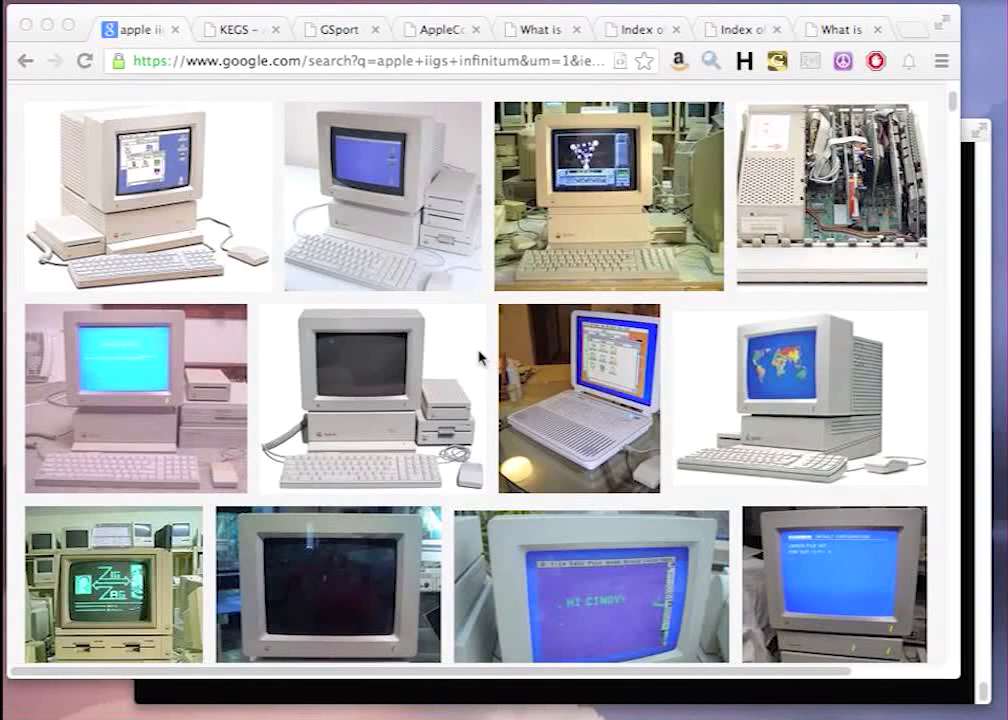
mouse_move(452, 324)
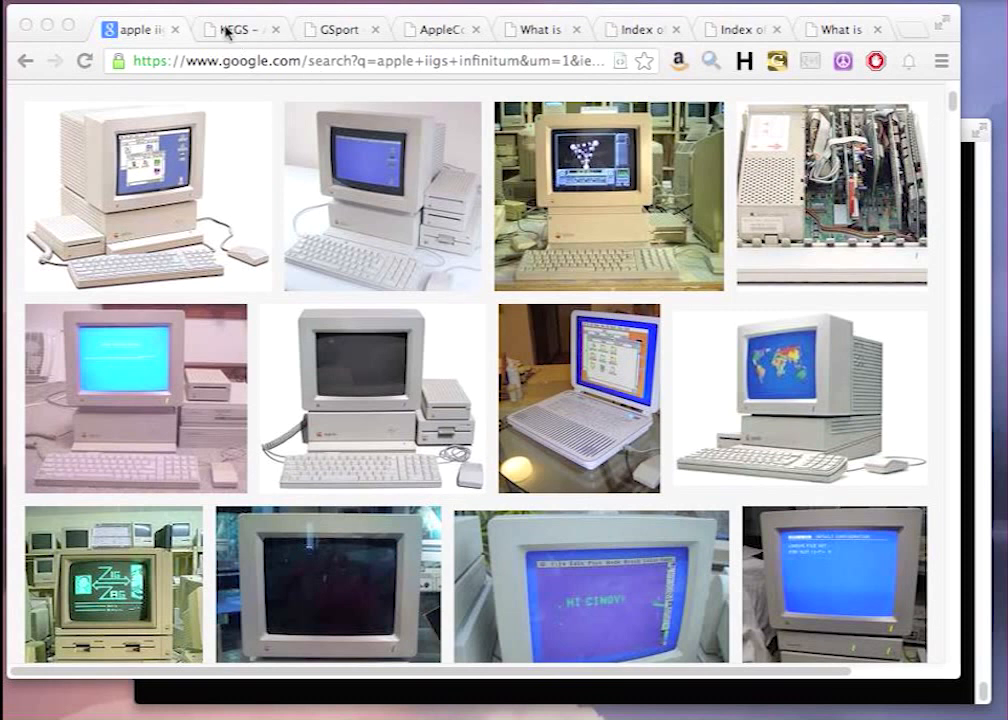
Glance at the GSport emulator page, then return to the KEGS emulator download page.
click(236, 30)
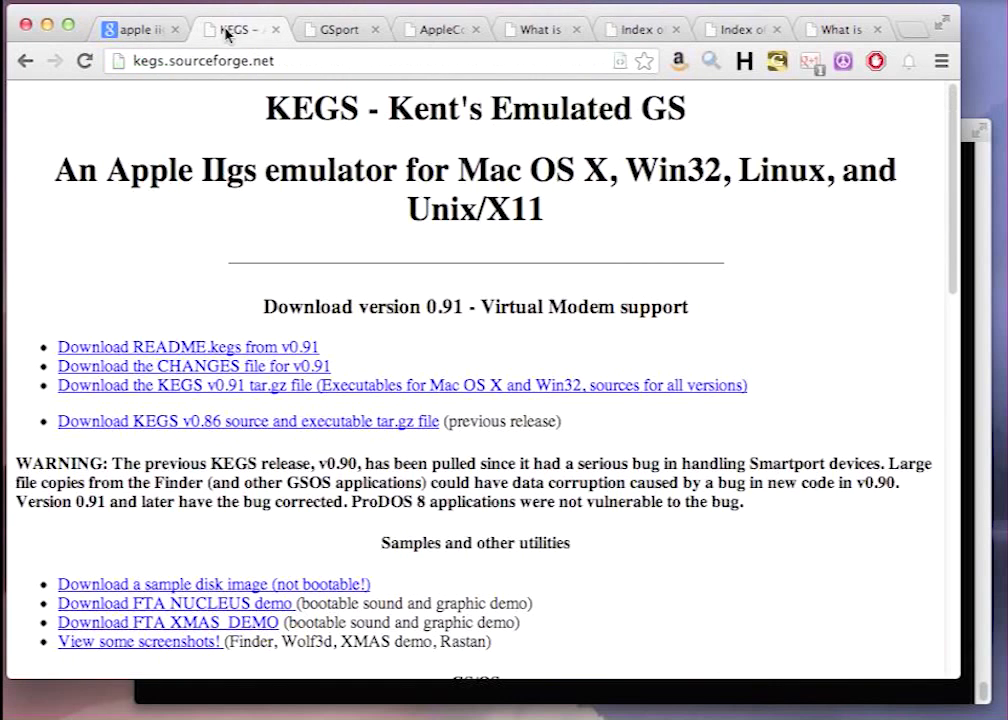
click(340, 28)
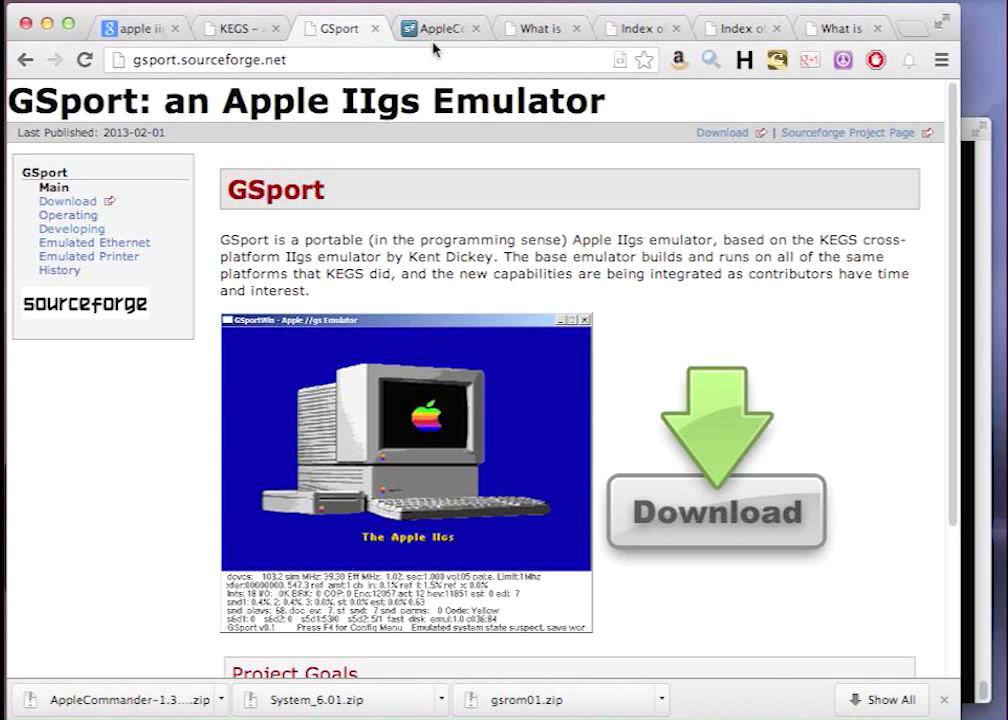
click(236, 28)
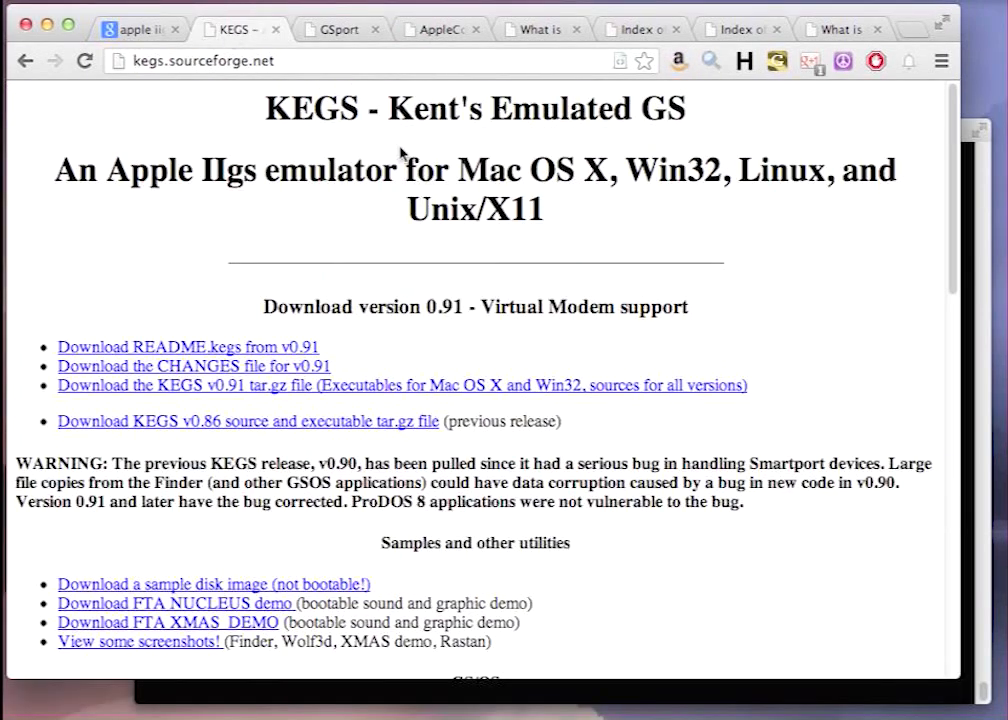
mouse_move(290, 388)
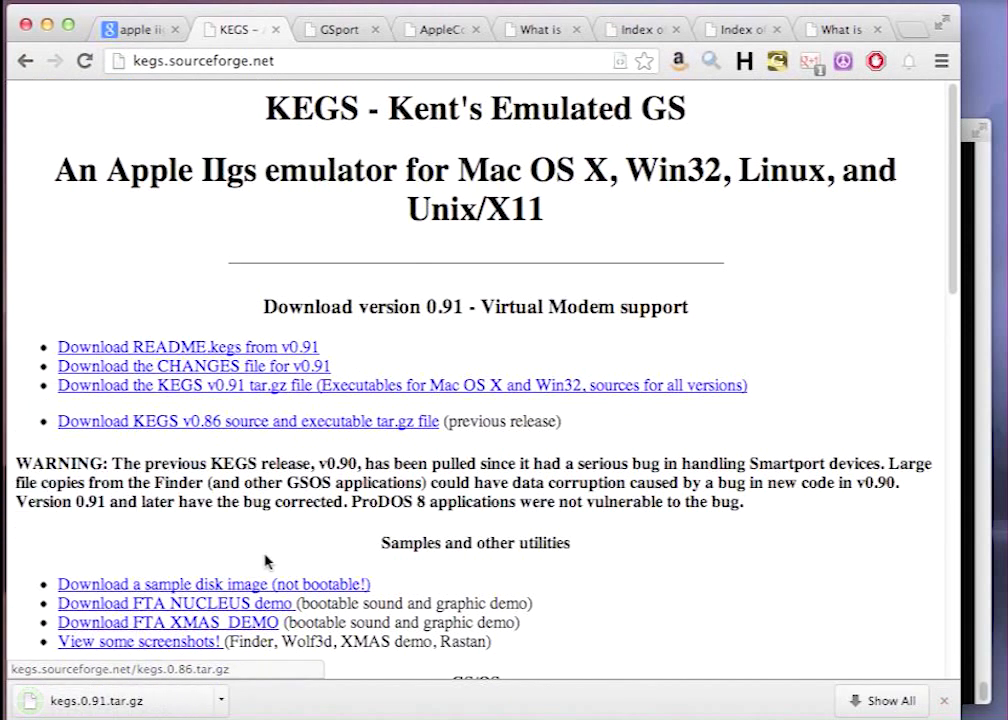
mouse_move(968, 398)
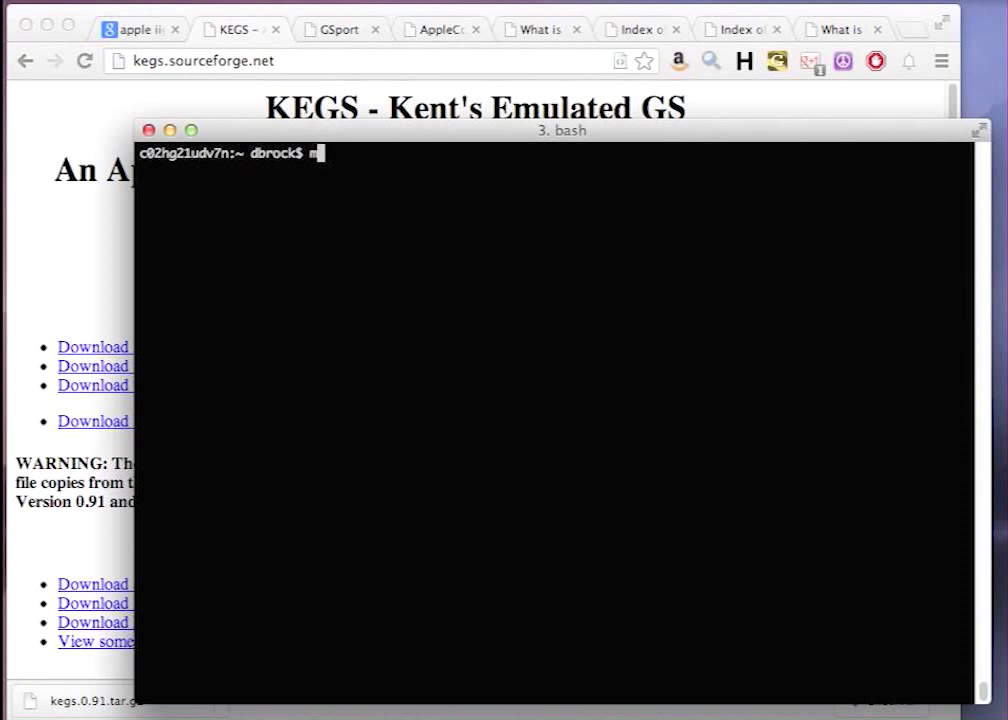
Create an appleiigs folder and move kegs.0.91.tar.gz into it from Downloads.
text(mkdir appleiigs)
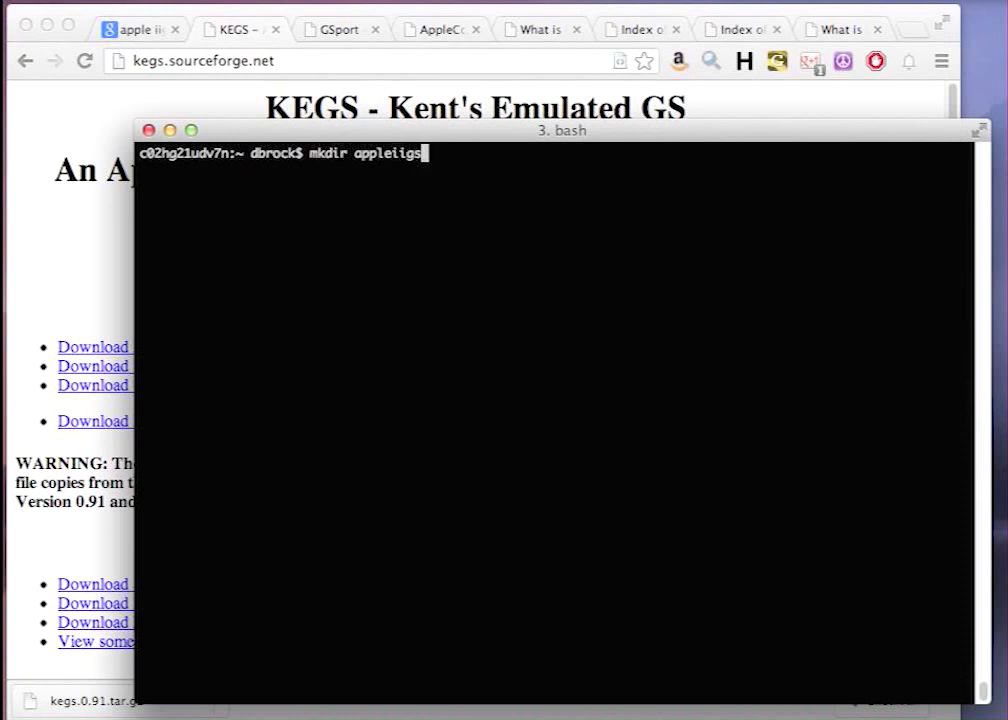
text(cd appleiigs/)
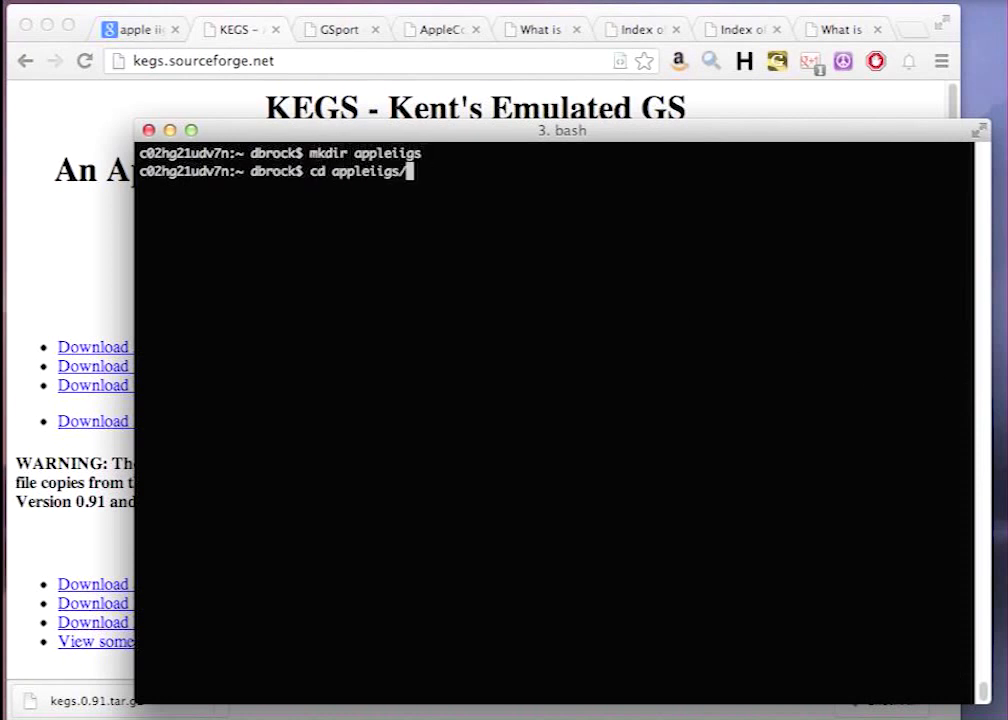
text(mv ~)
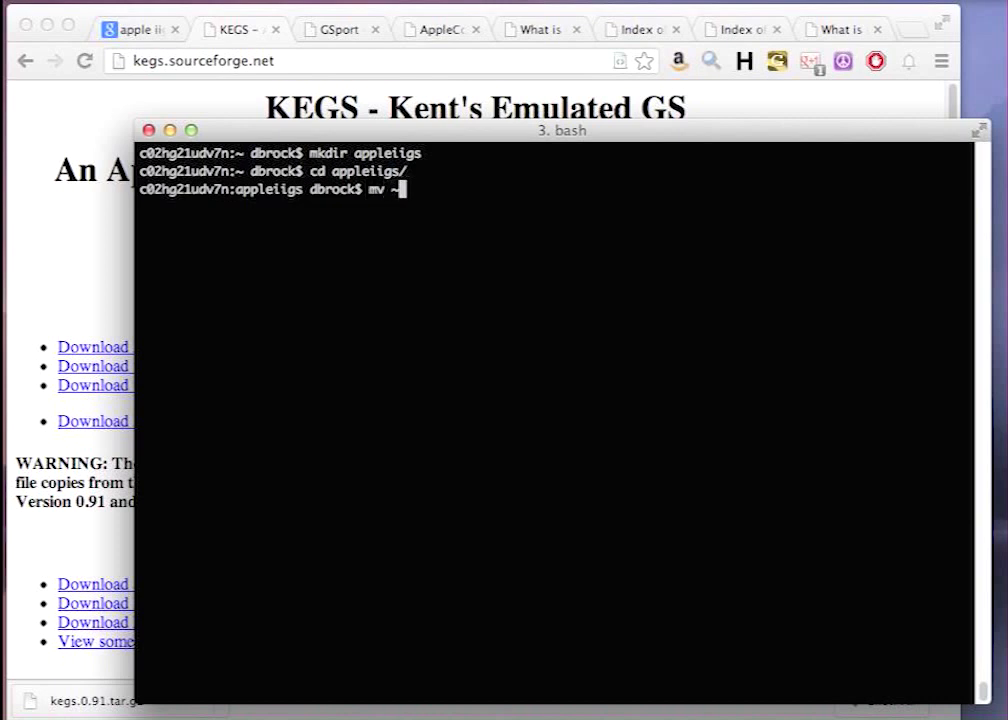
text(Downloads/)
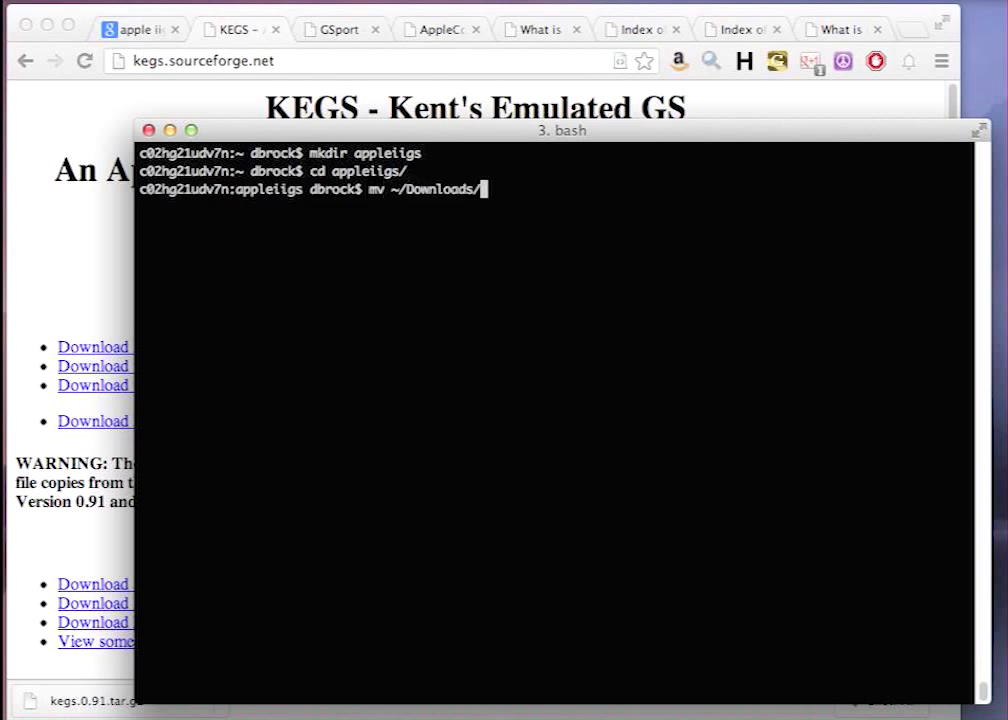
text(kegs.0.91.tar.gz .)
text(tar -xv)
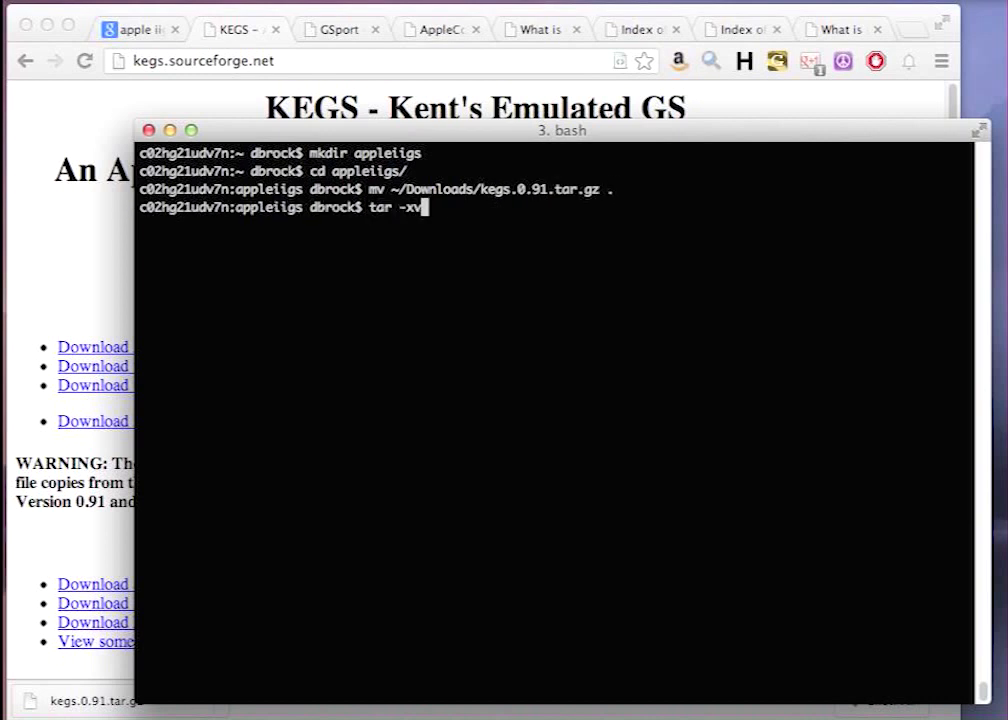
Extract kegs.0.91.tar.gz with tar -xvzf, remove the archive and enter kegs.0.91.
text(zf kegs.0.91.tar.gz)
text(ls -al)
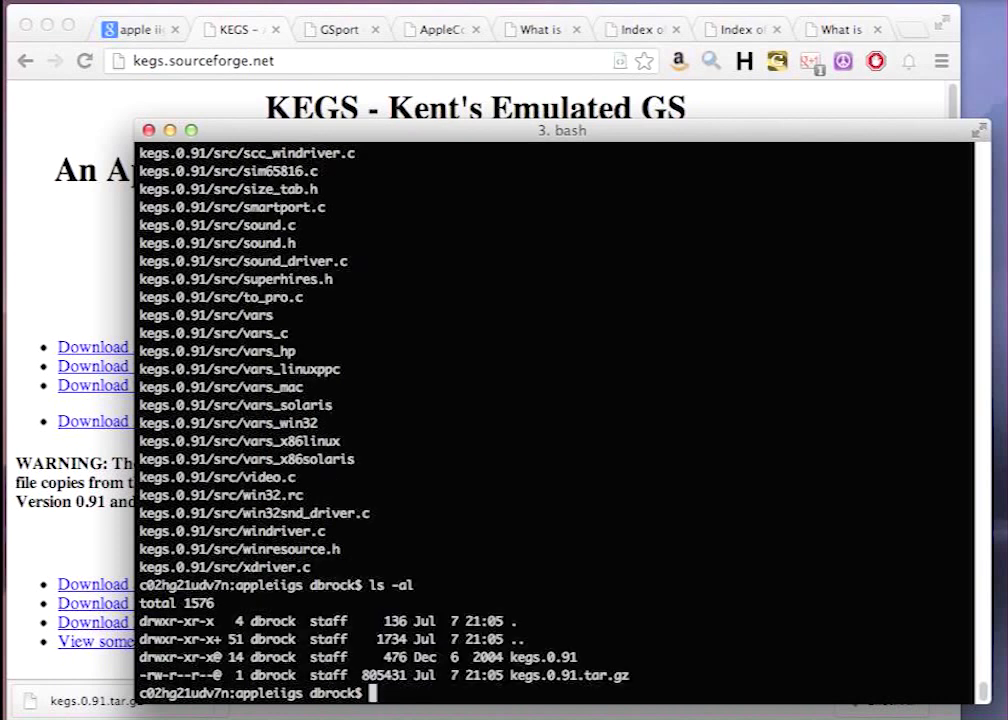
text(cdm)
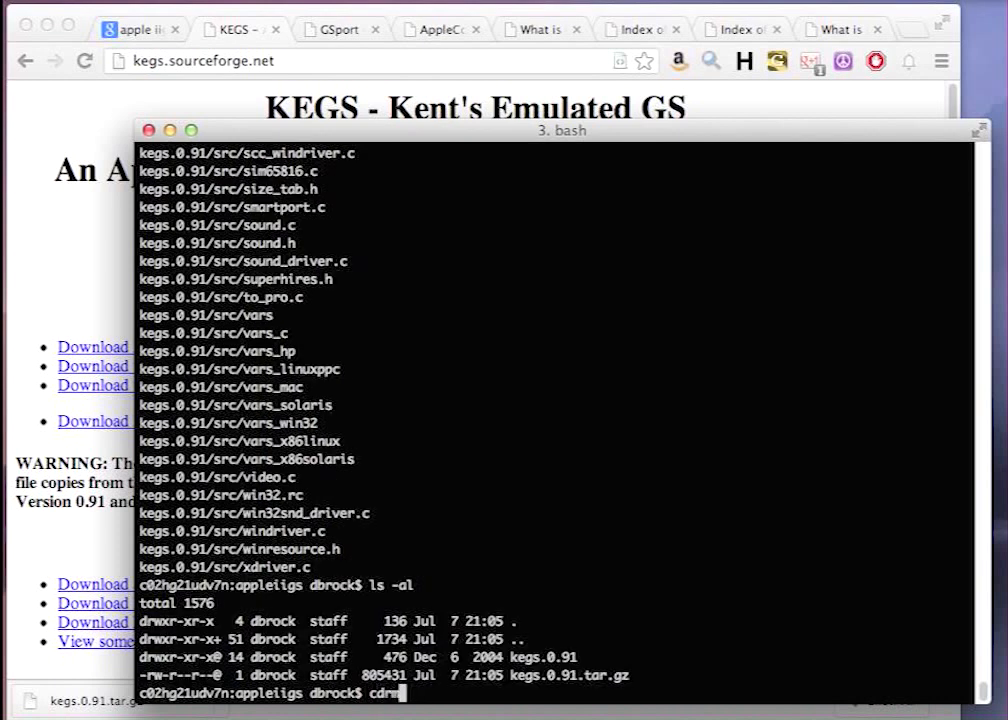
text(rm kegs.0.91.tar.gz)
text(cd kegs.0.91/)
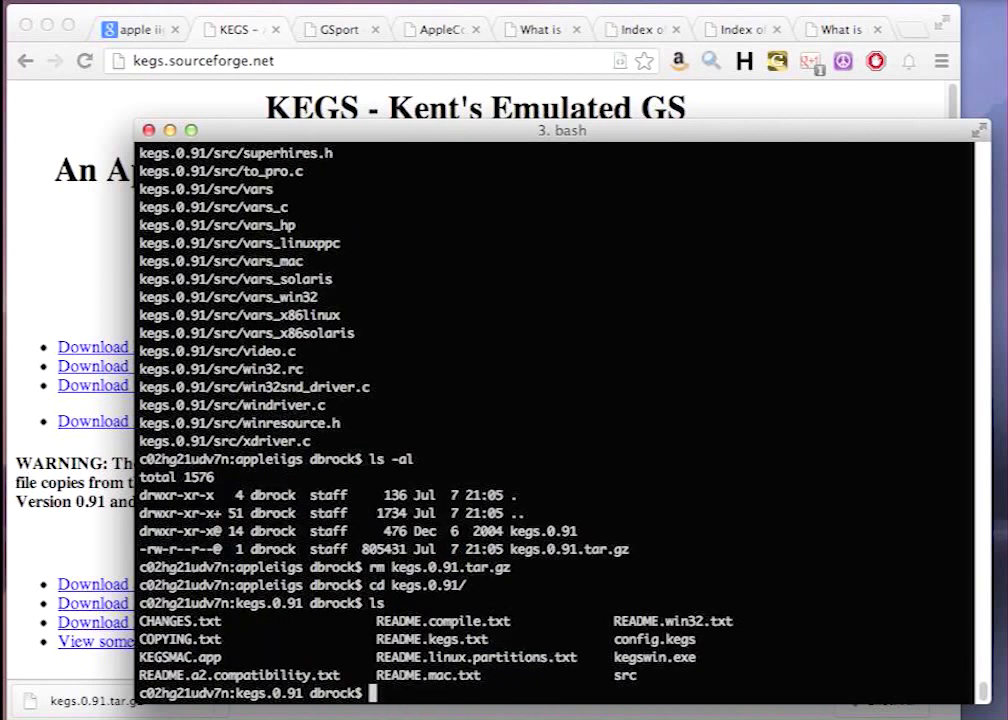
List the vars* settings files in src and inspect vars_mac in vi.
text(cd src)
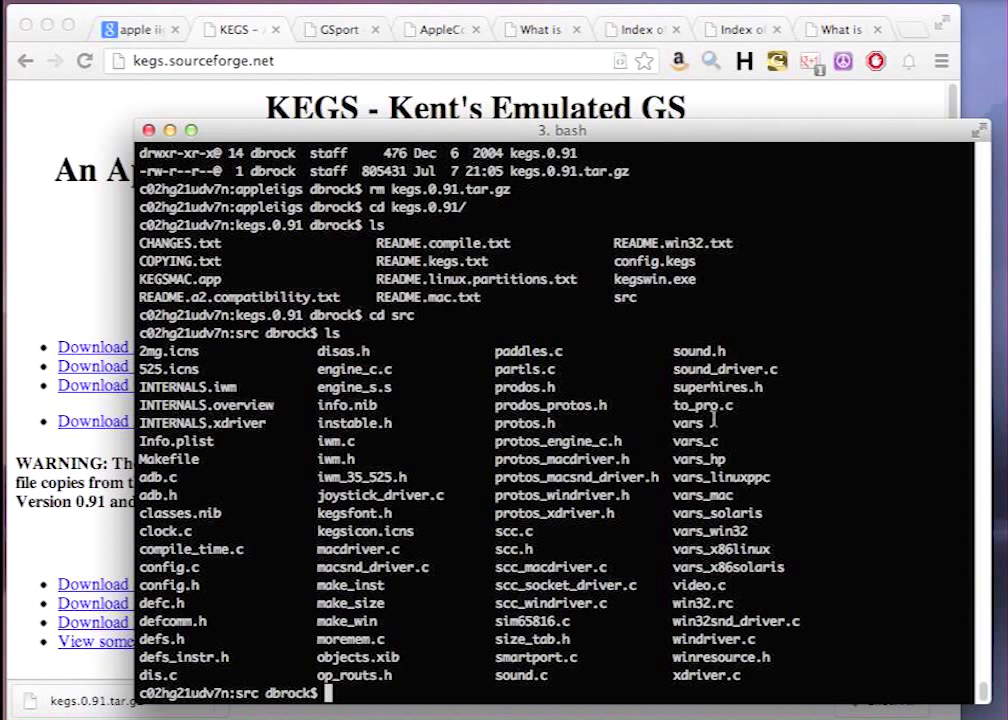
text(ls -al v)
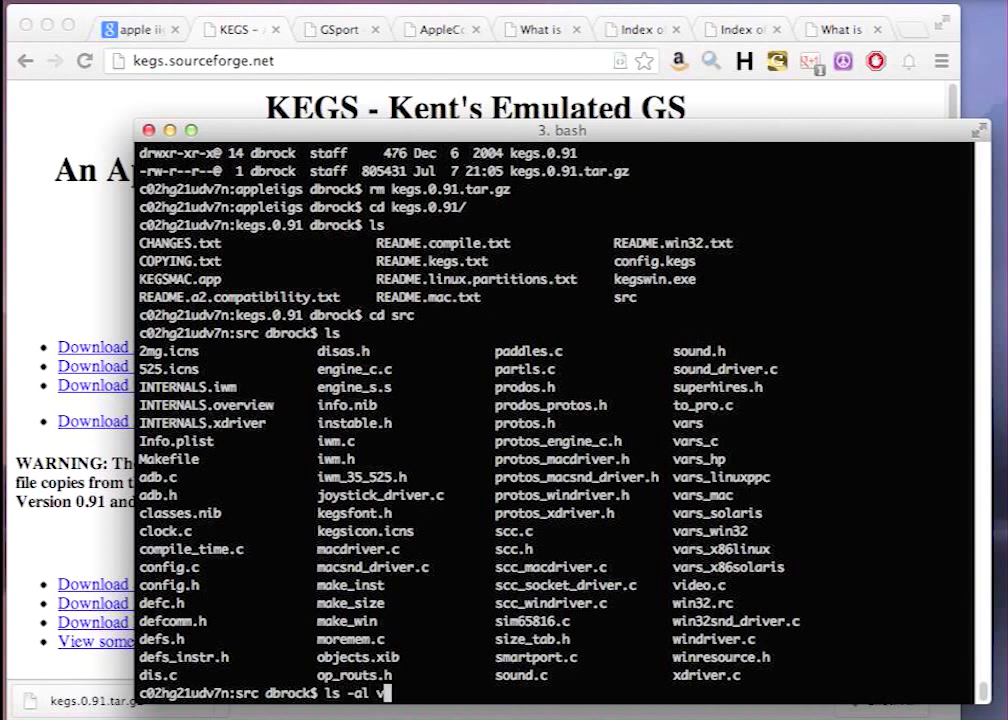
key(enter)
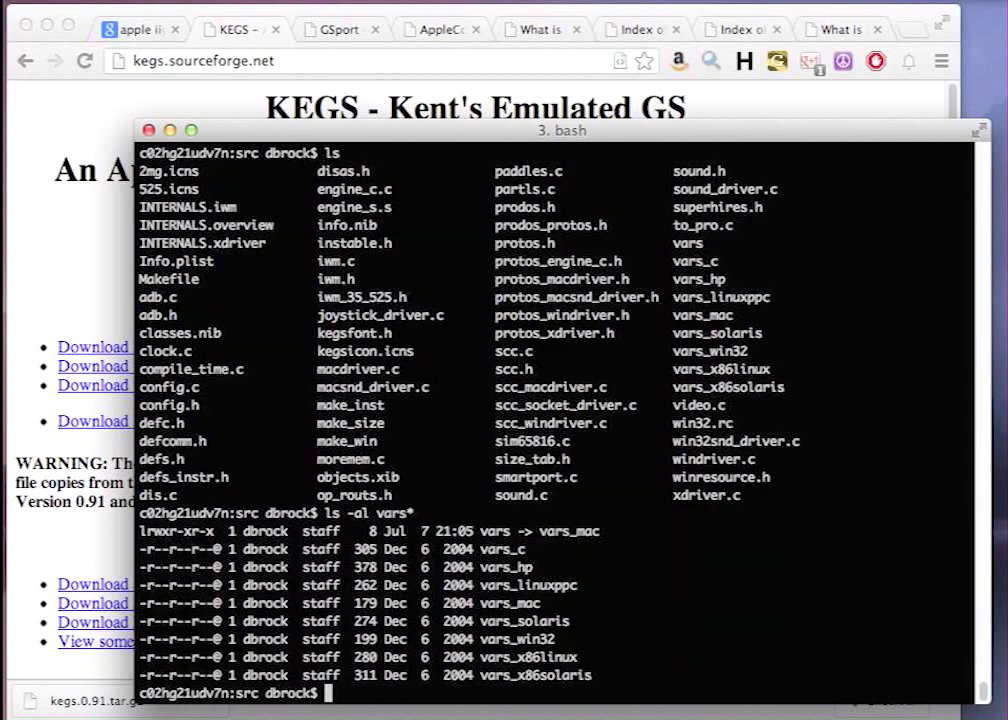
mouse_move(580, 536)
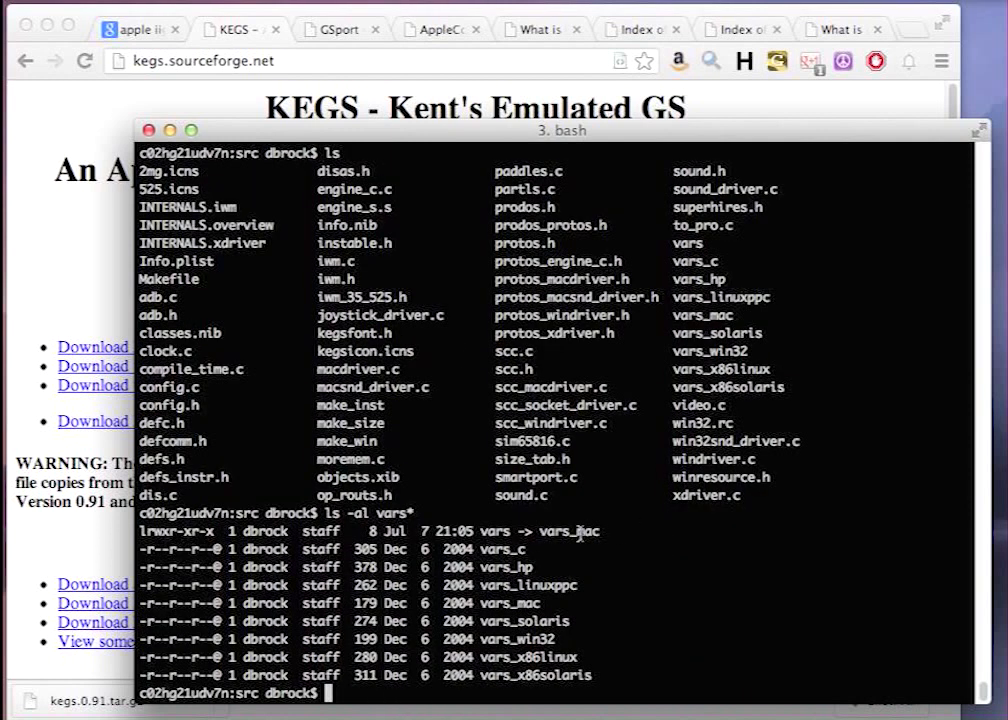
text(vi vars_mac)
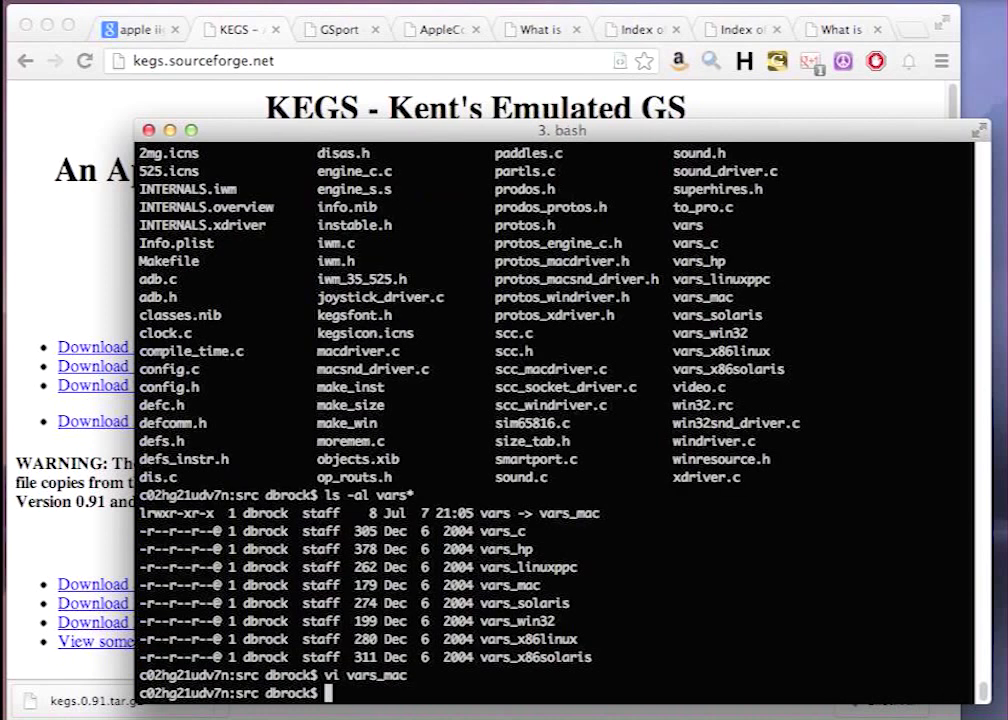
Replace the vars link with a symlink to vars_x86linux and list to confirm.
text(rm vars)
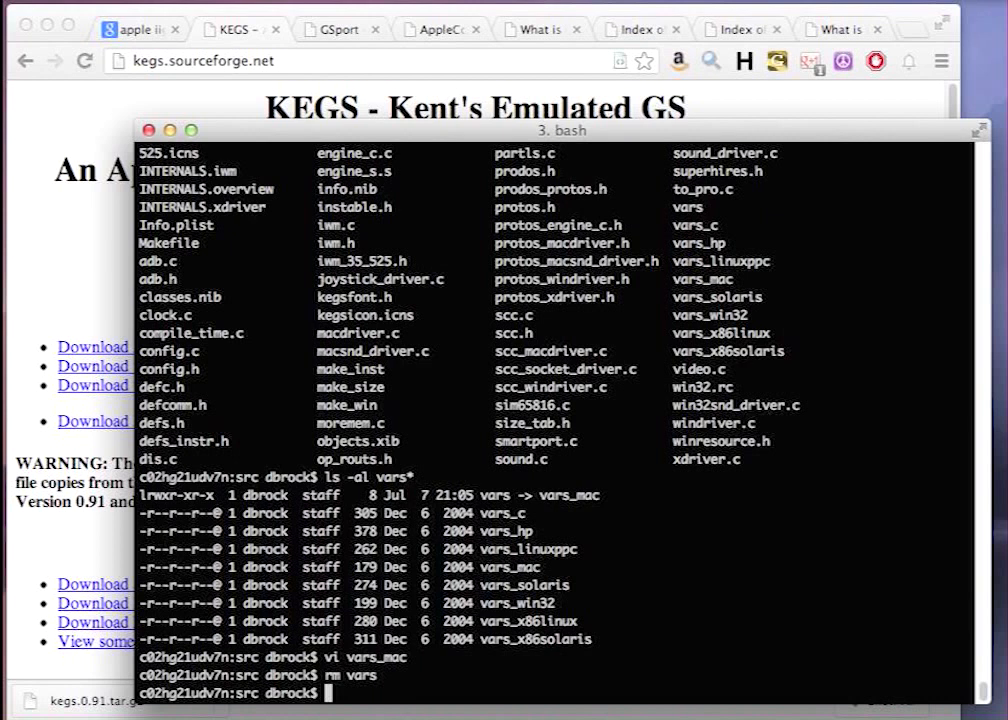
text(ln -s vars_x86)
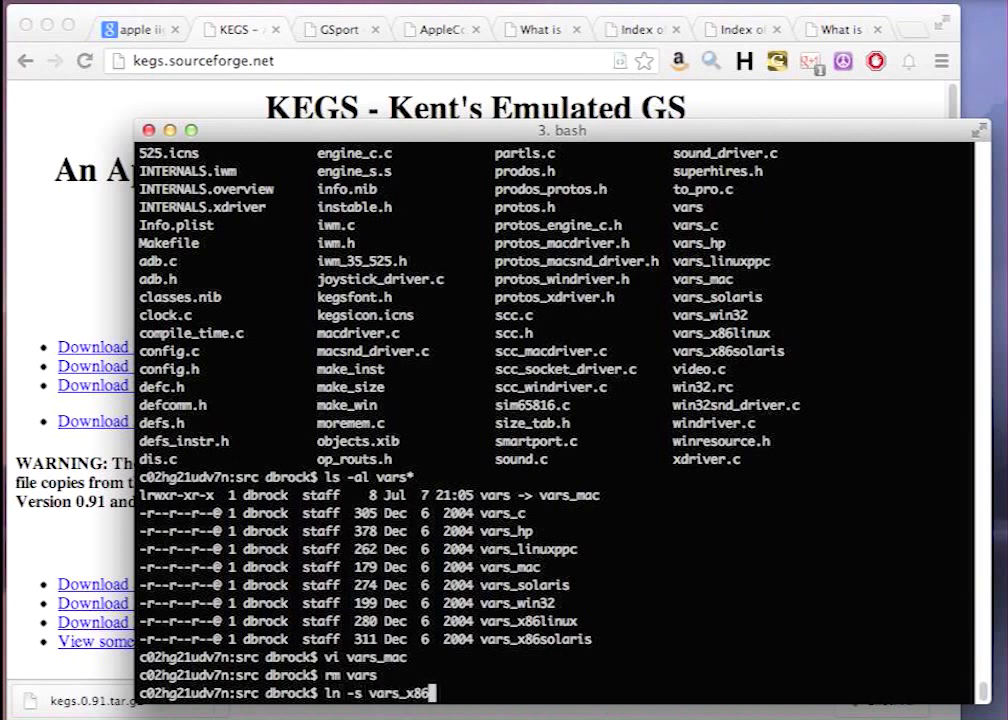
text(linux vars)
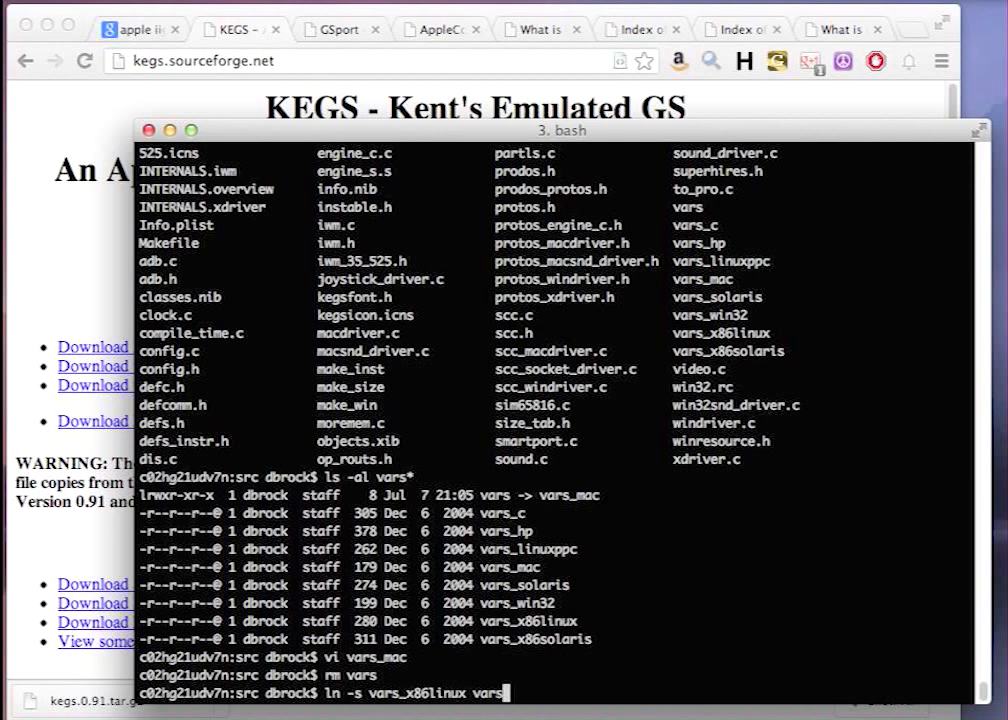
text(ls)
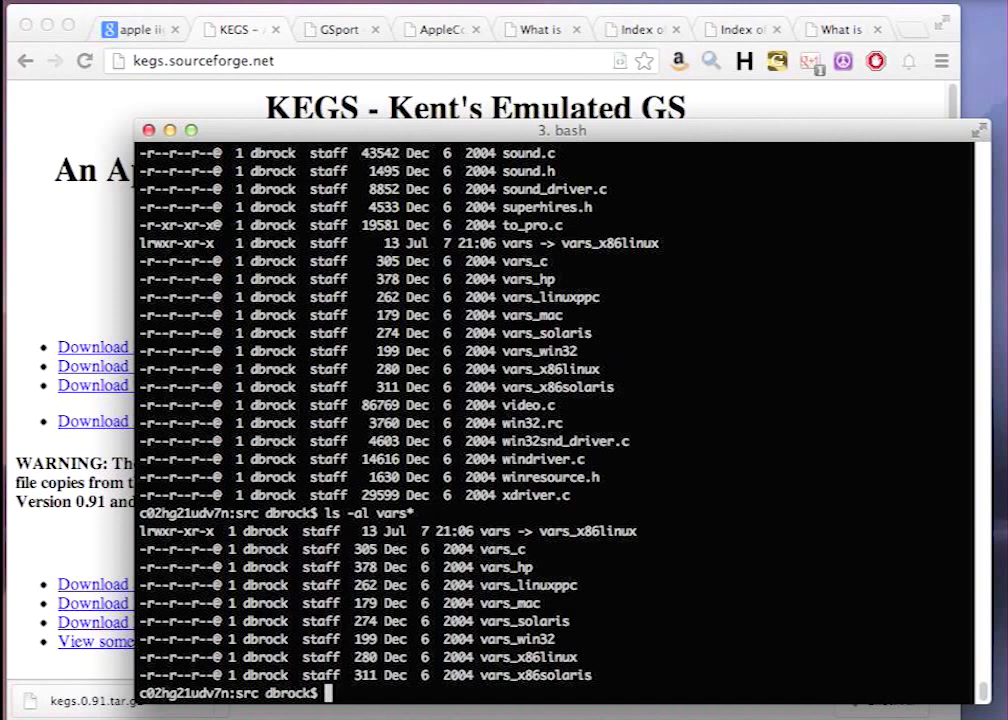
Run make, remove the -march=pentium flag from vars after the CPU error, and rebuild xkegs.
text(make)
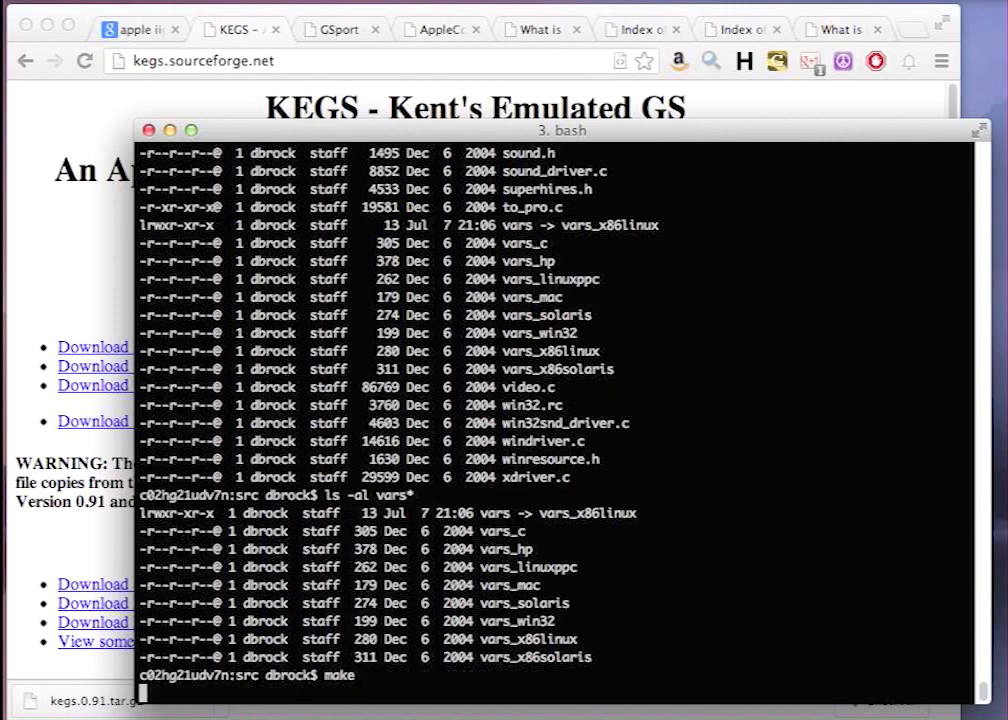
key(Return)
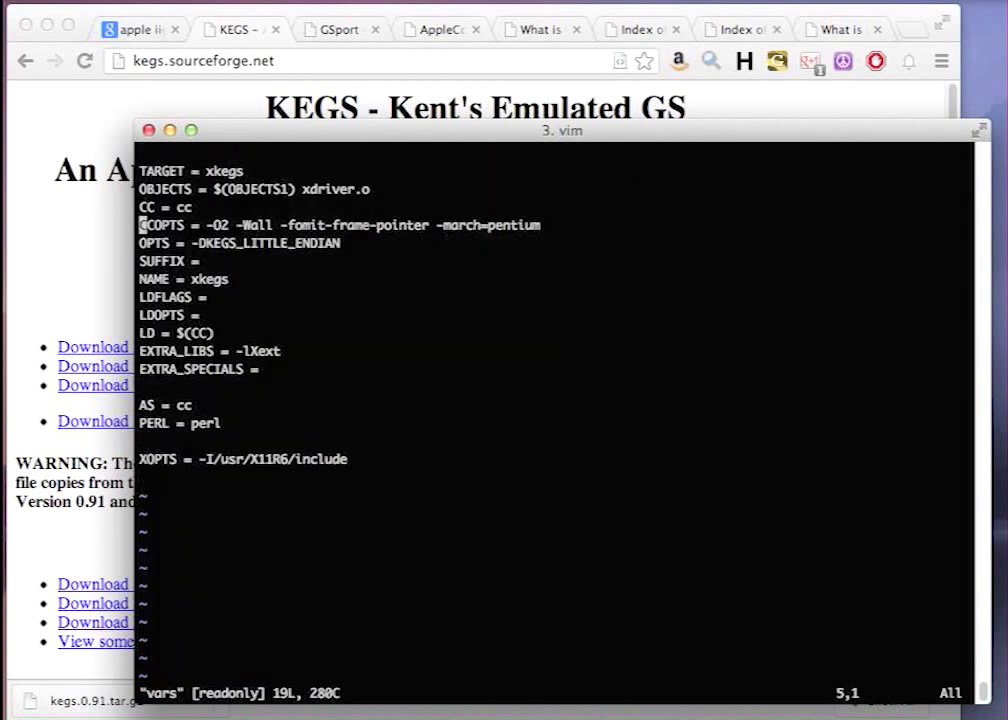
text(/ma)
text(make)
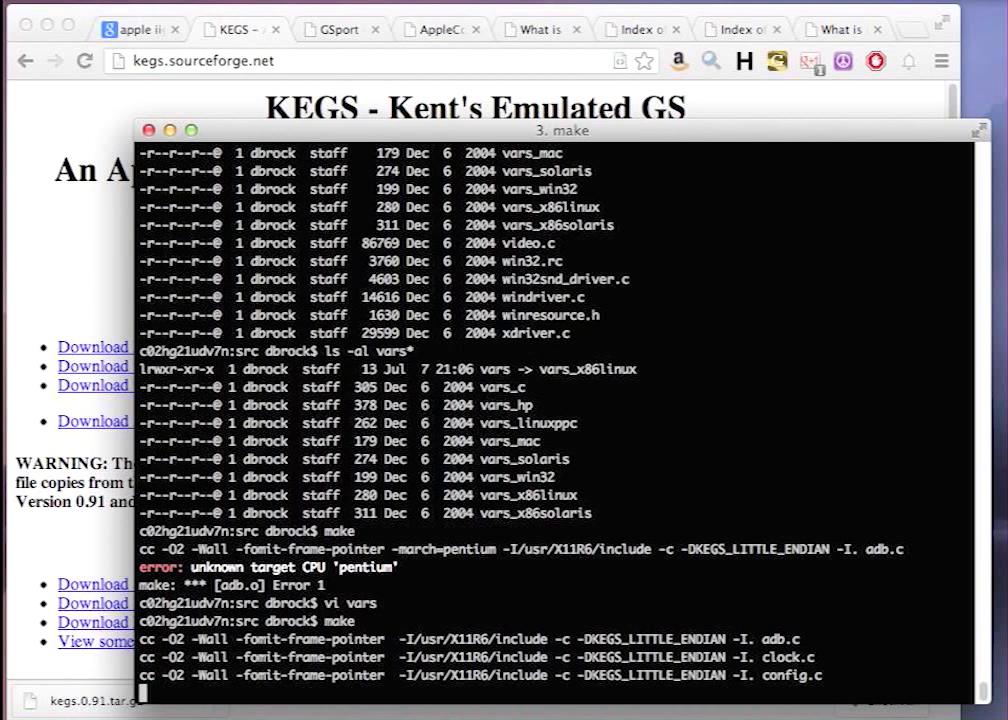
scroll(down, 3)
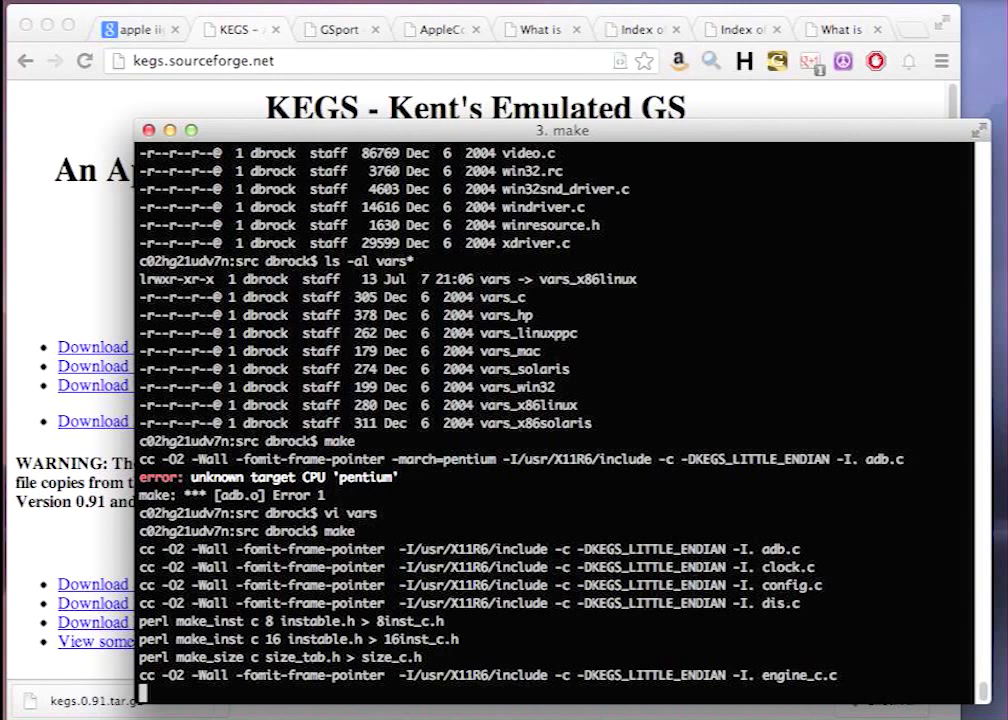
scroll(down, 3)
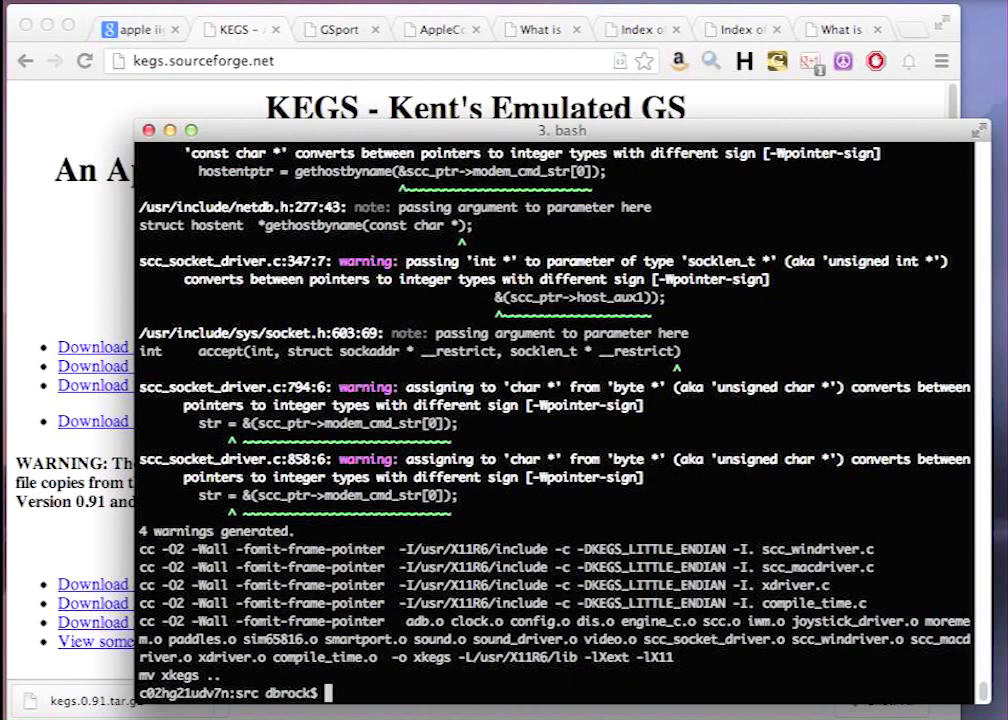
Move config.kegs and xkegs up into the appleiigs folder and list its contents.
text(cd ..)
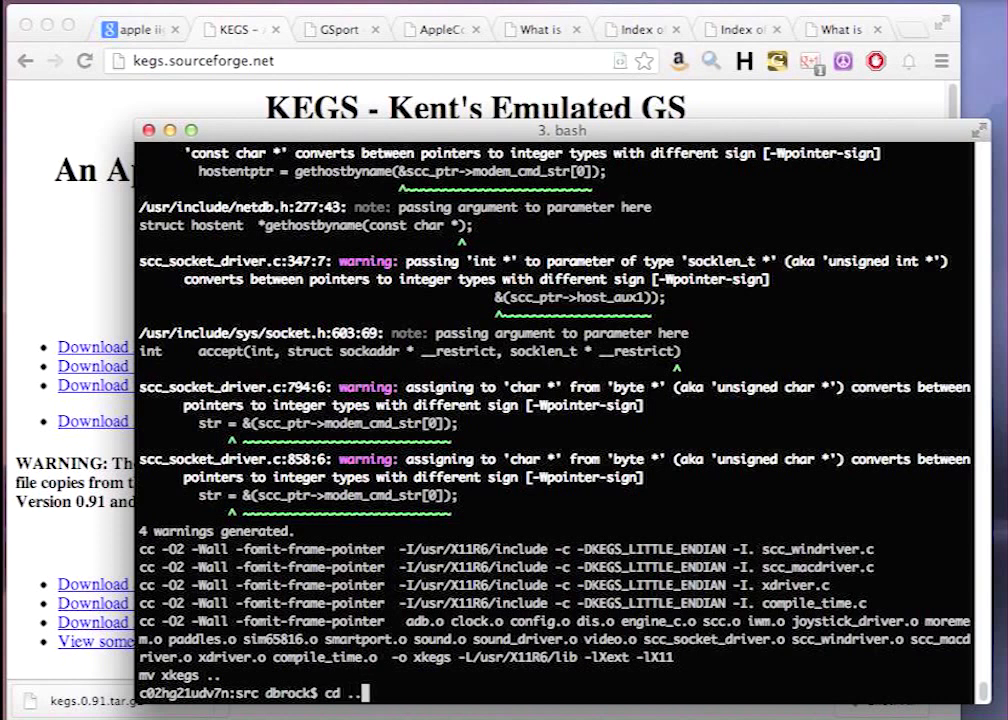
text(ls)
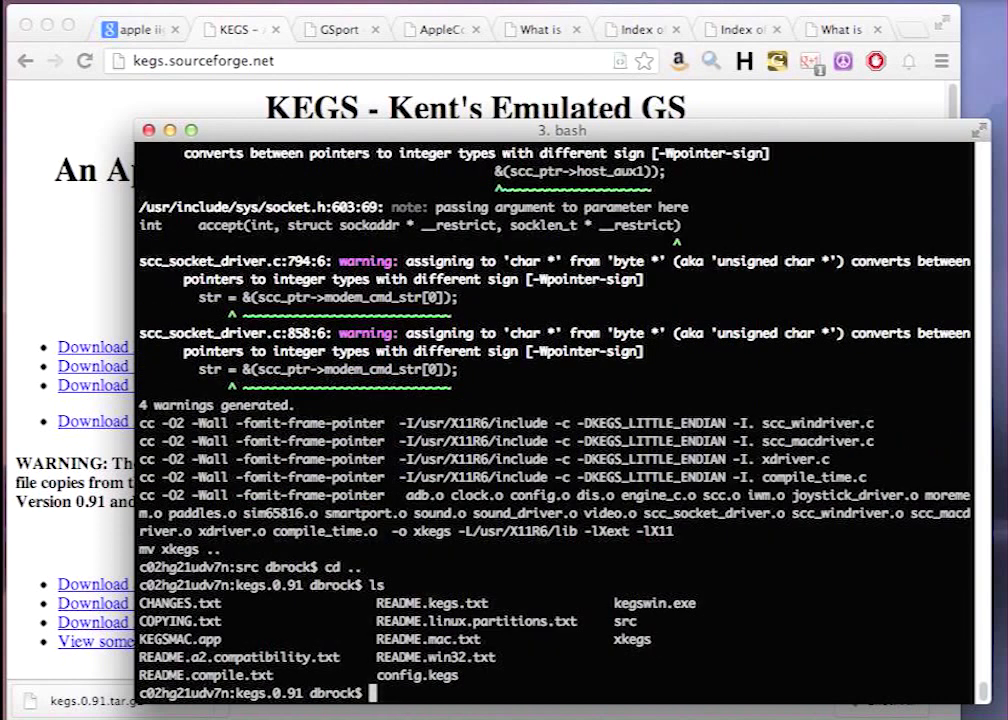
text(mv)
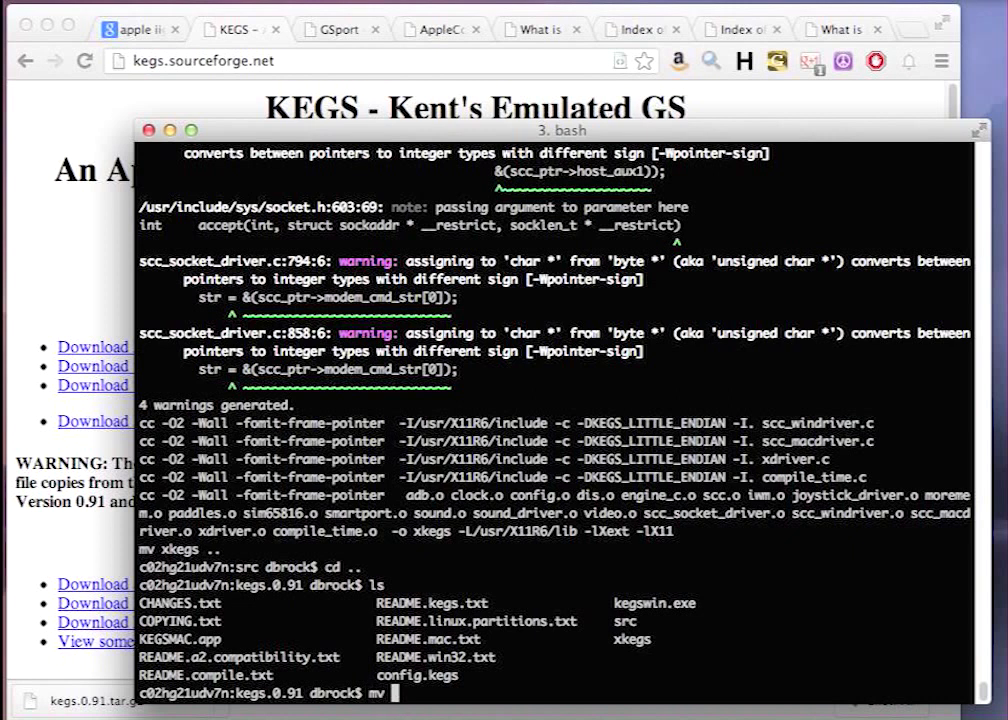
text(config.kegs xkegs .)
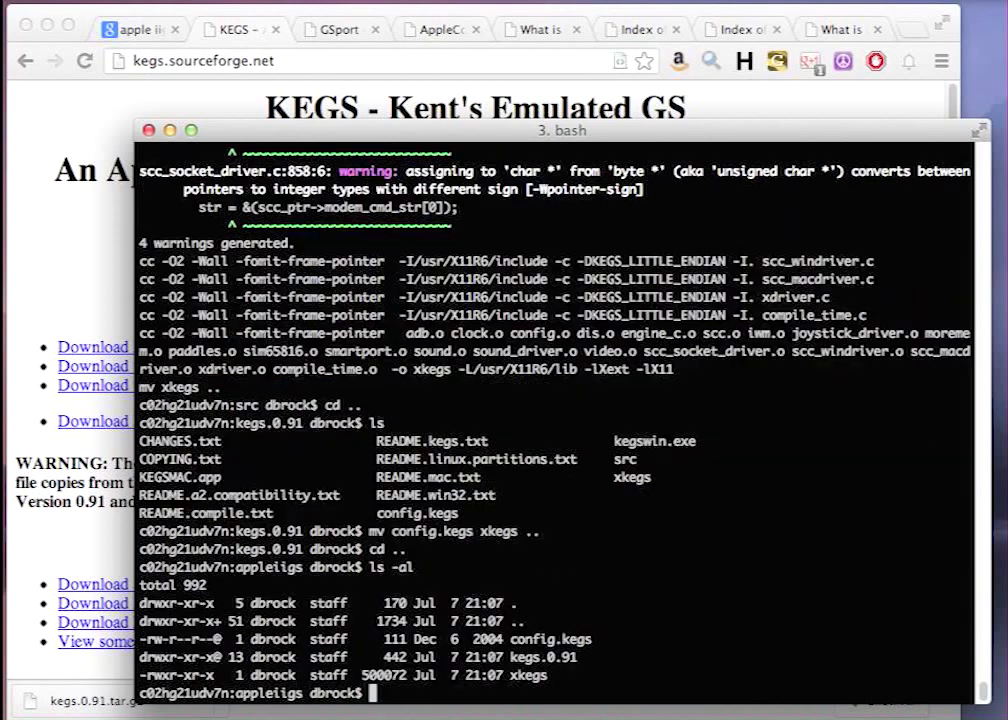
text(.)
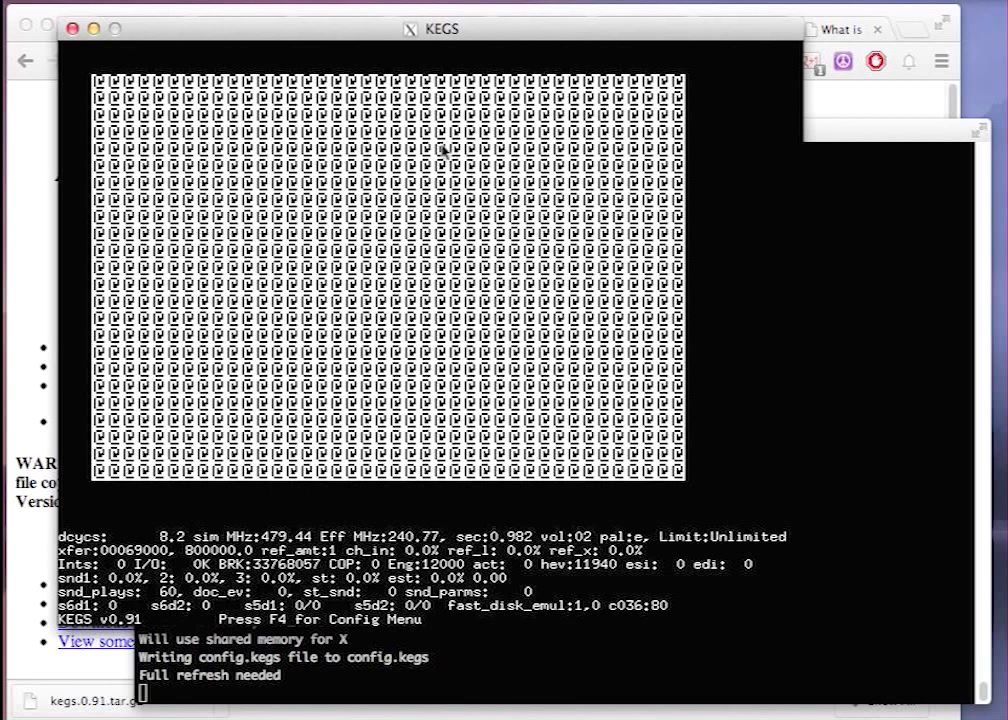
mouse_move(370, 190)
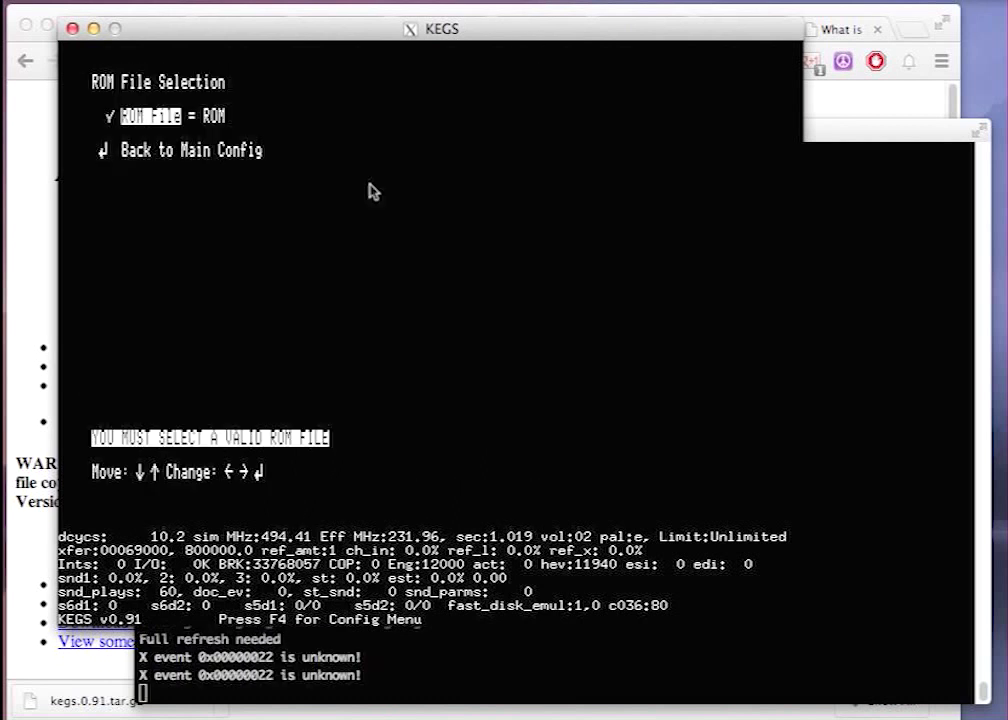
mouse_move(424, 14)
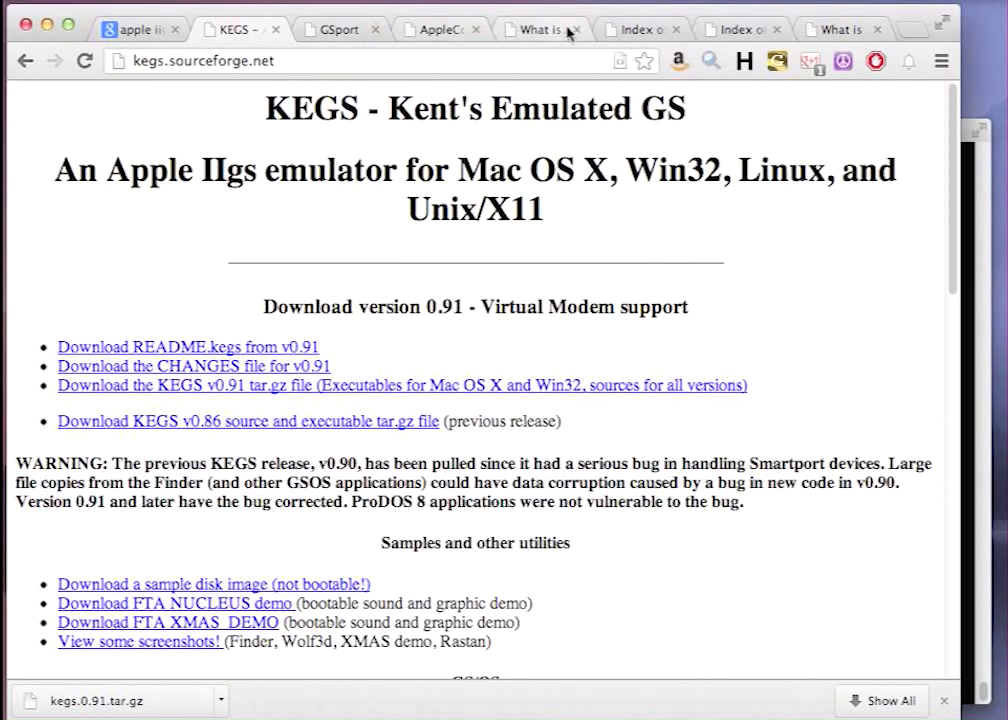
Navigate the Asimov FTP archive into emulators/rom_images.
click(632, 28)
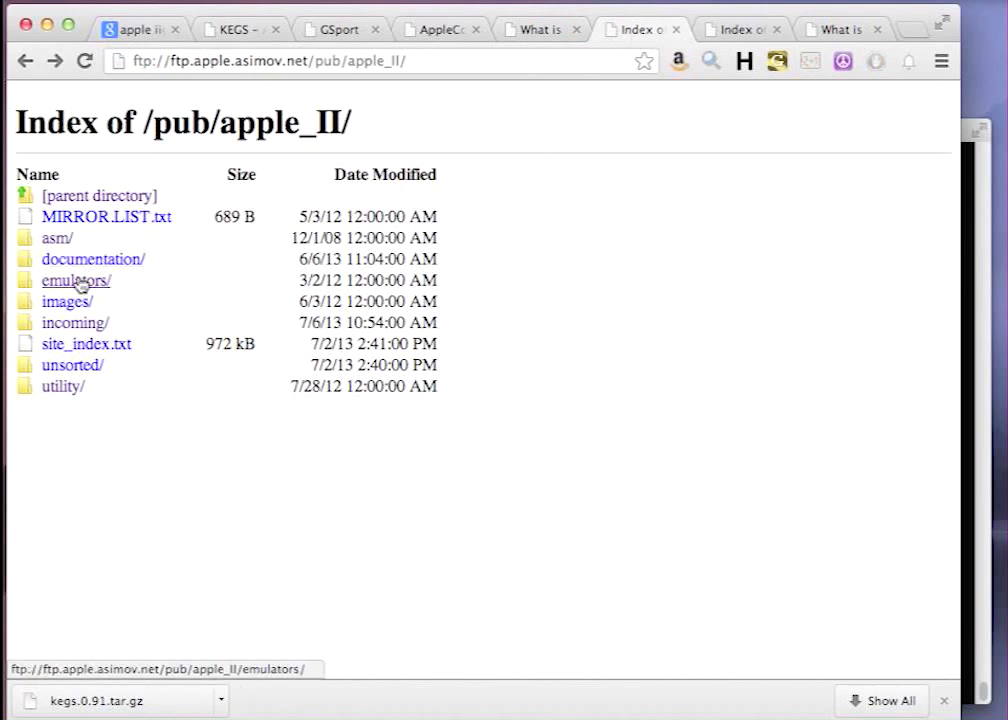
click(76, 280)
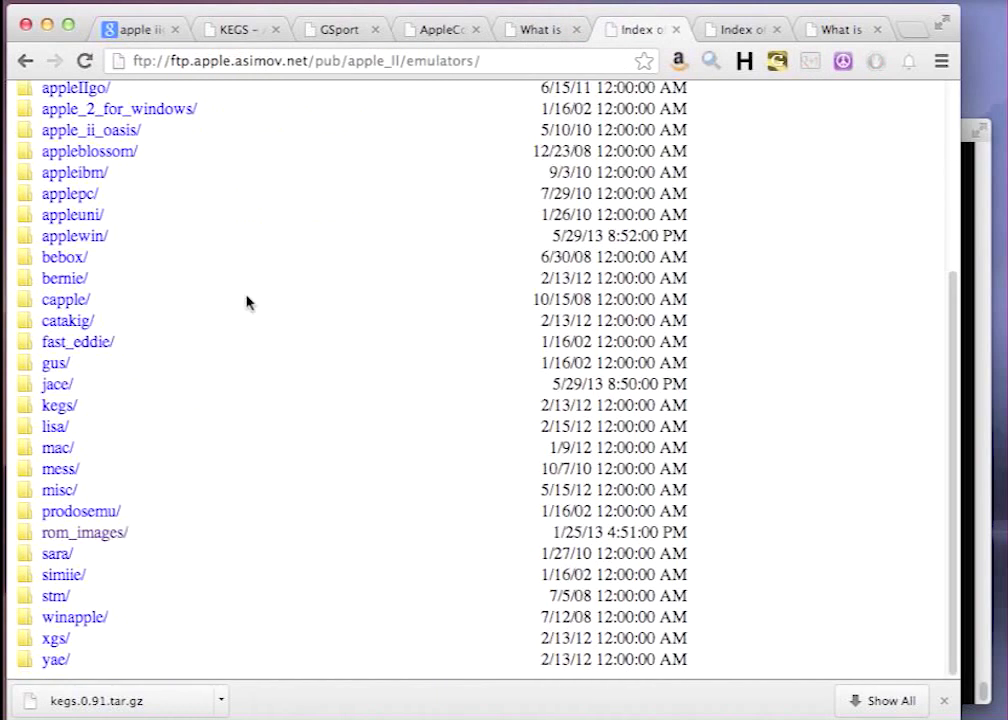
click(84, 532)
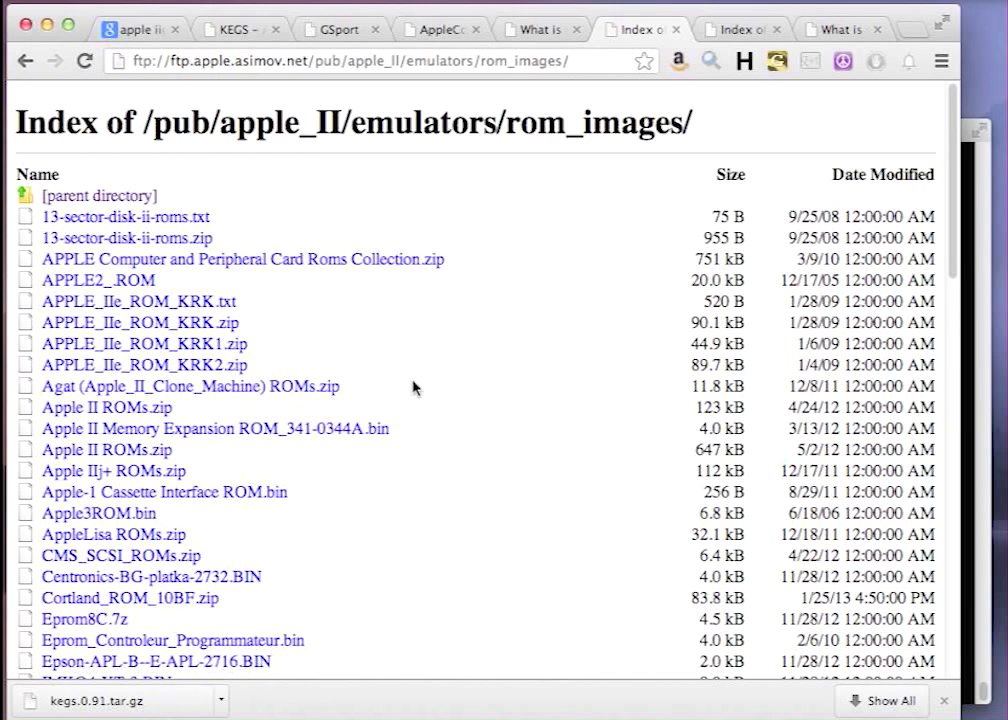
Locate and download gsrom01.zip from the ROM images folder.
scroll(down, 3)
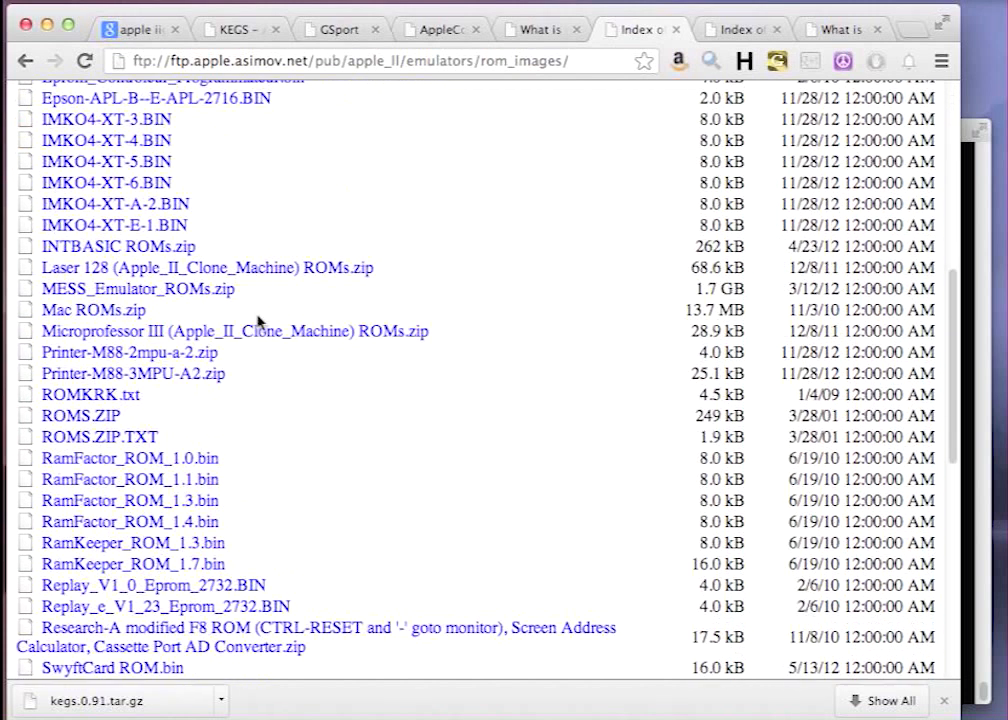
scroll(down, 3)
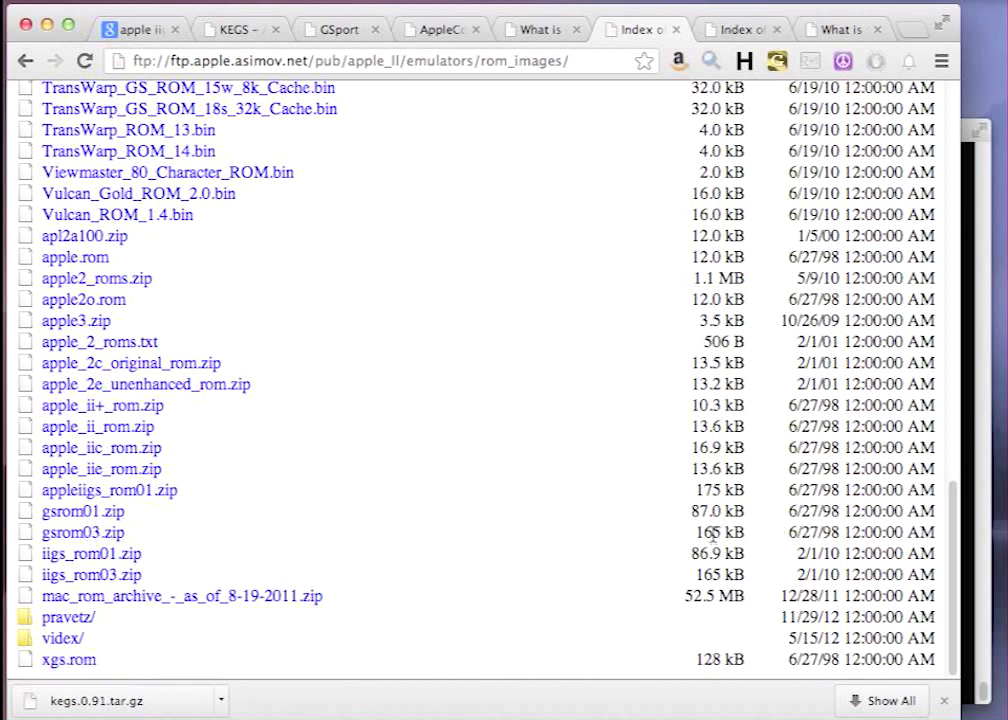
mouse_move(84, 512)
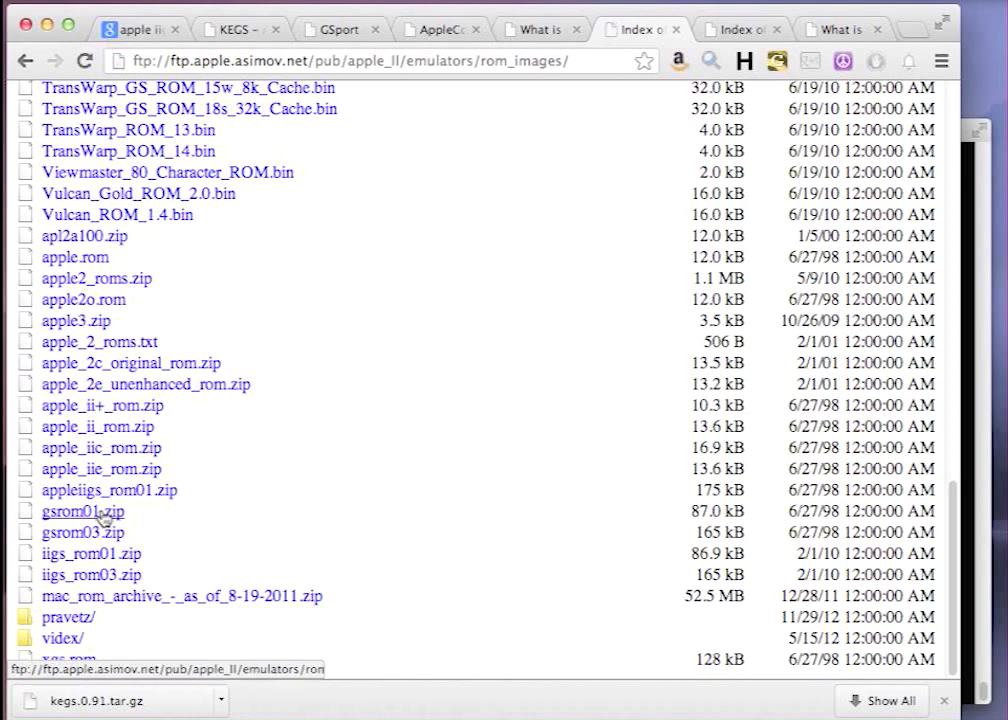
click(84, 512)
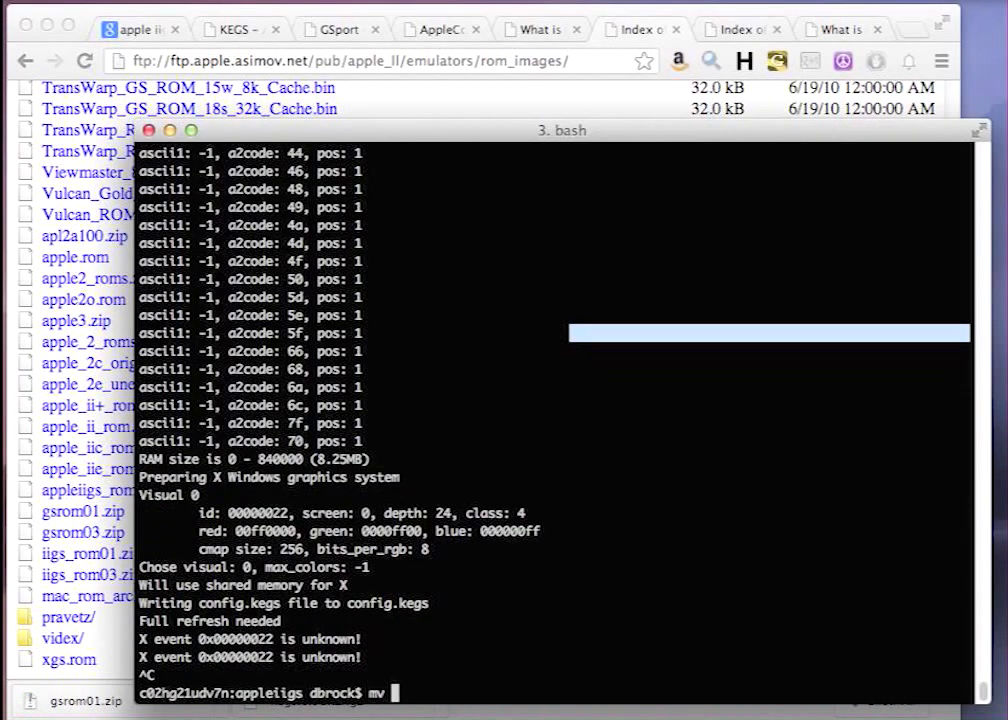
Move gsrom01.zip from Downloads into appleiigs, unzip it and list the result.
text(~/Downloads/)
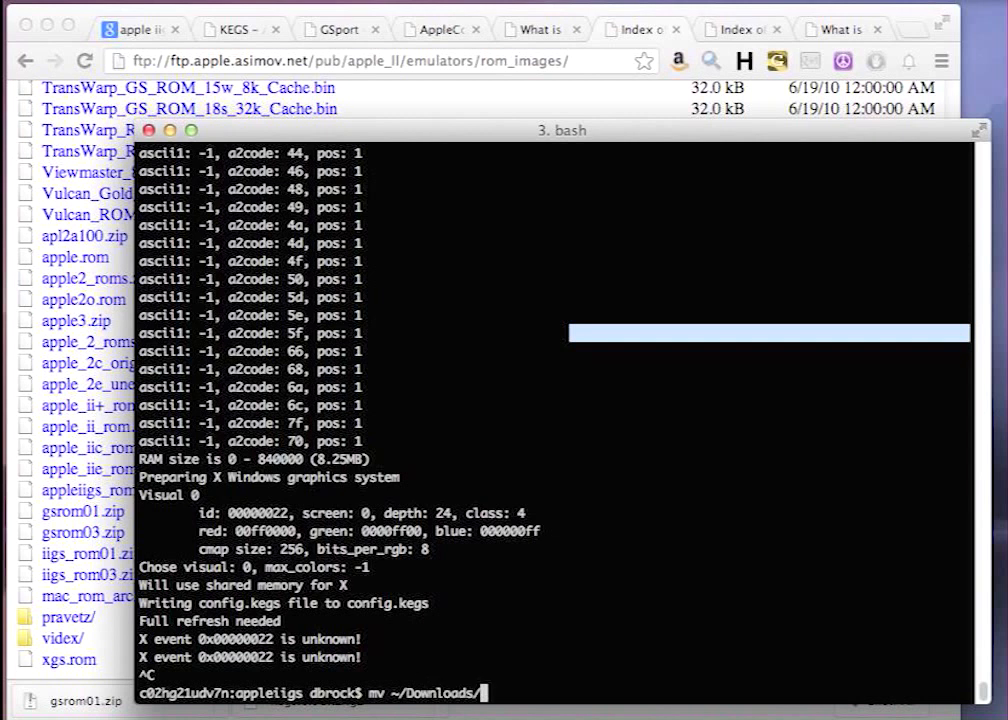
text(gsrom01.zip)
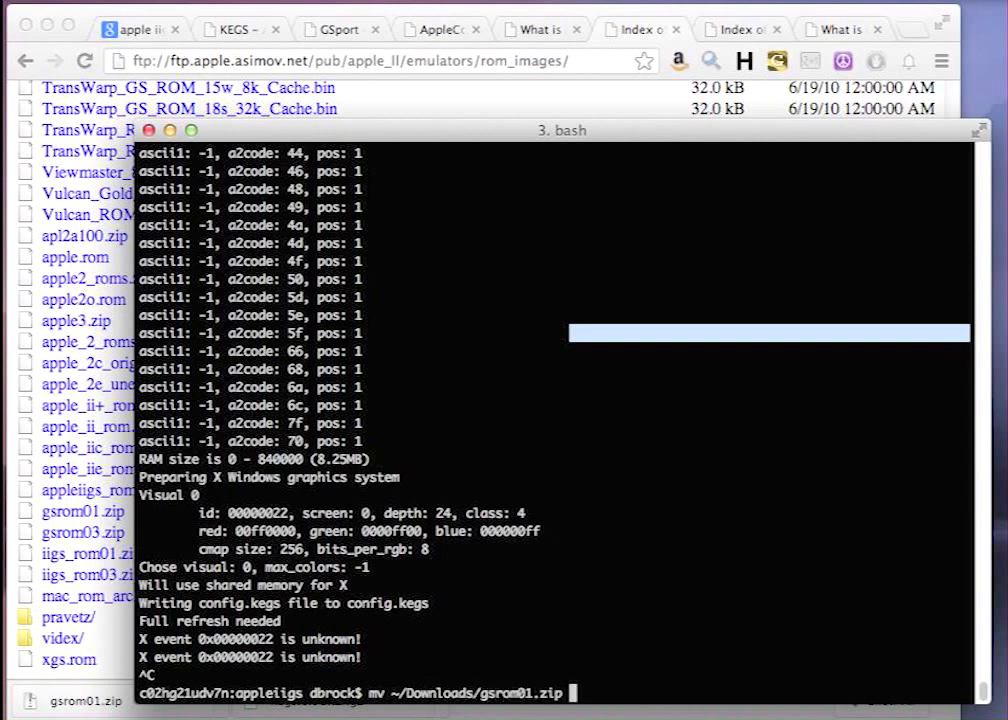
text(unzip)
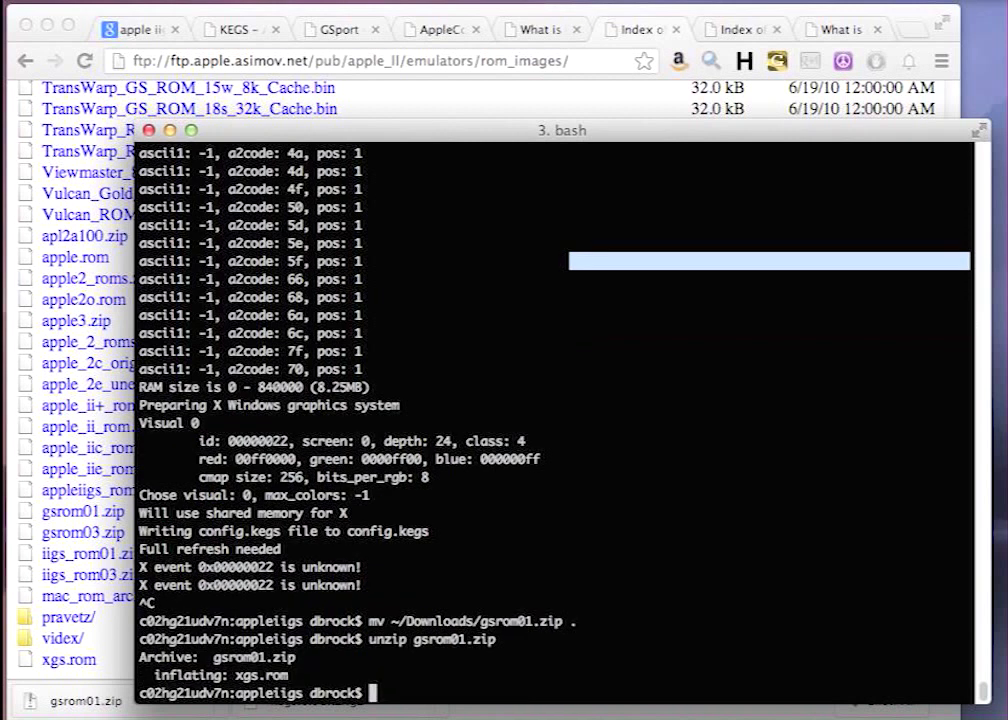
text(ls -al)
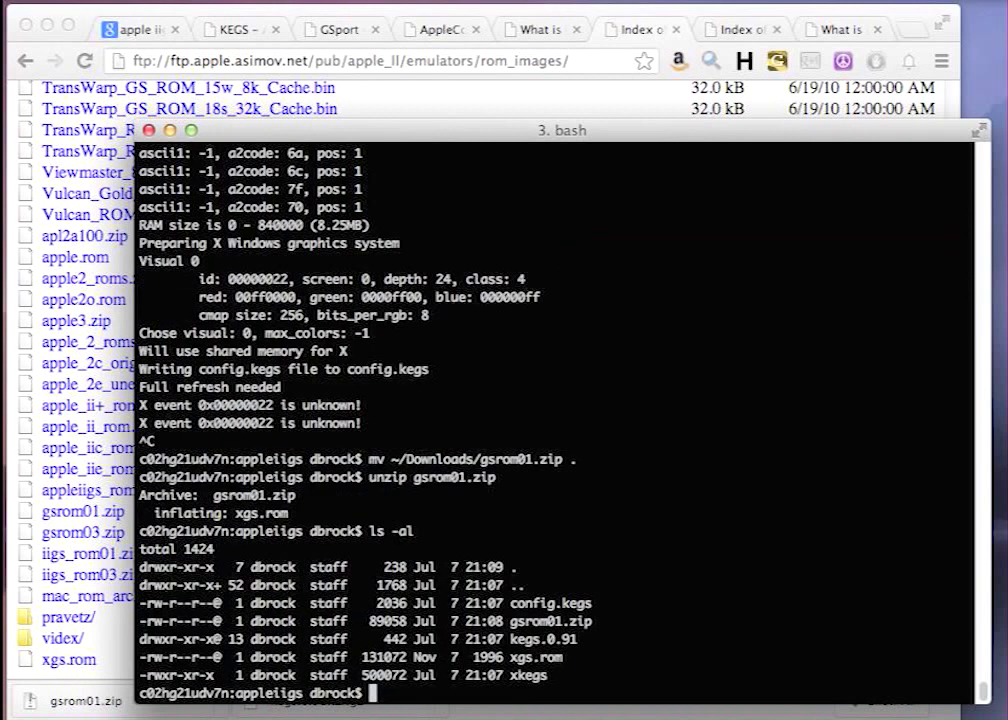
Delete gsrom01.zip and rename the extracted xgs.rom to gsrom01.
text(rm gsrom01.zip)
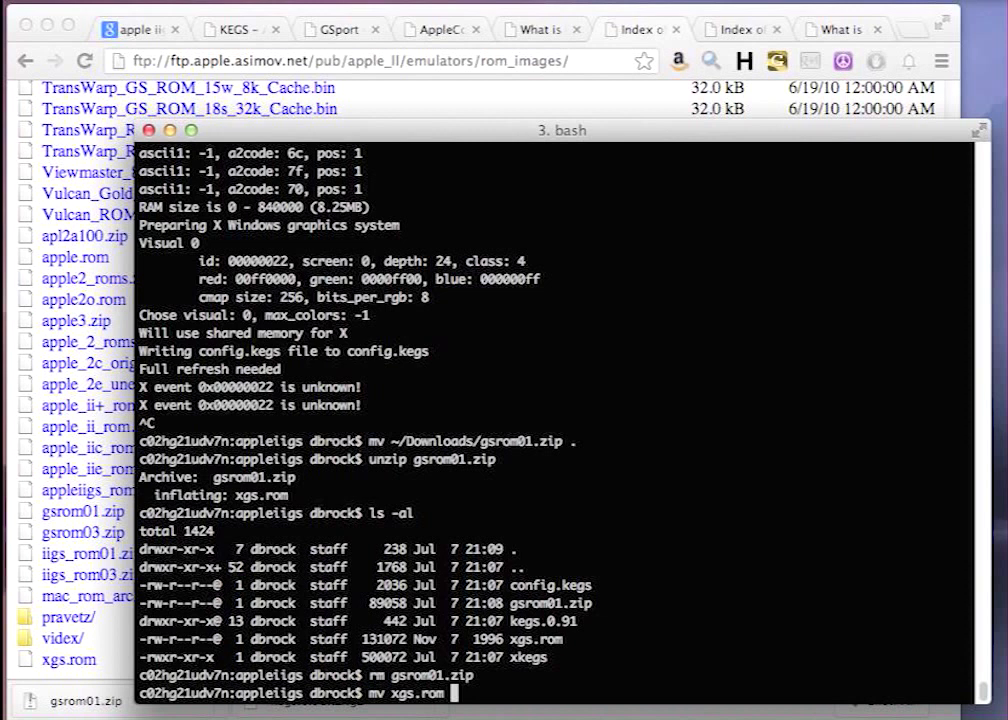
text(gsrom)
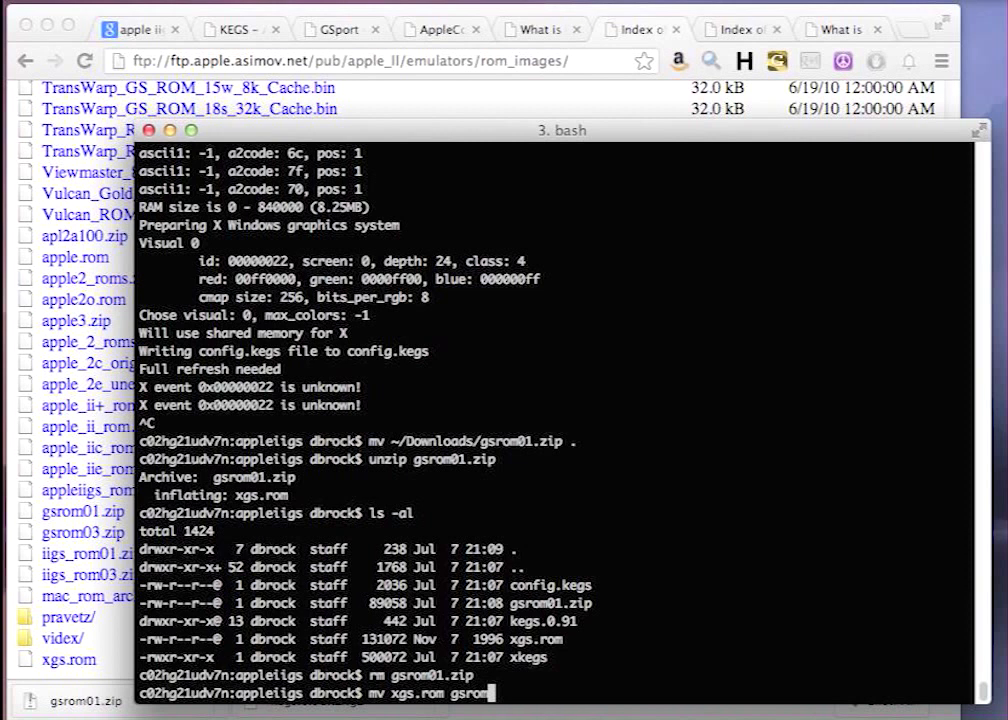
text(01)
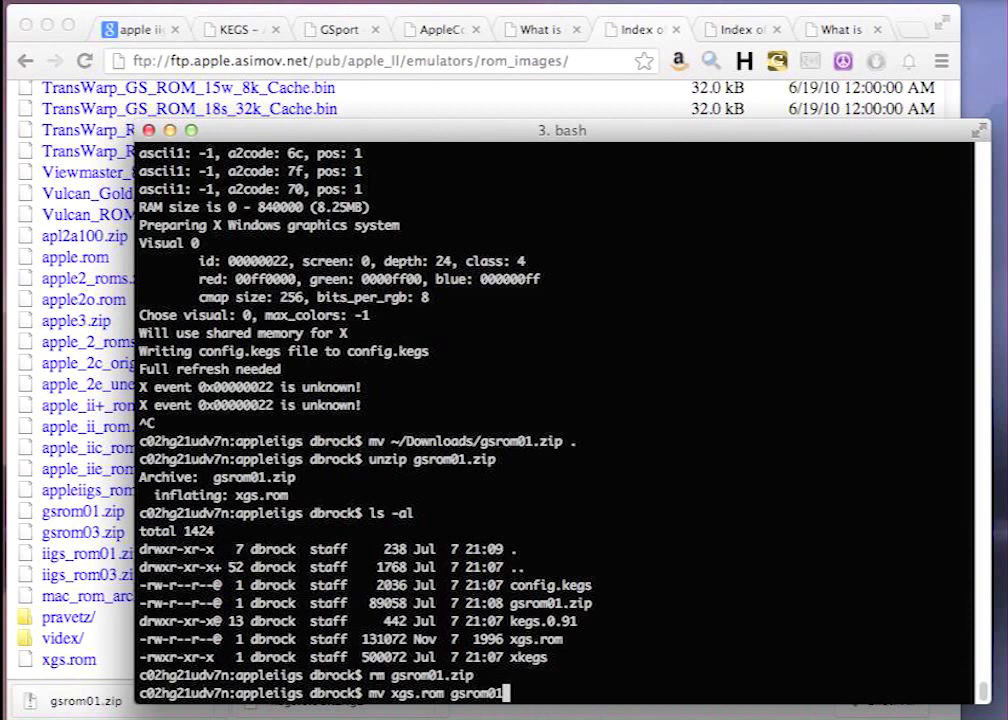
key(Return)
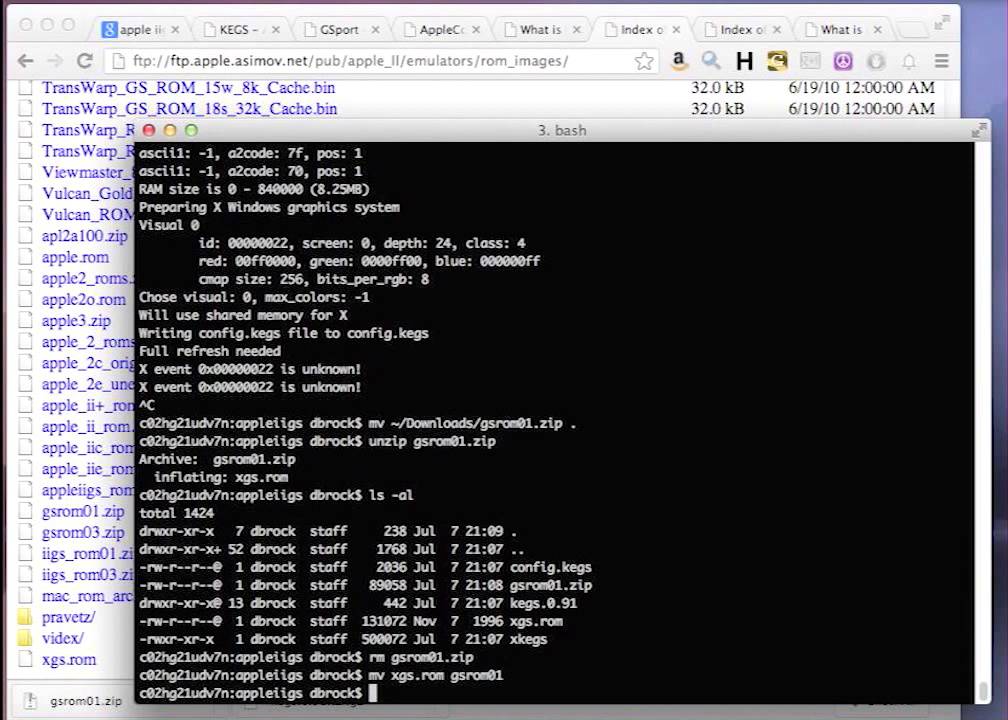
text(./)
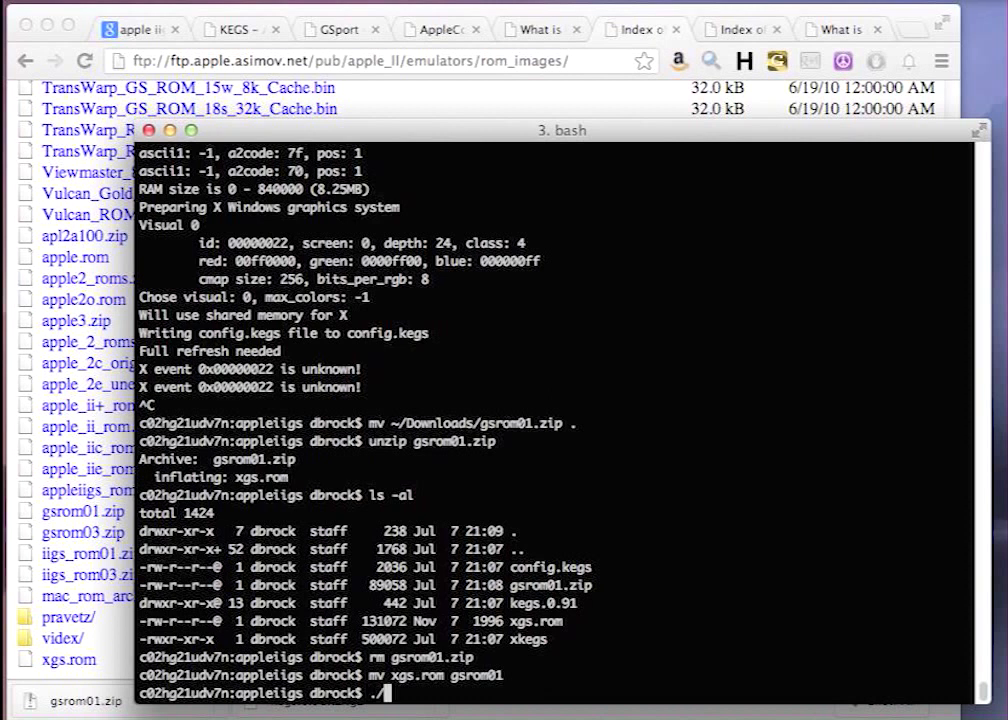
Launch ./xkegs, select gsrom01 in the ROM chooser and exit config with F4 to boot.
text(./xkegs)
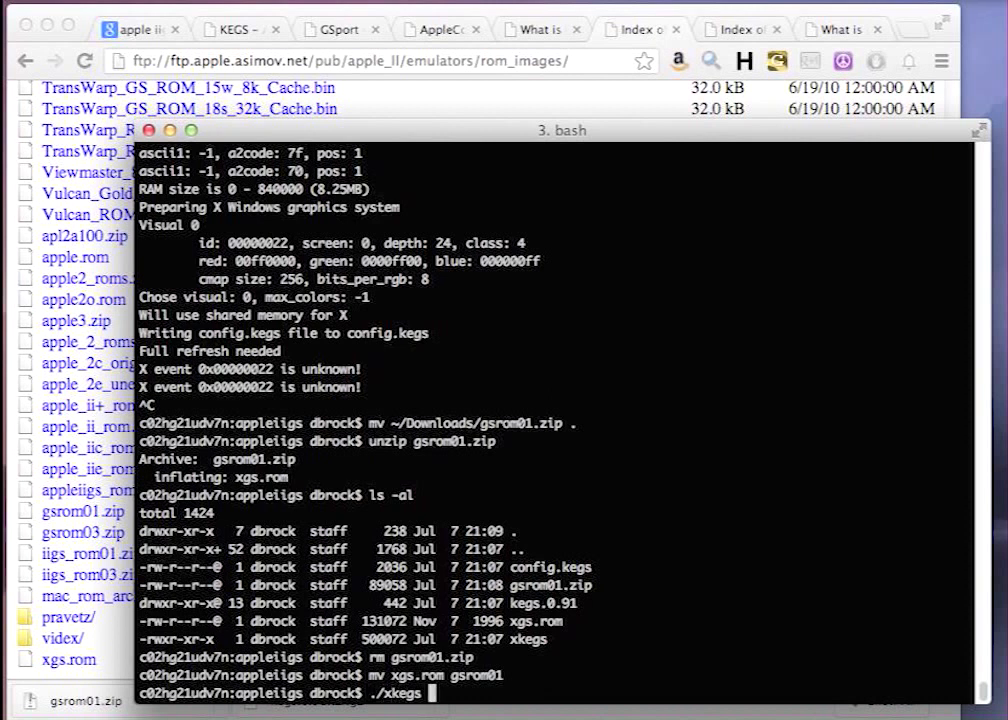
key(Return)
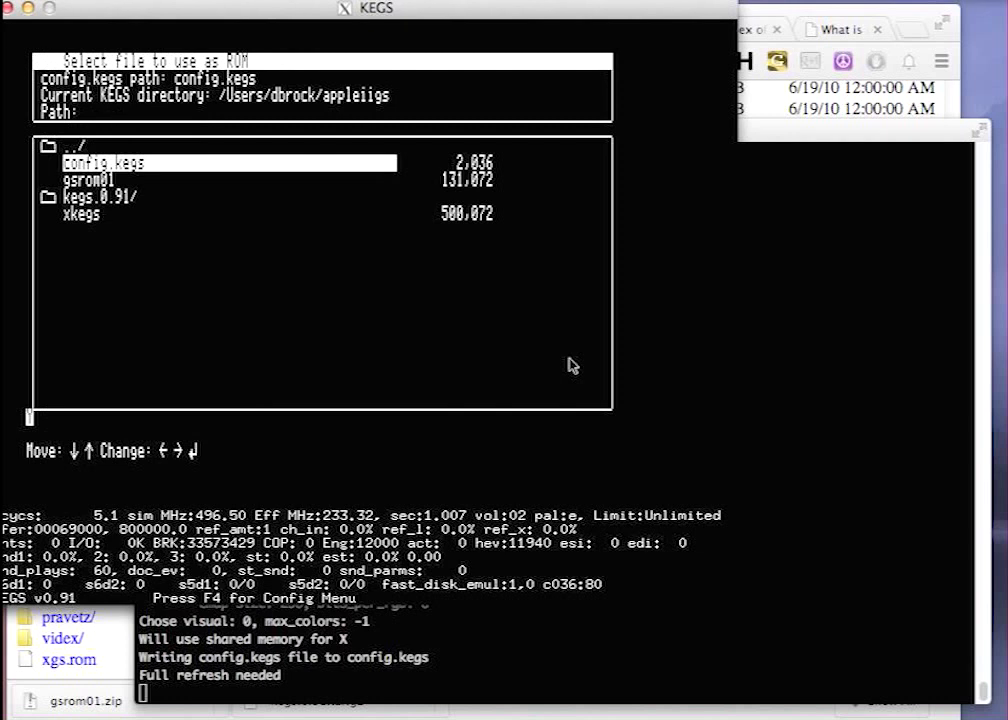
key(Down)
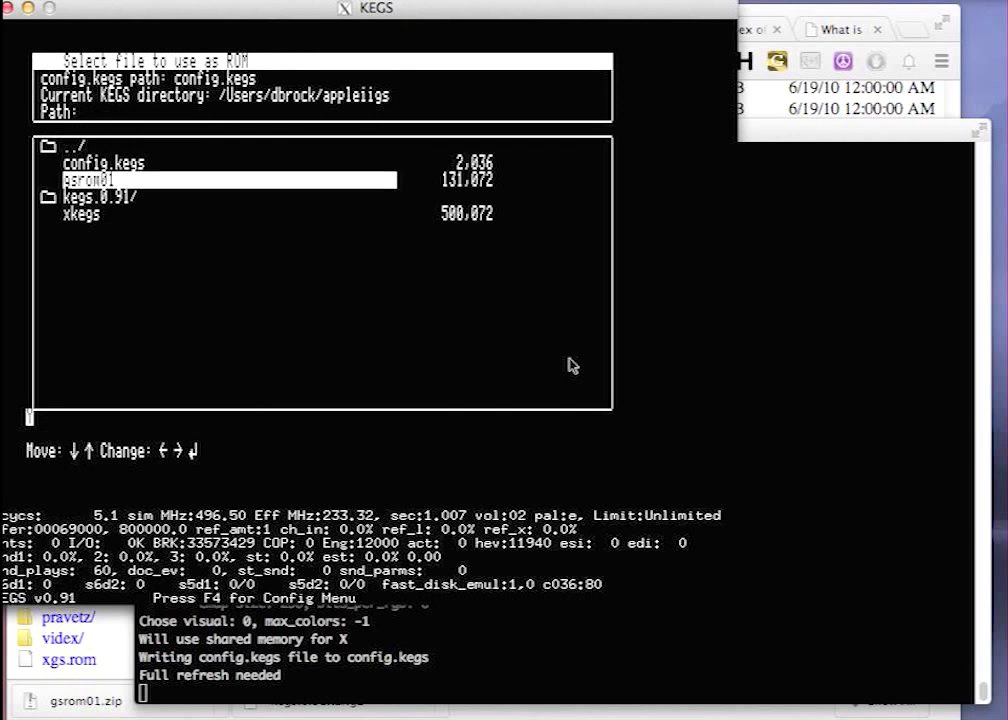
key(return)
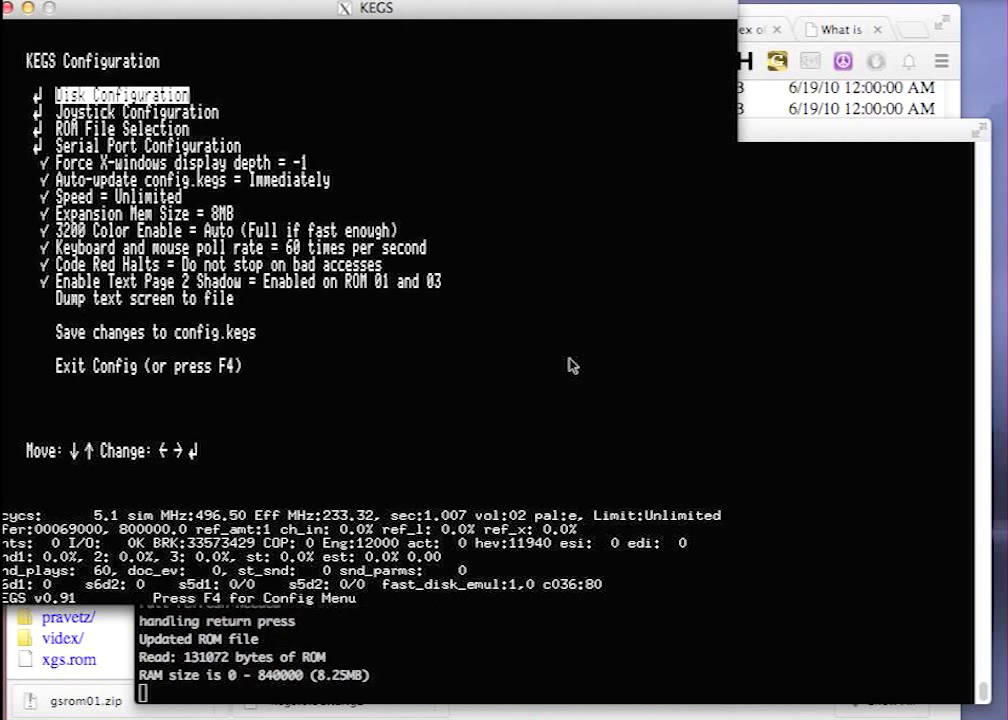
key(f4)
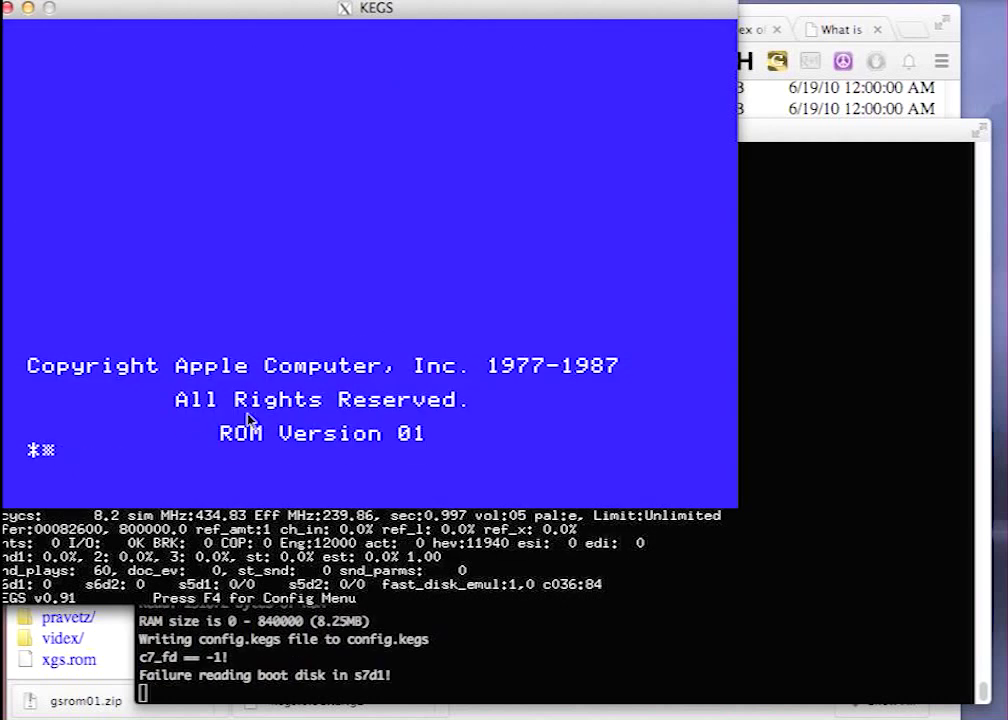
text(20)
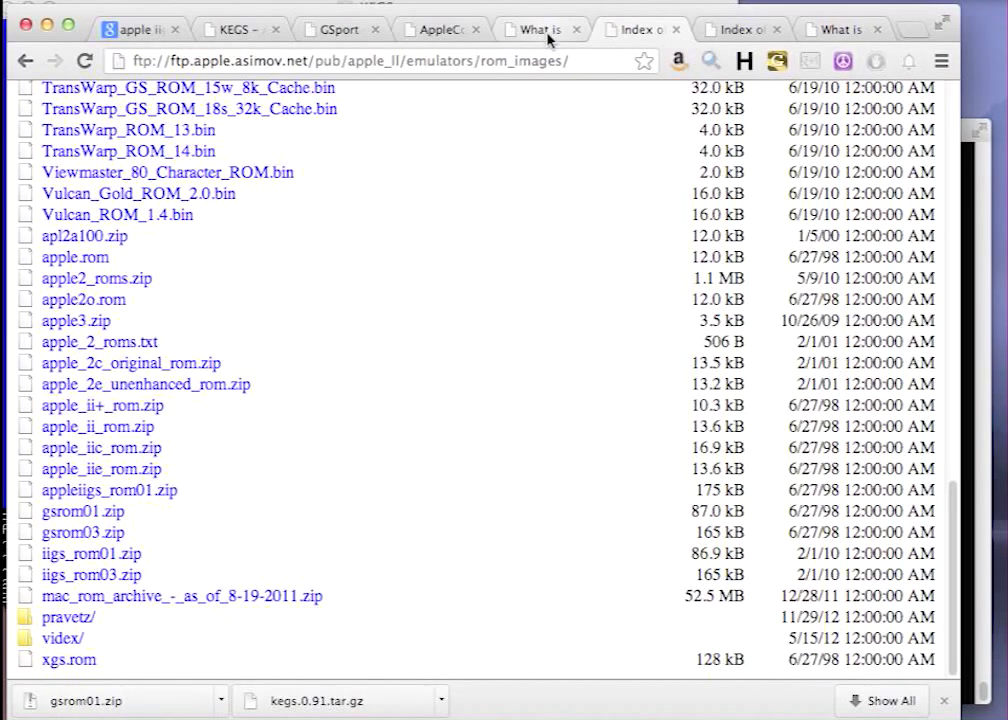
Download the System 6.0.1 2image archive from the What Is The Apple IIGS site.
click(540, 30)
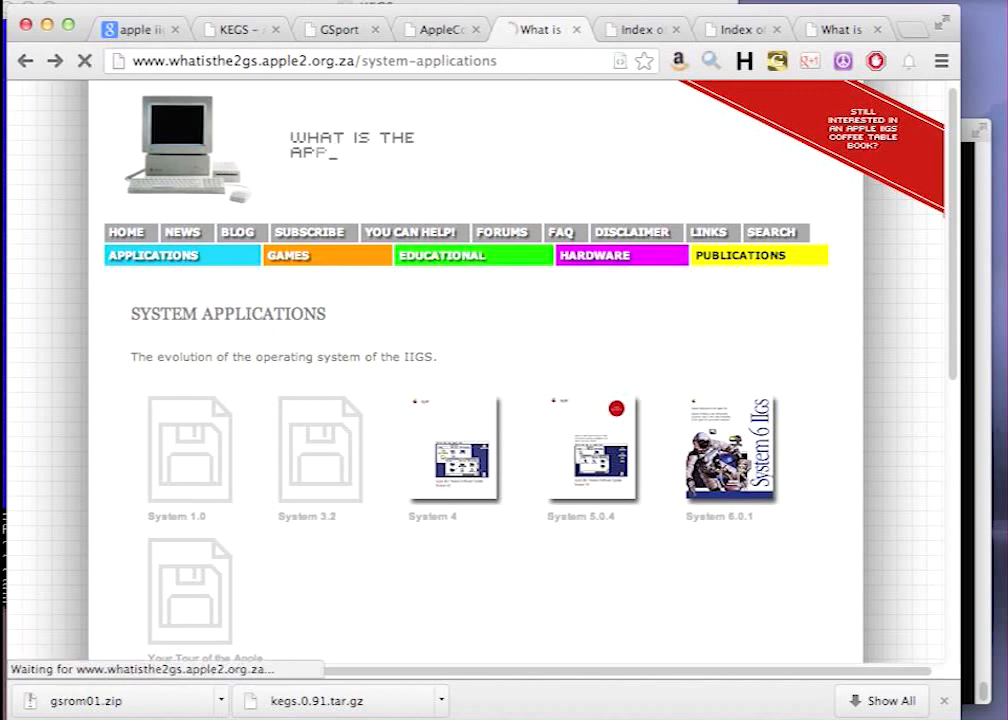
click(728, 448)
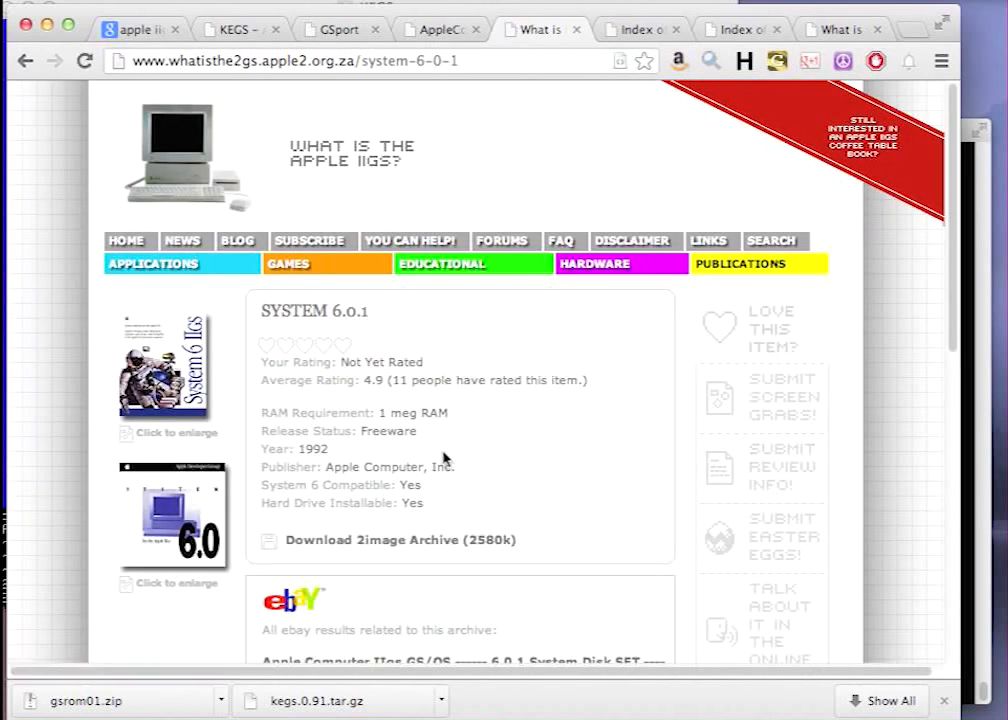
click(392, 540)
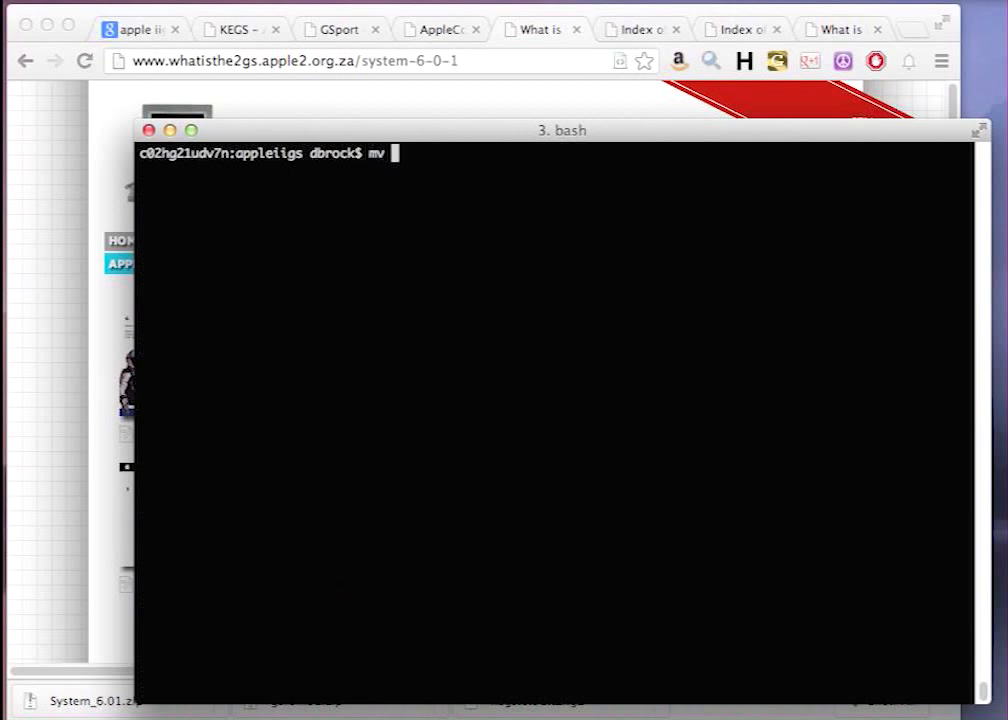
Move System_6.01.zip from Downloads, unzip it and remove the zip.
text(~/Downloads/System_6.01.zip .)
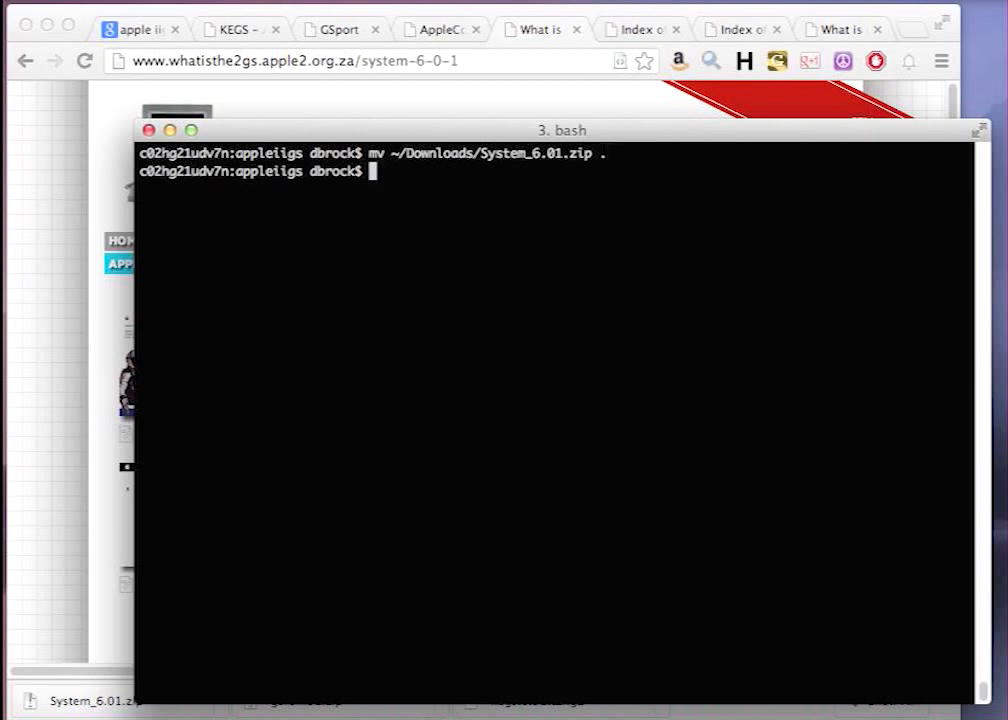
text(unzip System_6.01.zip)
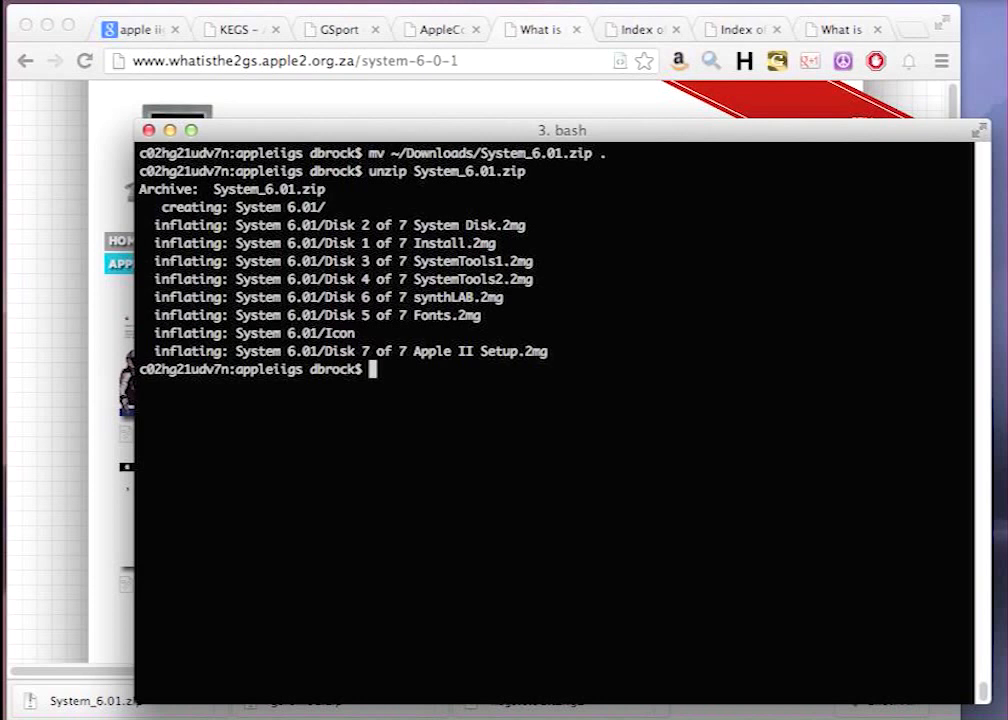
text(cd)
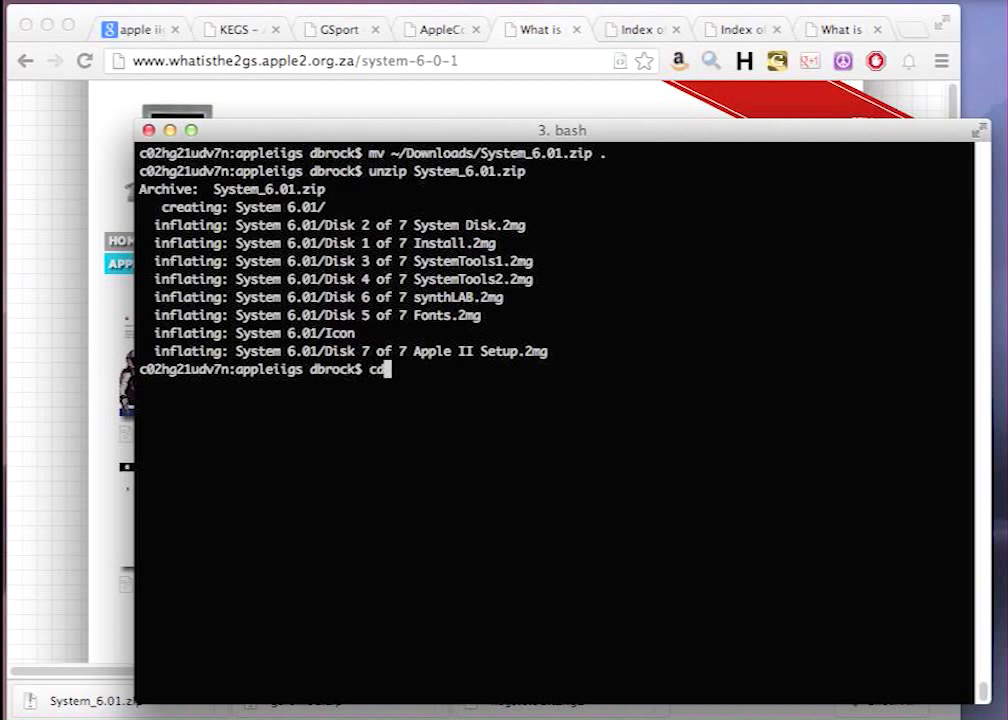
text(rm S)
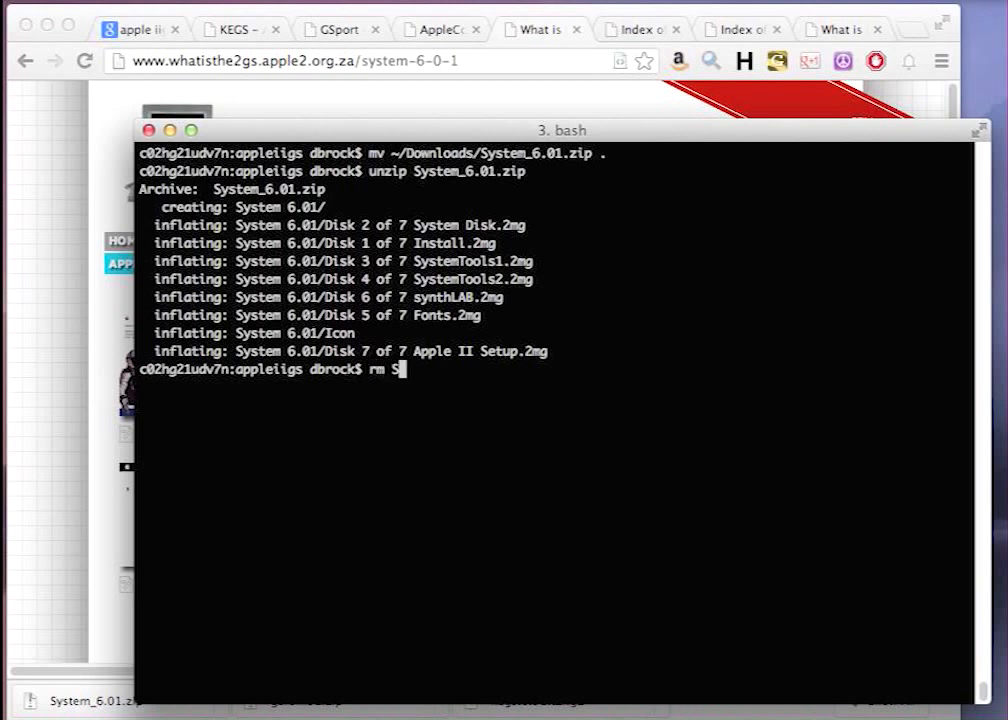
text(ystem)
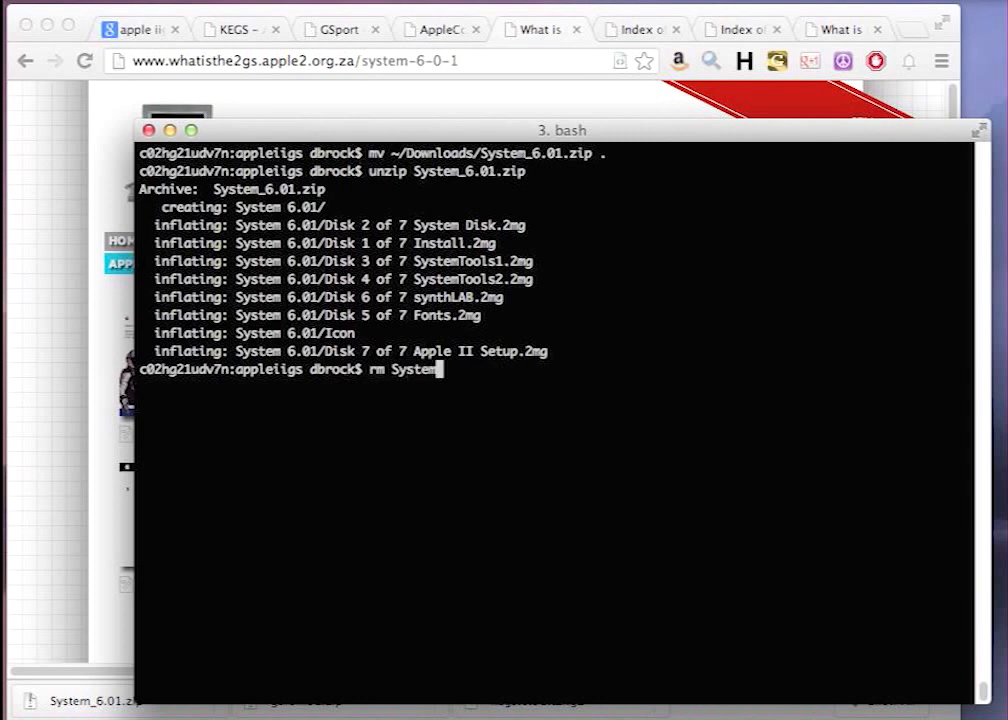
Relaunch the KEGS emulator with ./xkegs.
text(./xj)
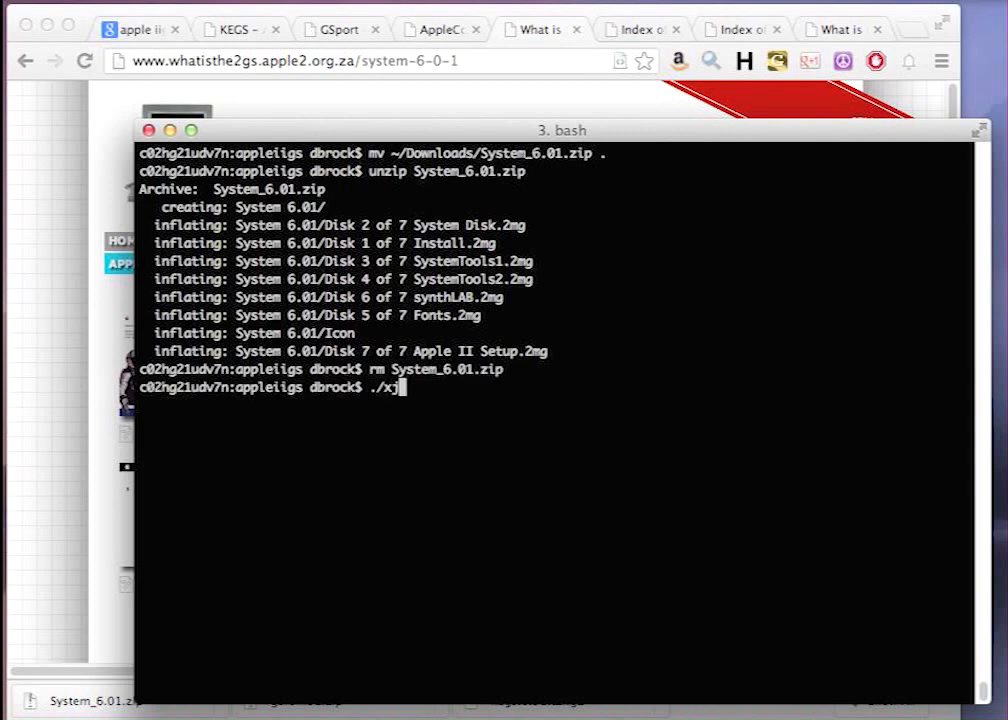
key(Return)
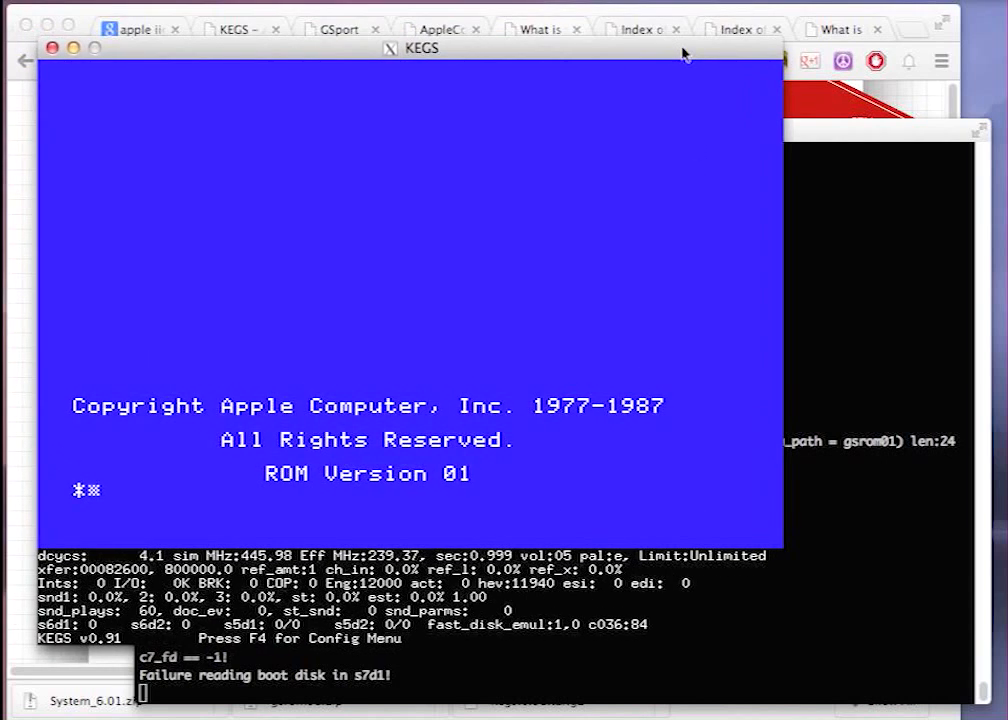
Mount Disk 1 of 7 Install.2mg in drive s5d1 from the KEGS config menu.
key(f4)
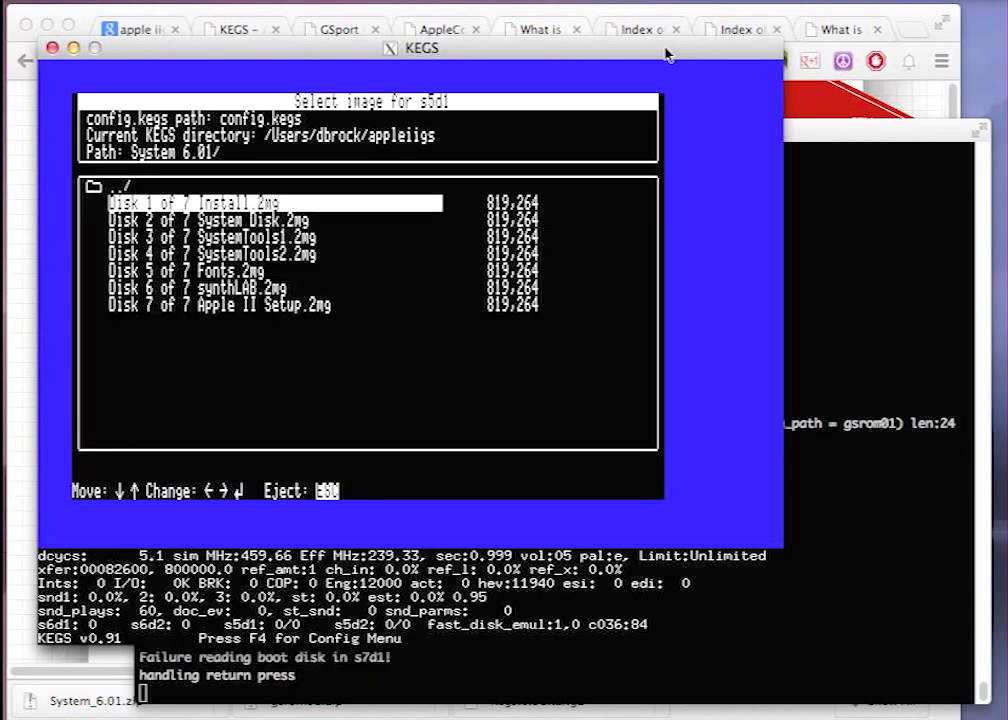
key(return)
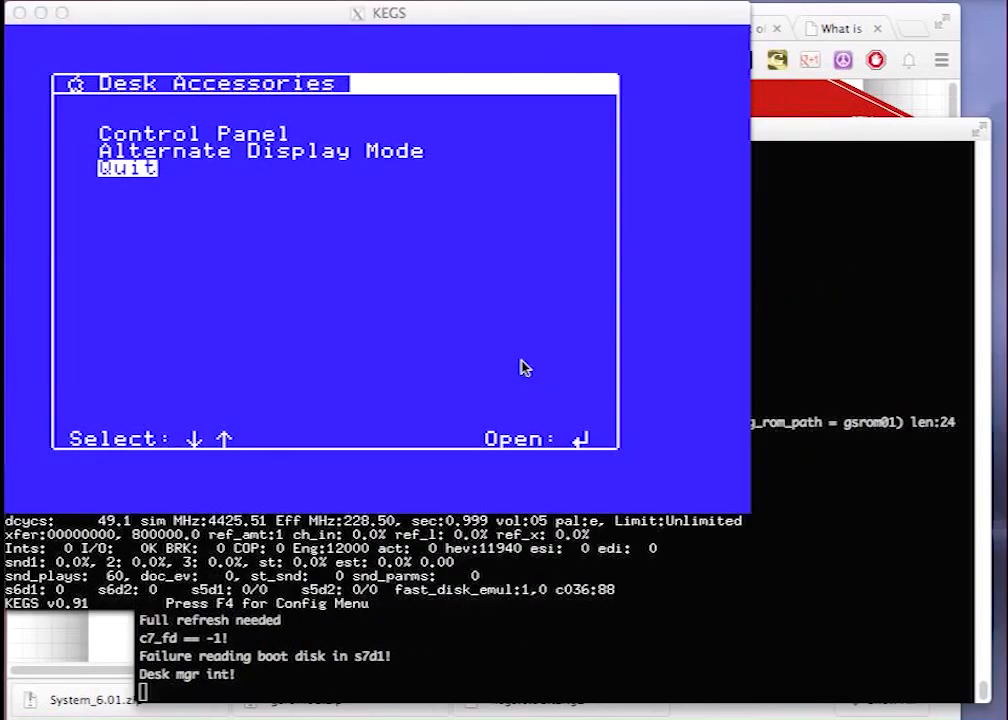
mouse_move(178, 196)
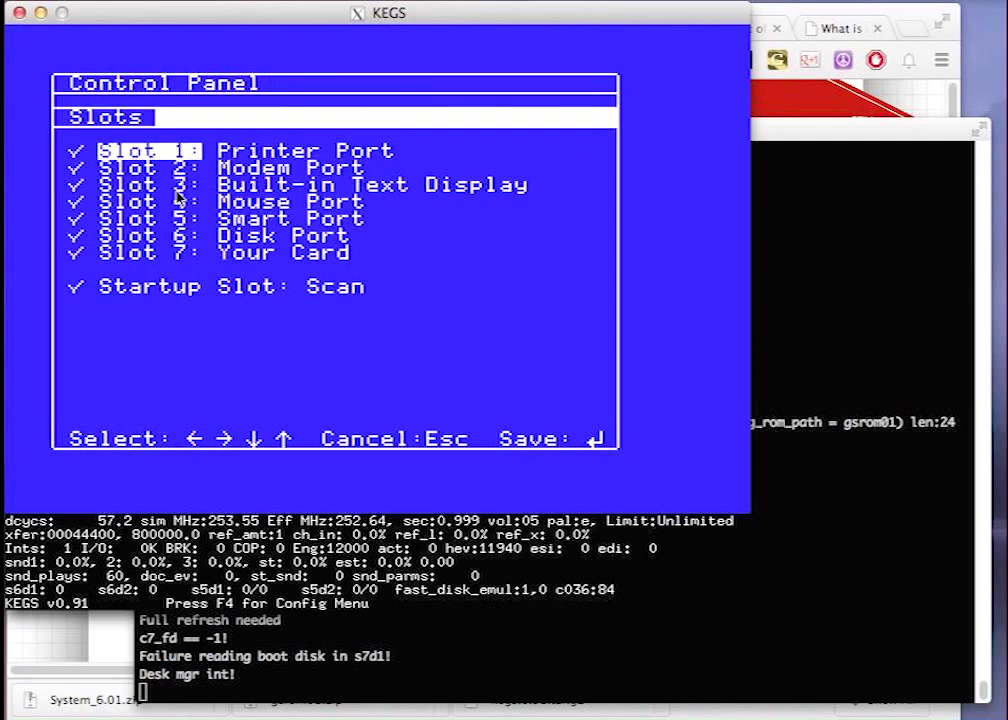
Move between the Slot 1, 2 and 3 entries on the Control Panel Slots page.
key(Down)
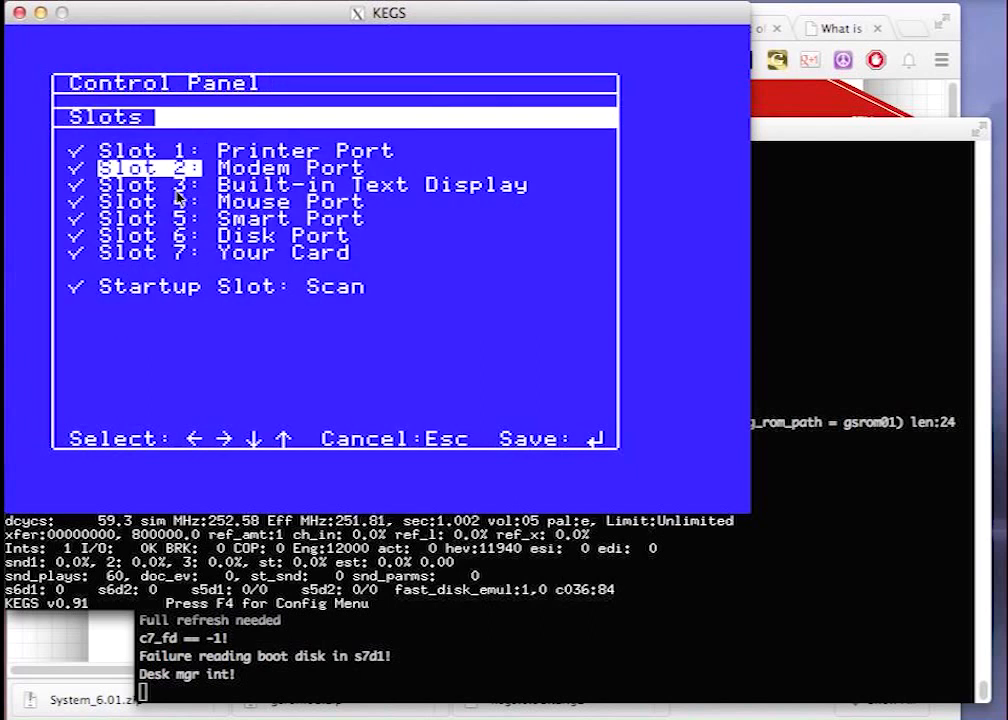
key(up)
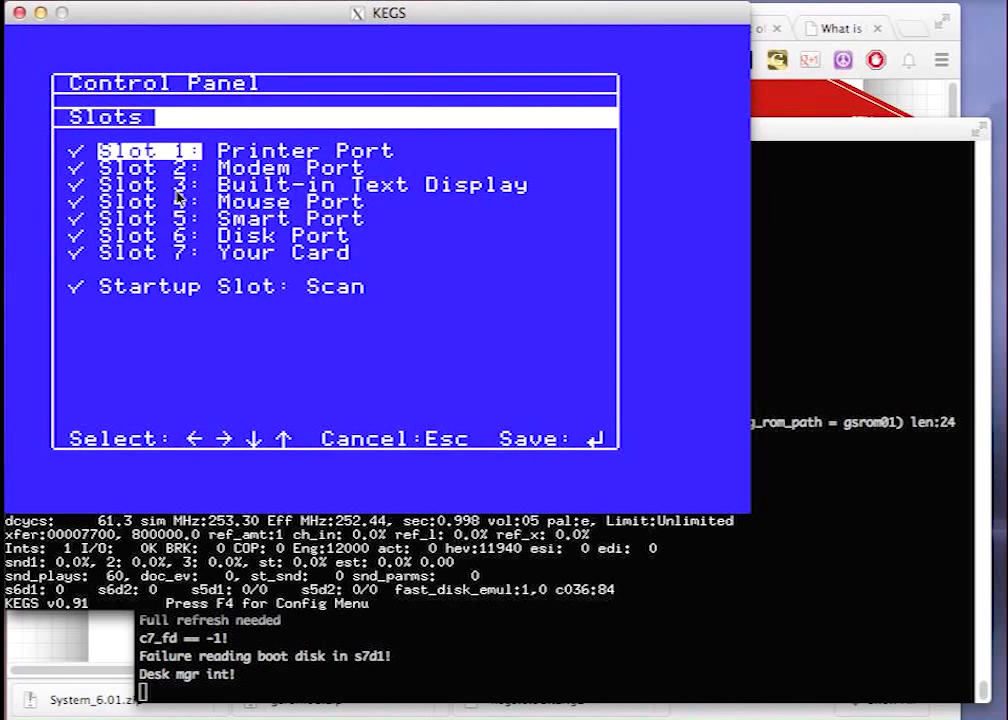
key(down)
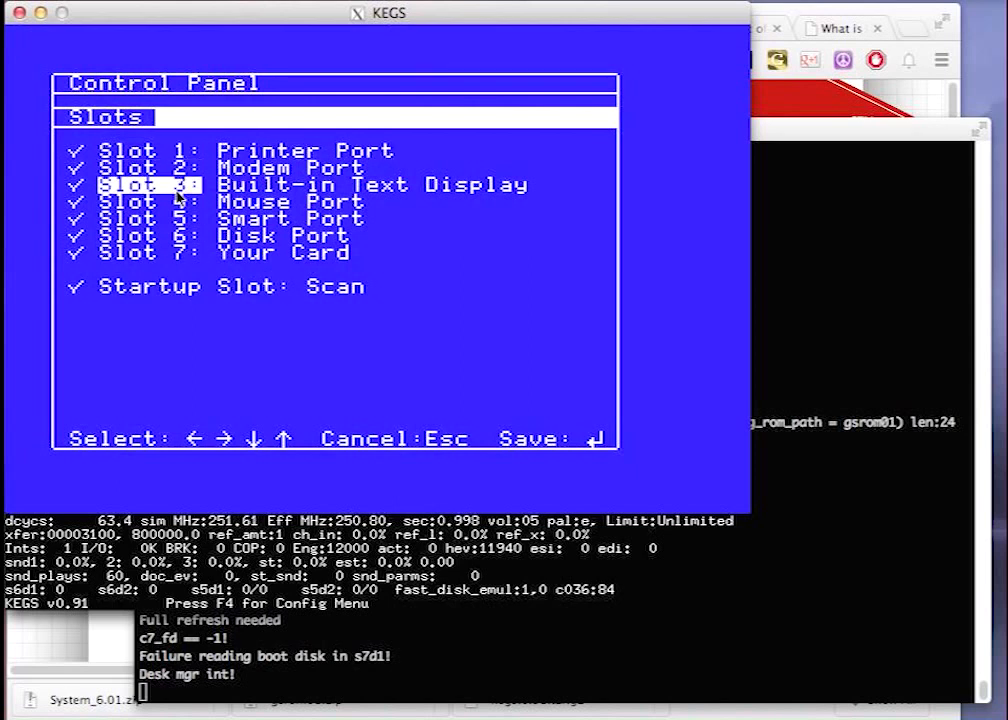
key(Down)
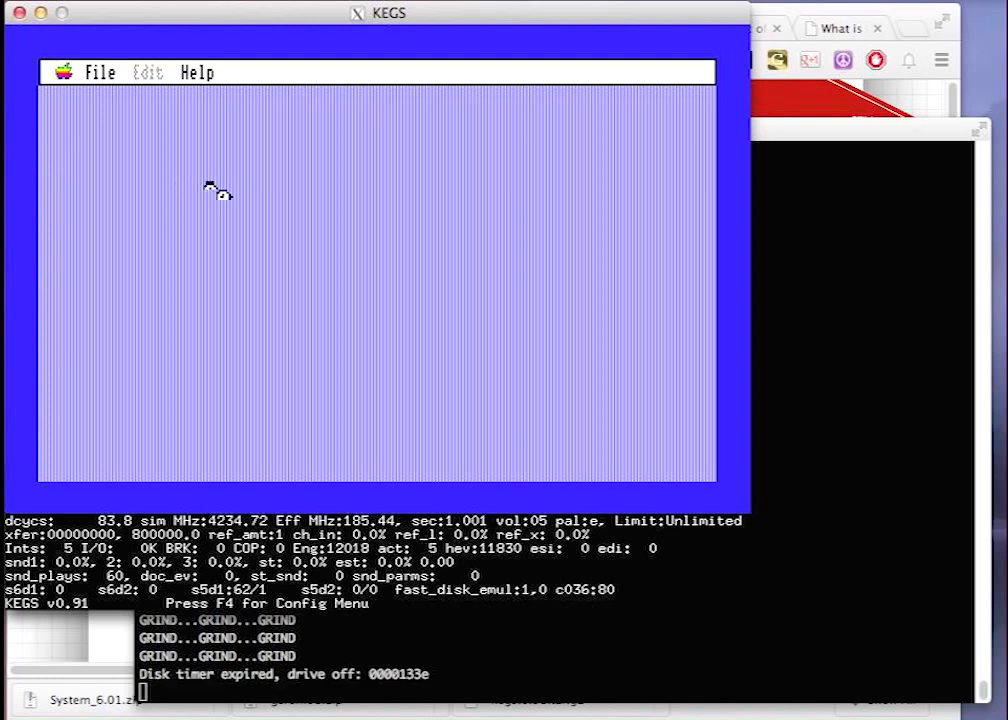
mouse_move(364, 100)
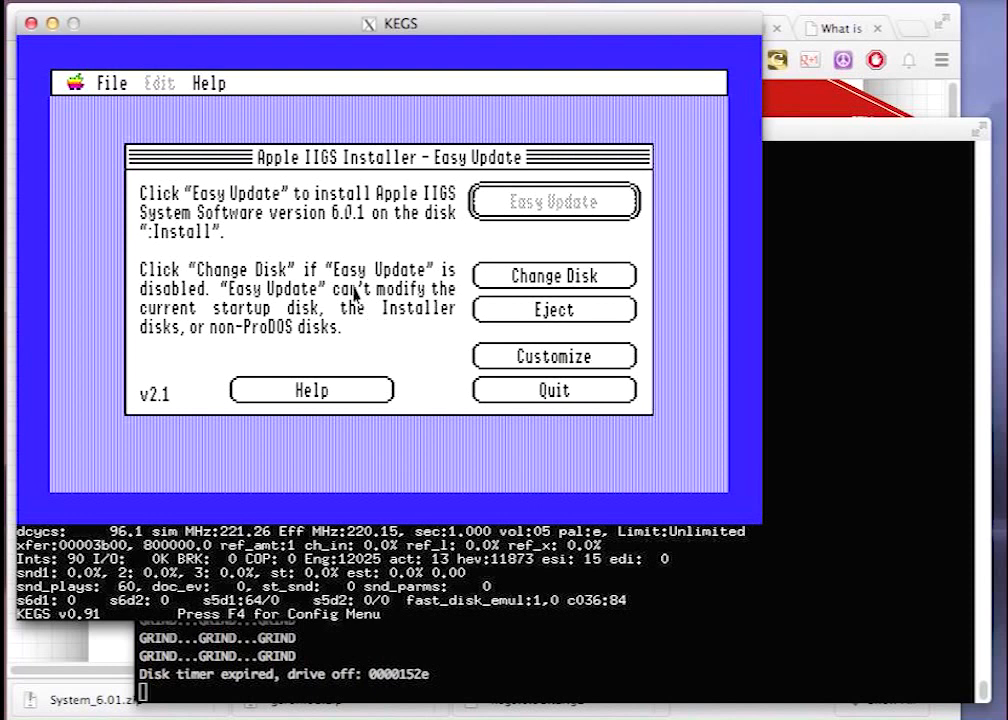
mouse_move(210, 244)
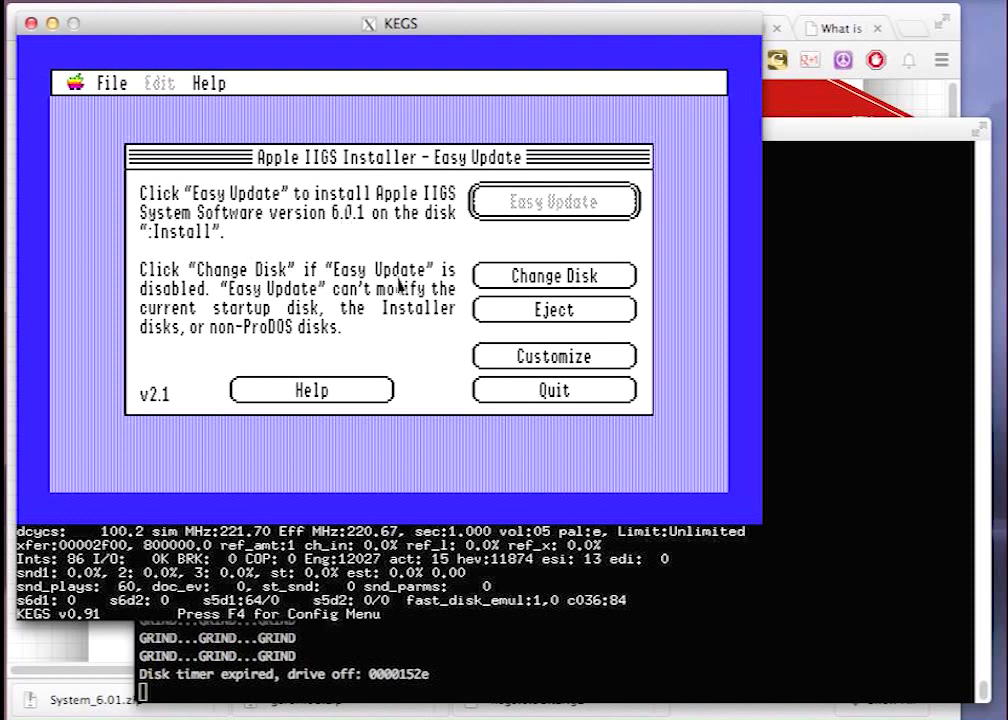
Let the Install disk boot to the Finder and bring up the Installer's Easy Update window.
click(438, 28)
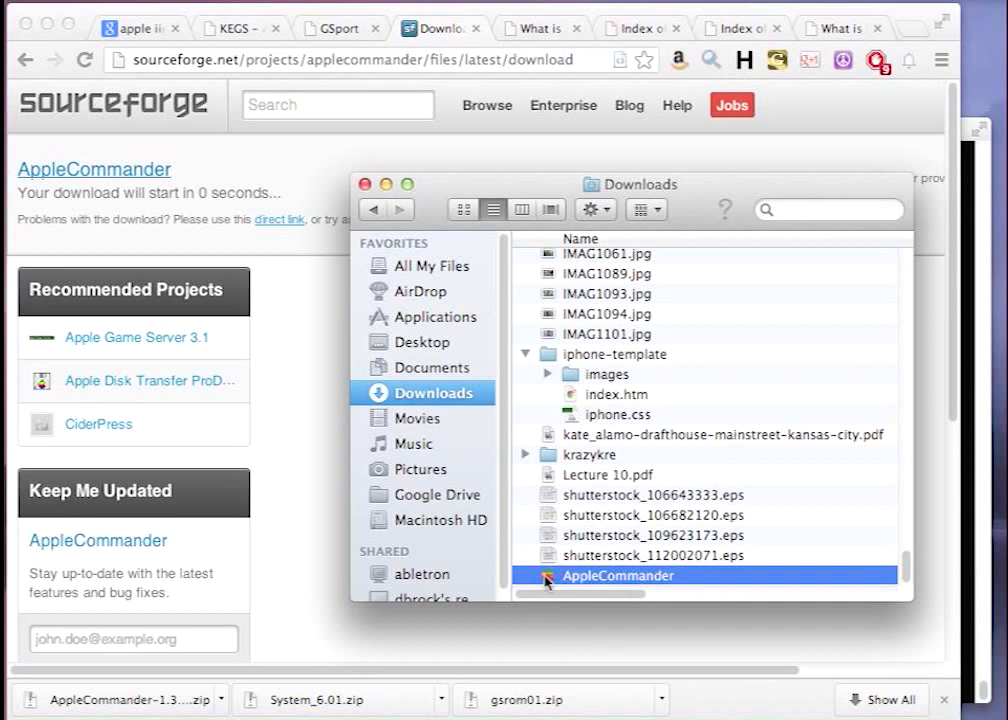
Launch the downloaded AppleCommander and start the Create disk image wizard.
double_click(616, 576)
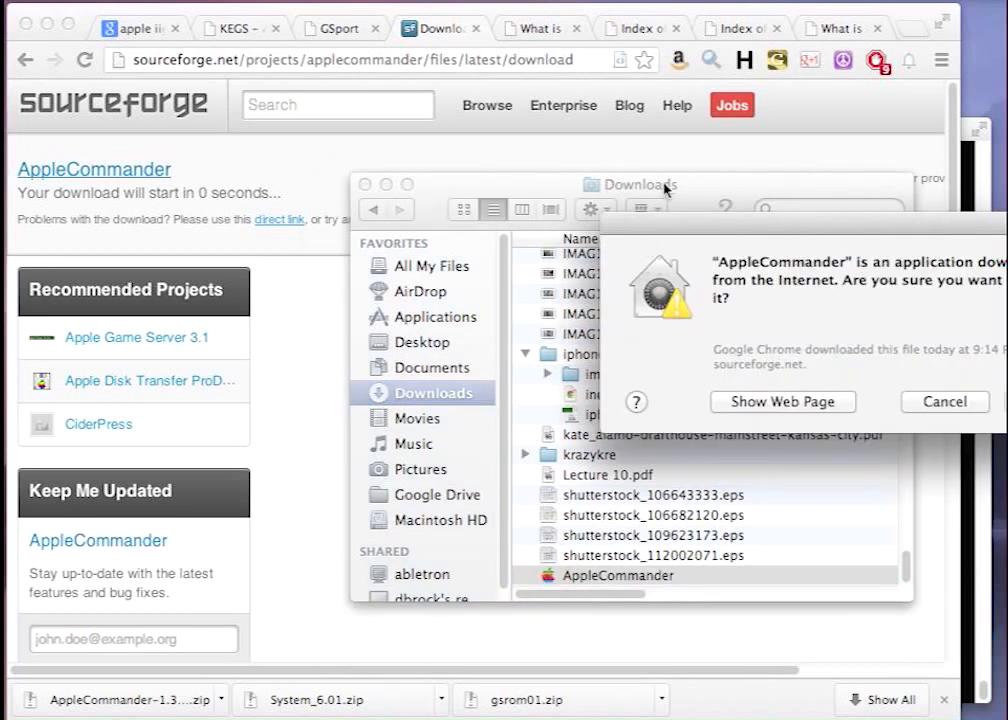
click(944, 400)
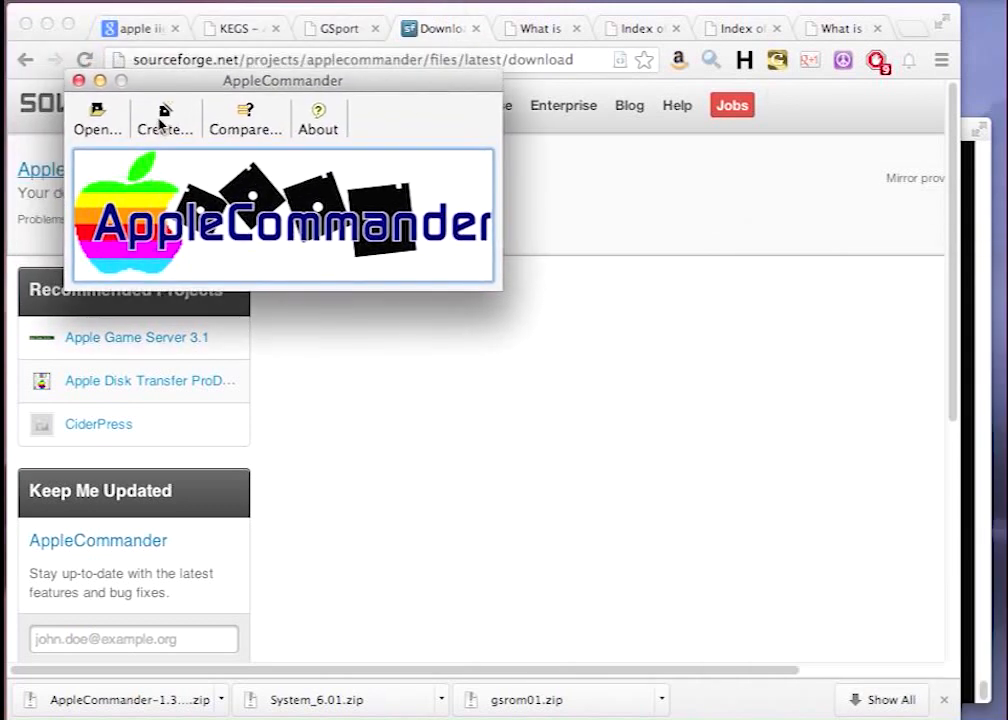
click(164, 118)
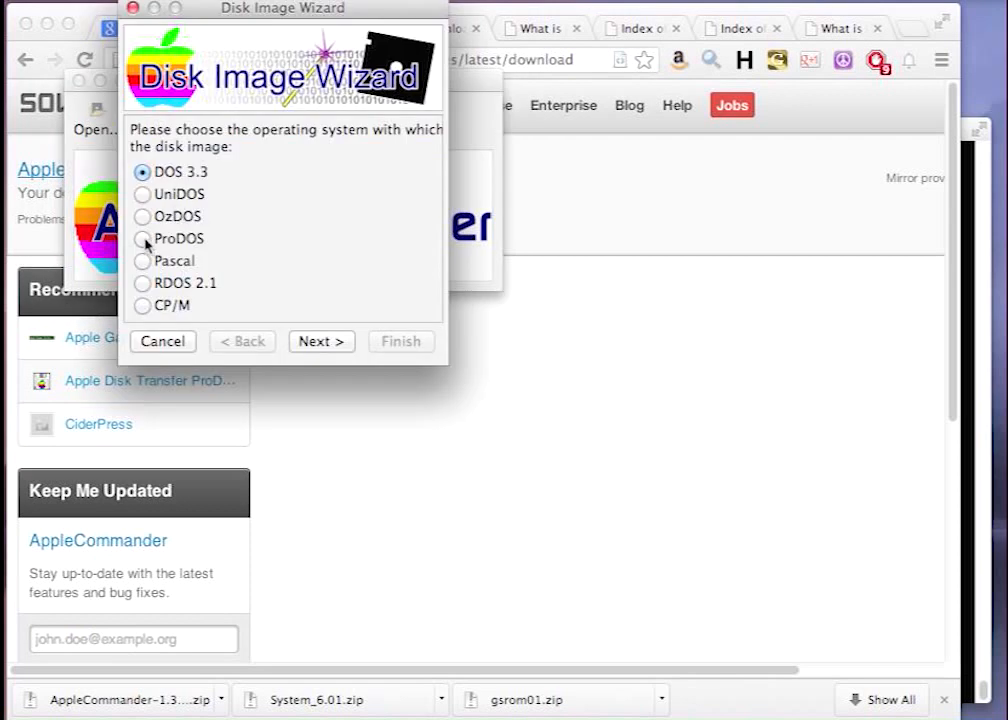
Create a ProDOS hard-disk sized image with volume name gsos and finish the wizard.
click(144, 238)
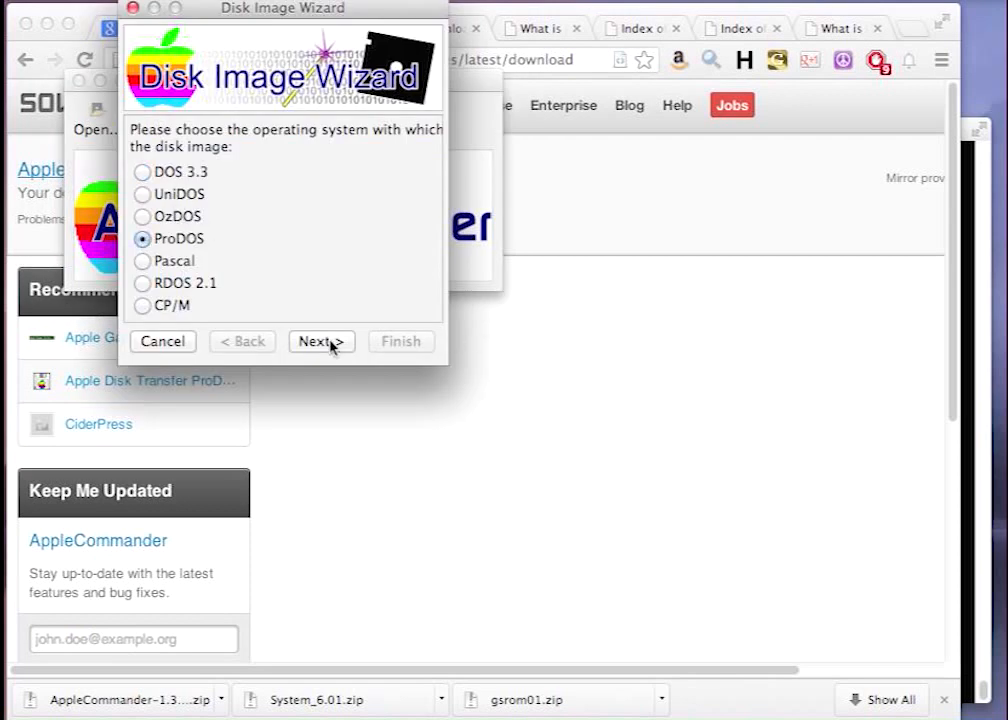
click(320, 340)
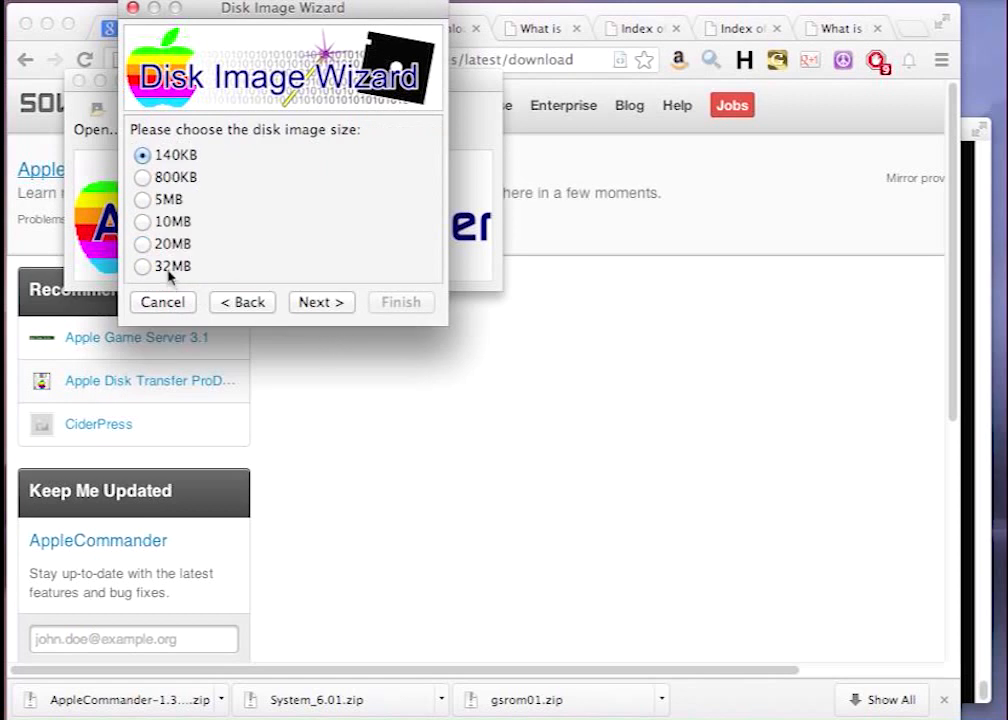
click(320, 302)
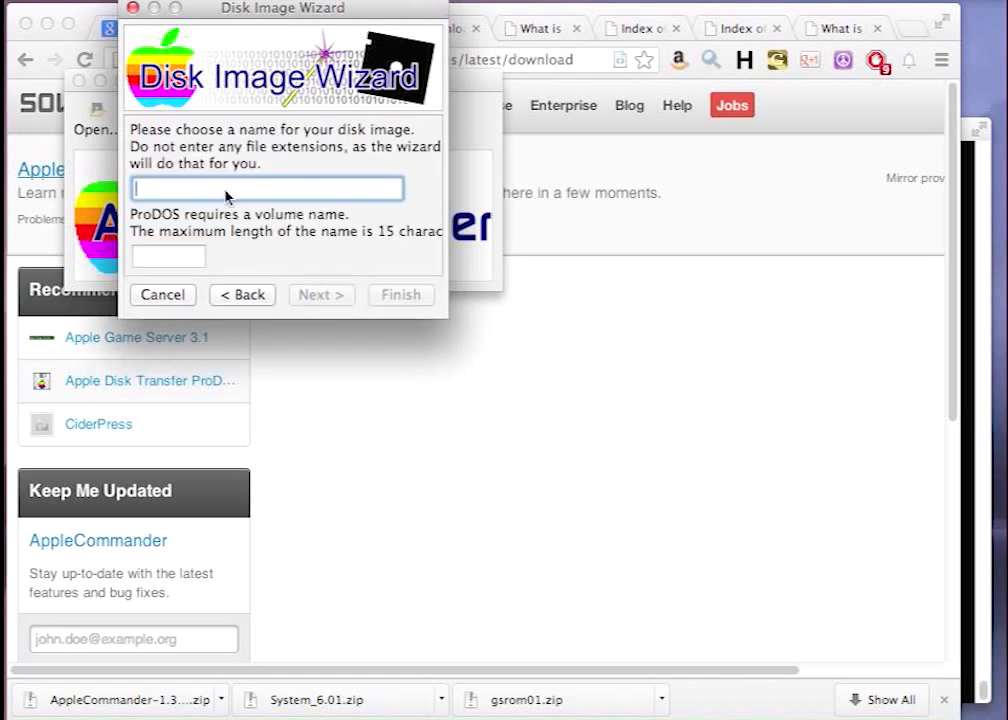
text(gsos)
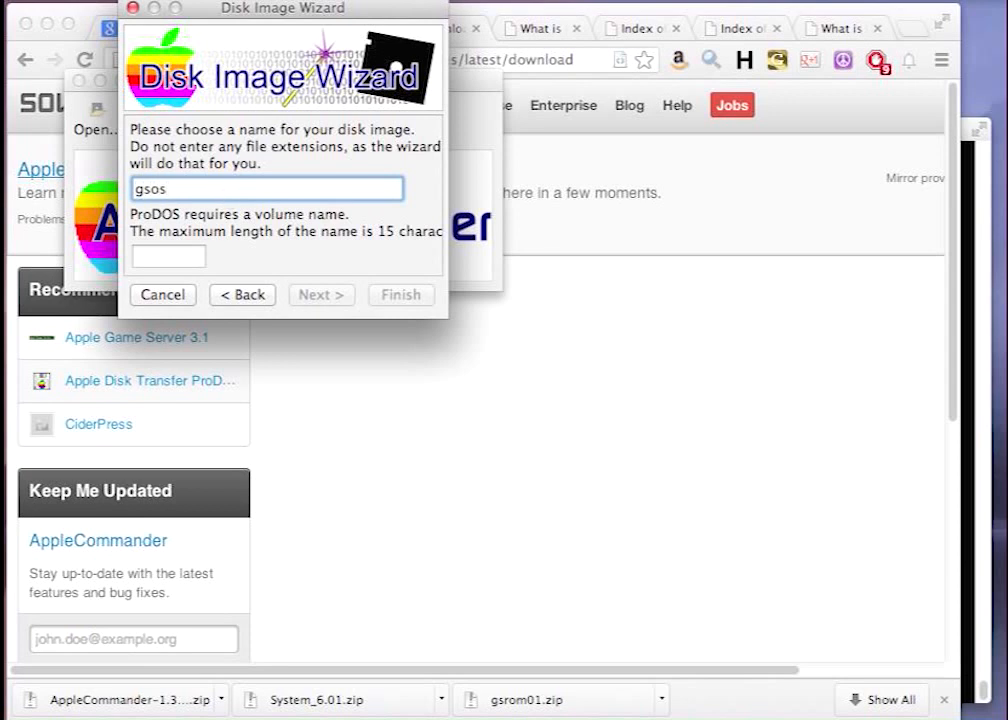
click(168, 256)
text(gsos)
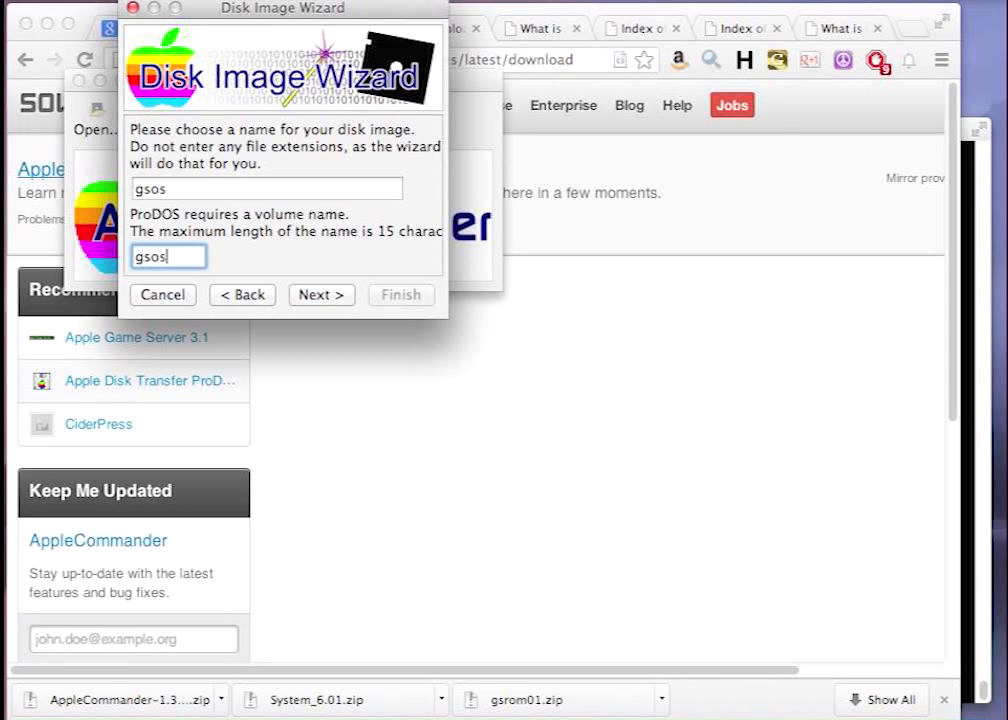
click(320, 294)
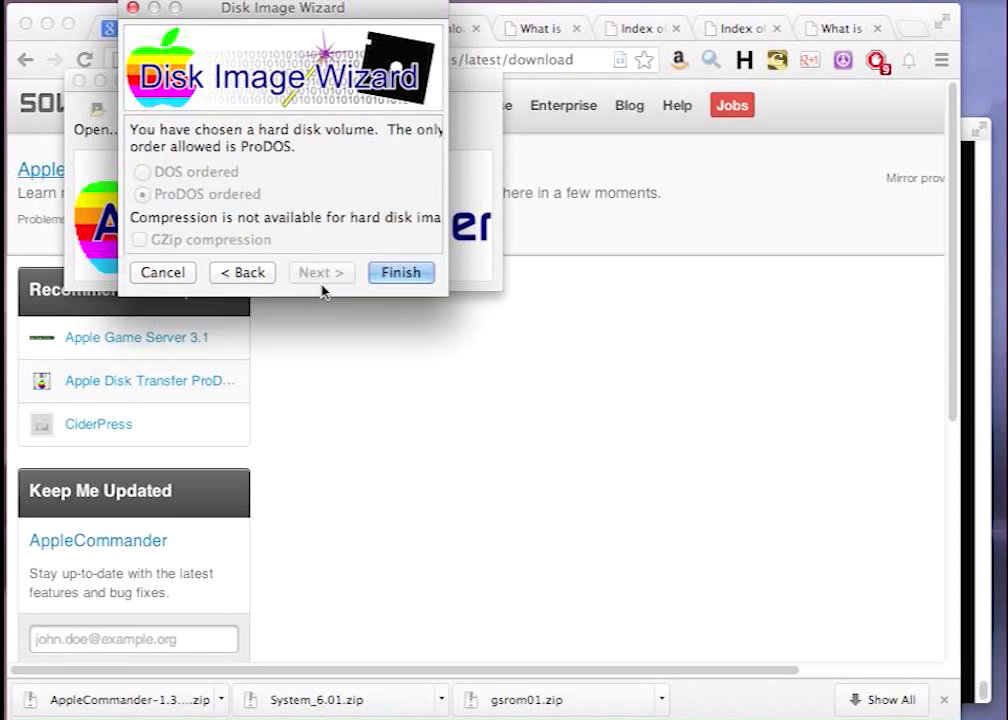
click(400, 272)
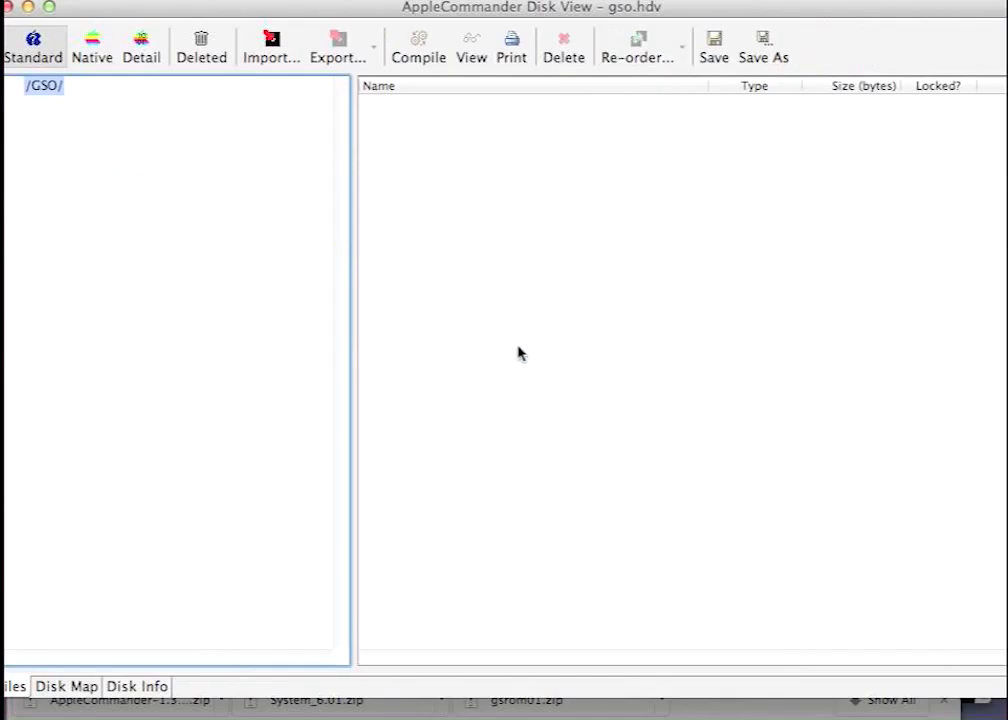
mouse_move(688, 16)
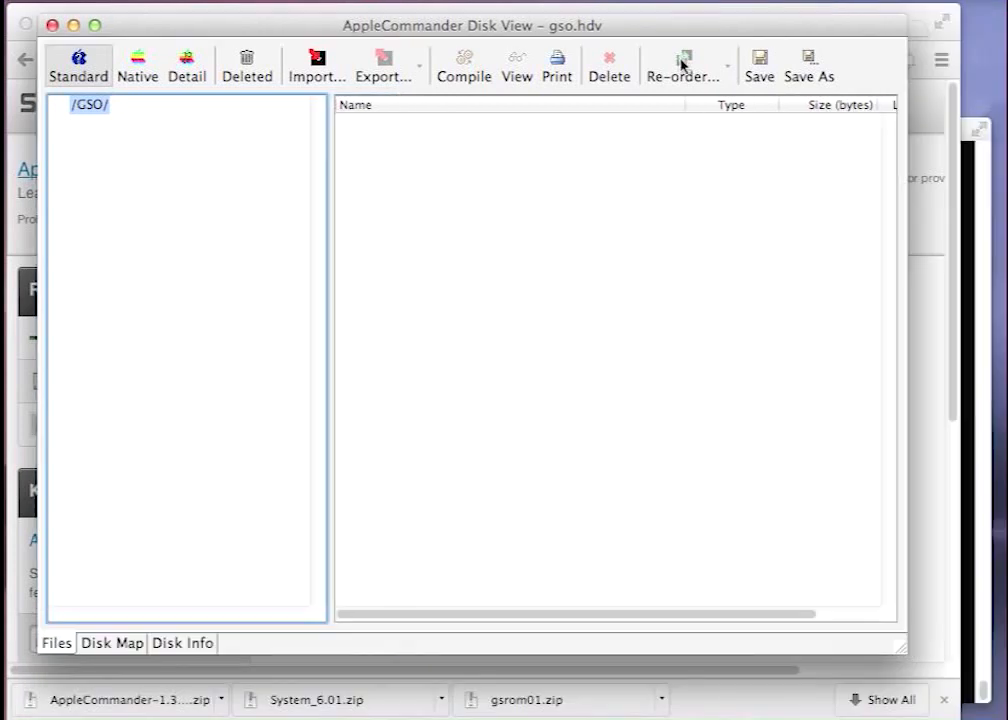
Save the new gso.hdv disk image into the appleiigs folder.
click(808, 64)
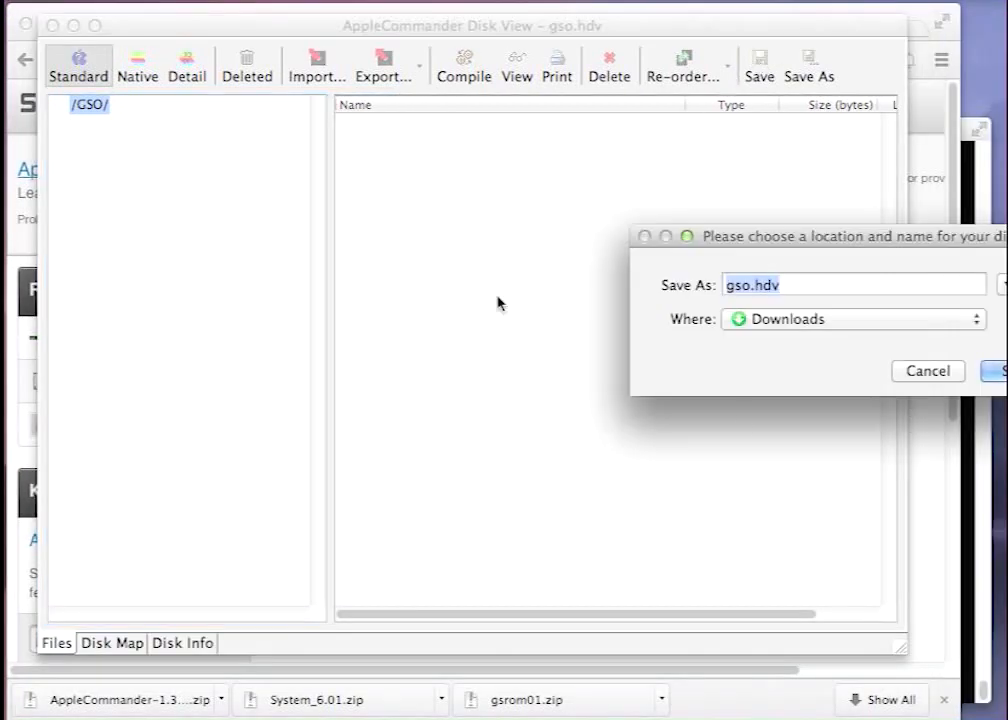
click(852, 320)
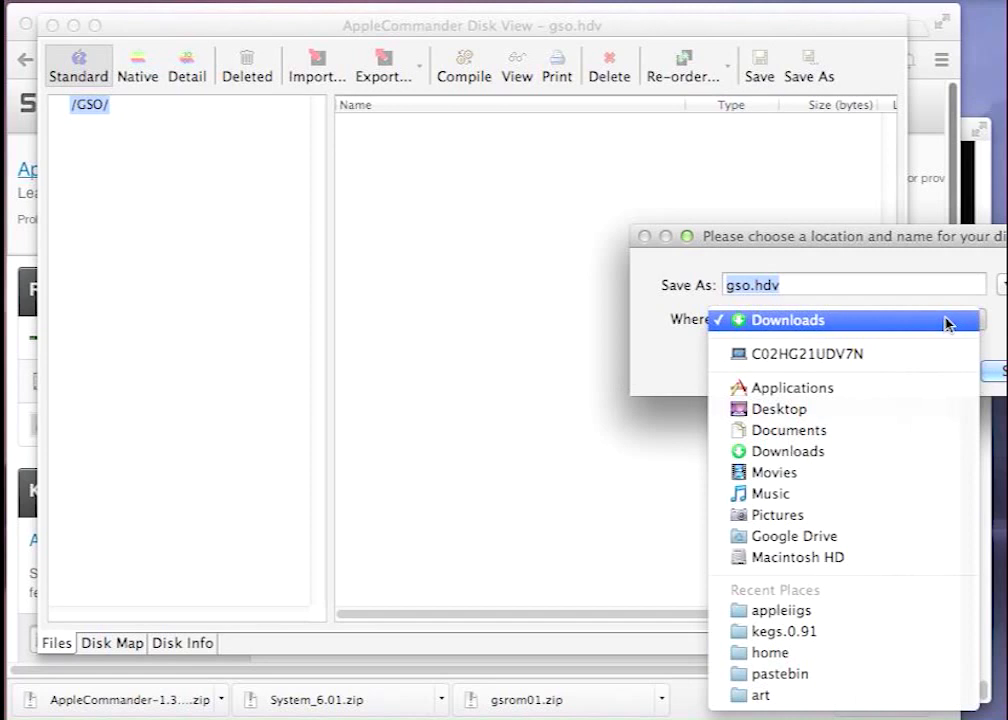
click(784, 610)
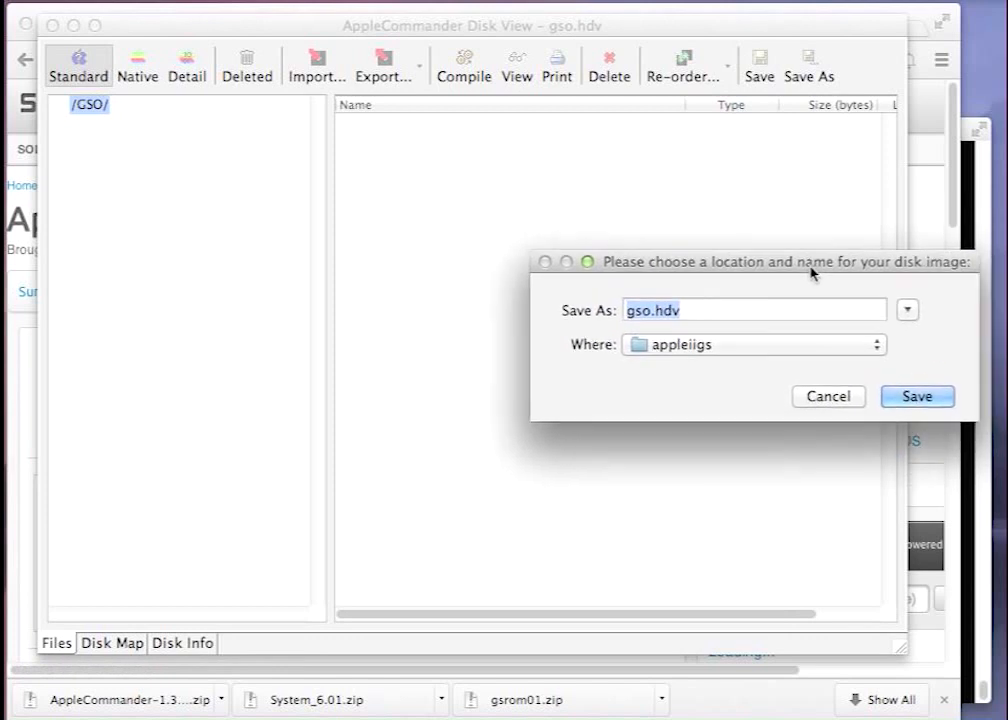
click(916, 396)
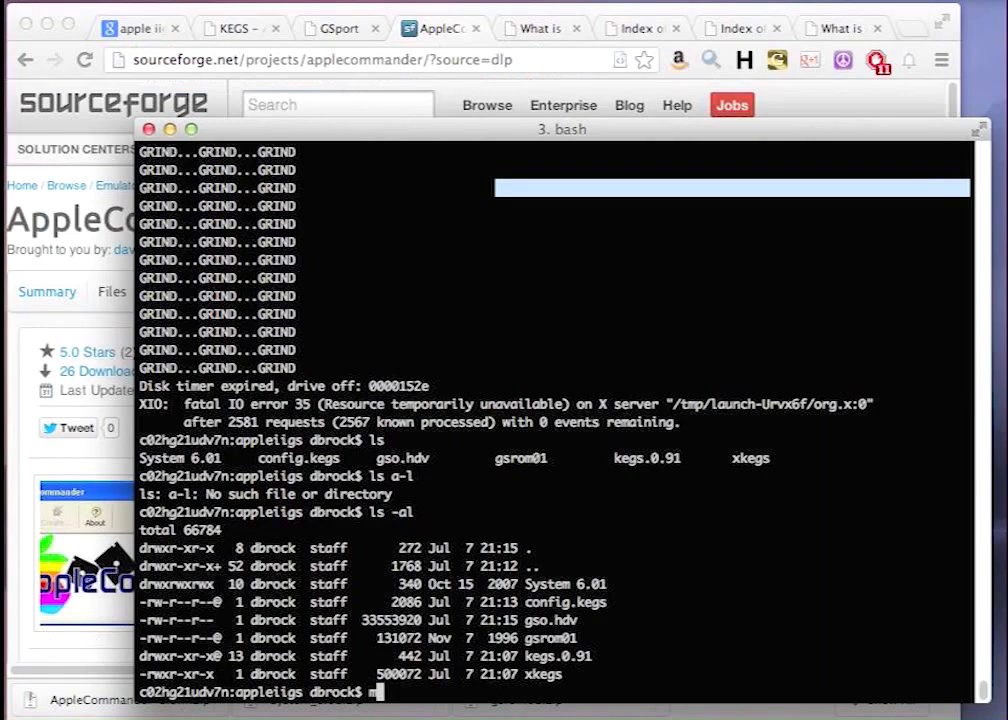
Rename gso.hdv to gsos with mv.
text(mv gsos.hdv gsos)
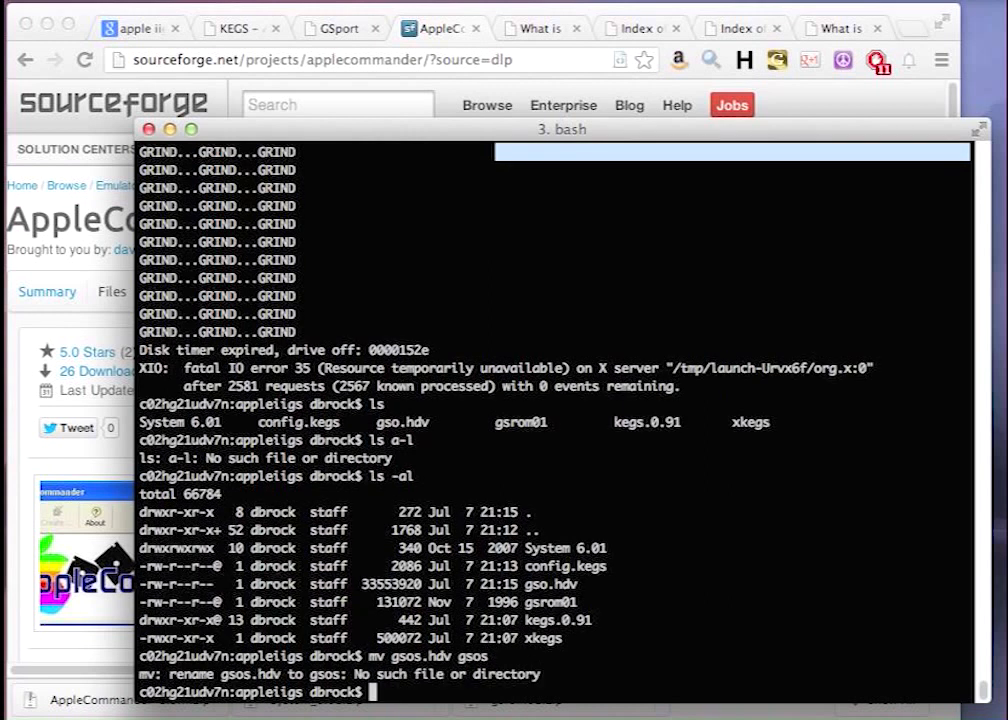
text(mv gsos.hdv gsos)
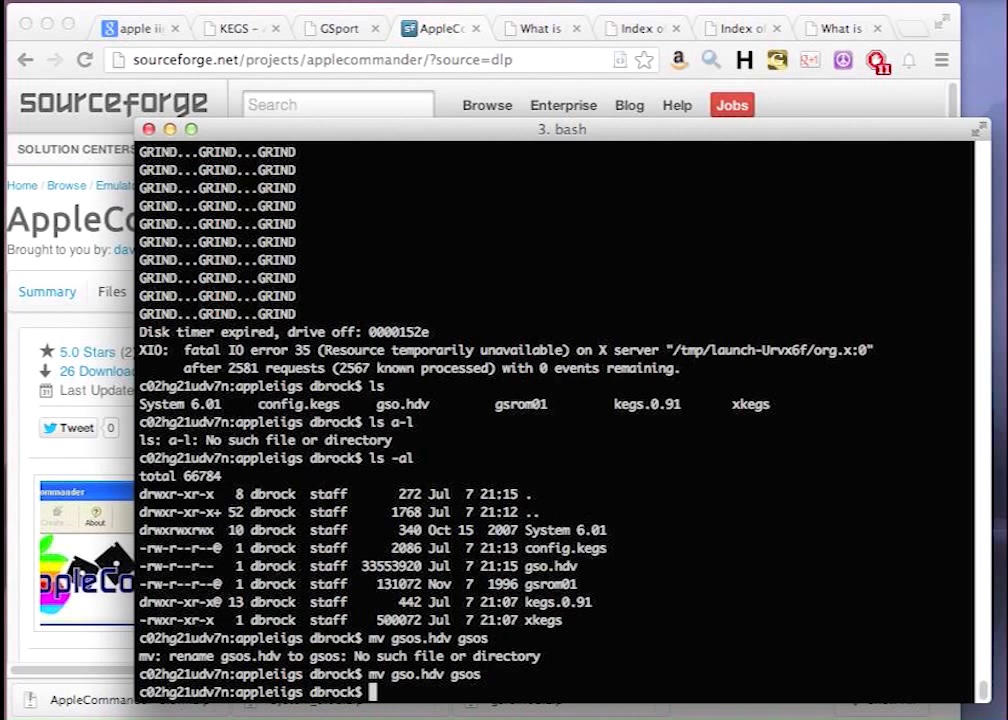
Edit config.kegs in vi to set s7d1 = gsos, then start ./xkegs.
text(vi config.kegs)
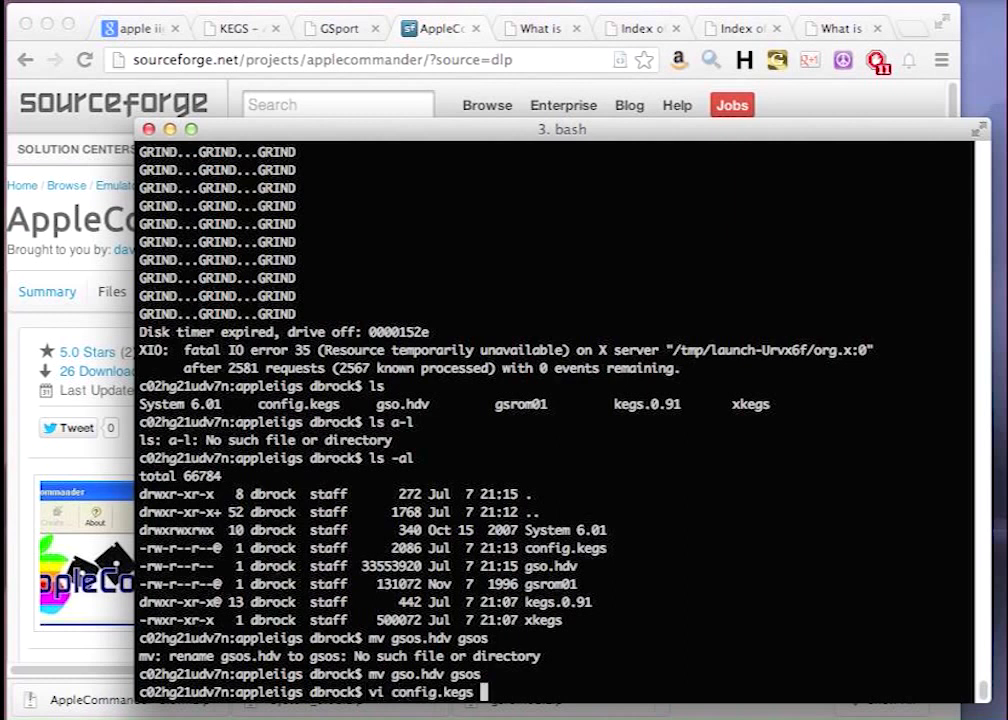
key(enter)
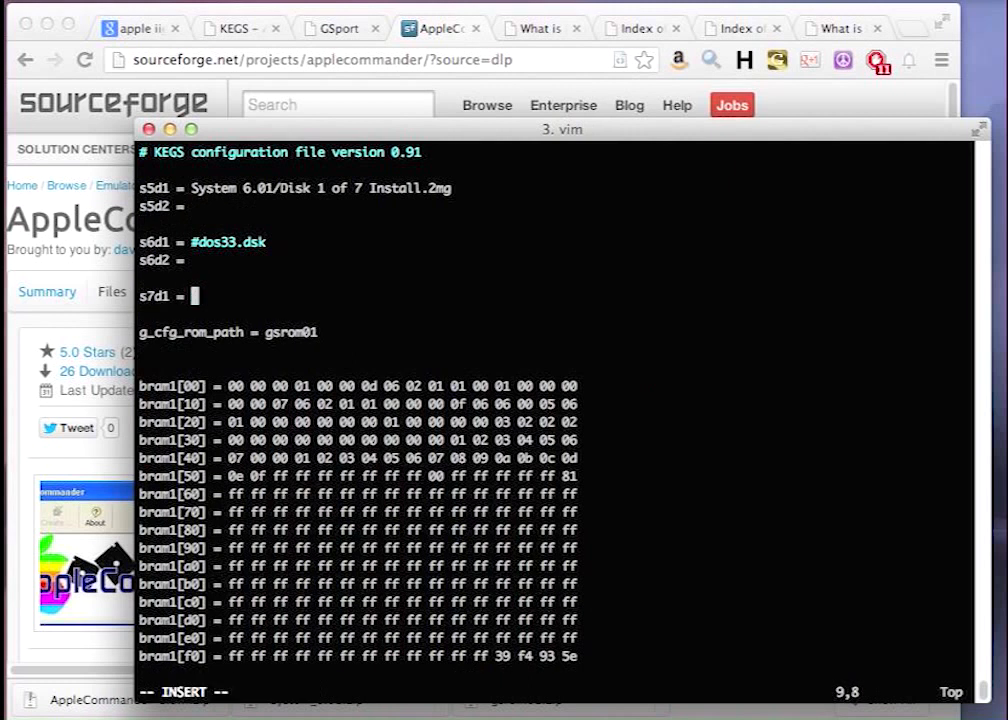
text(gsc)
text(./x)
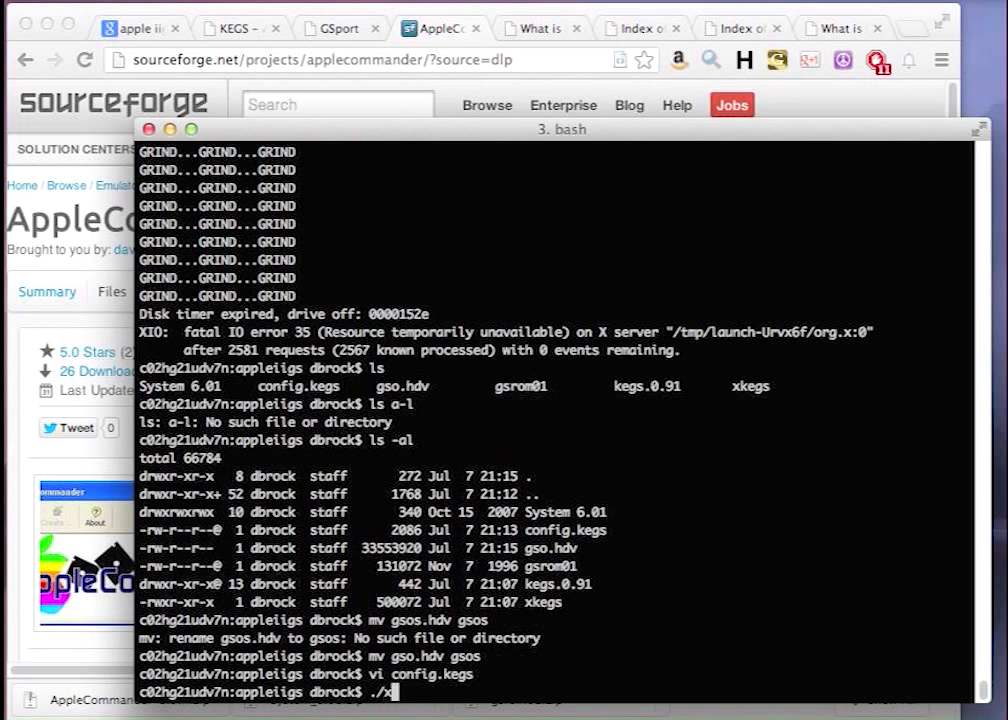
key(Return)
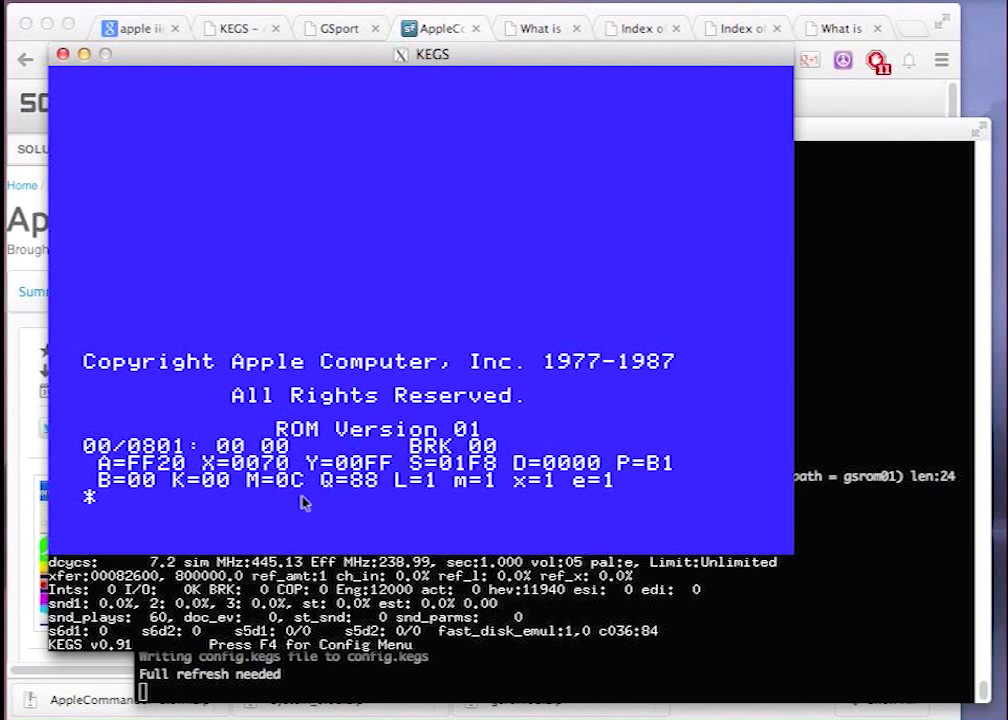
Boot slot 5 with C500G at the monitor and quit Easy Update to the program launcher.
text(c)
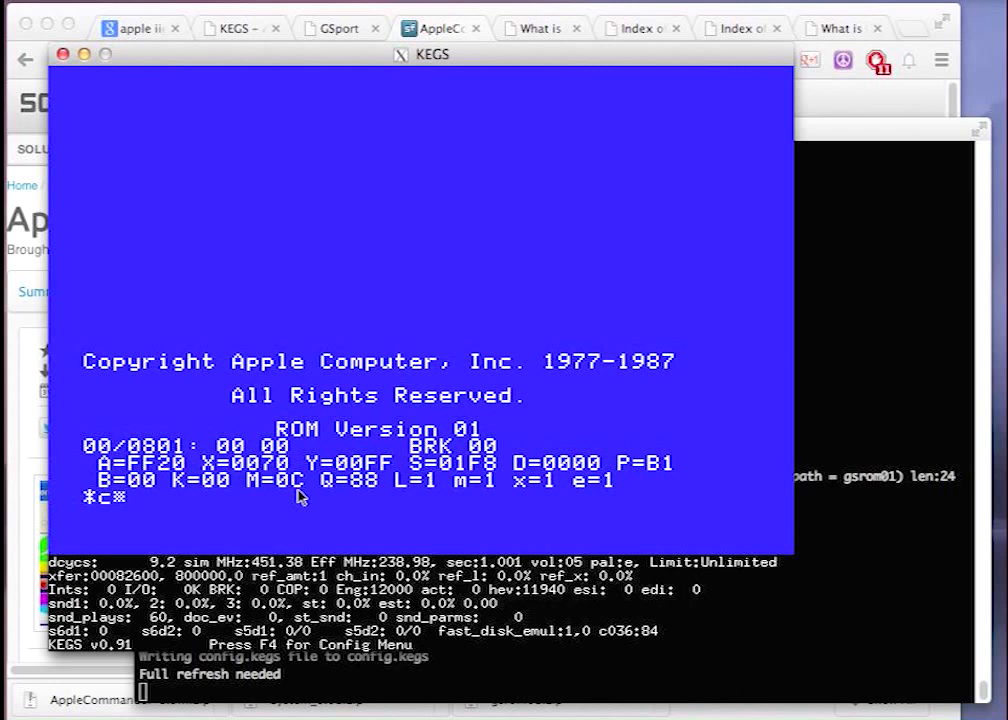
text(500)
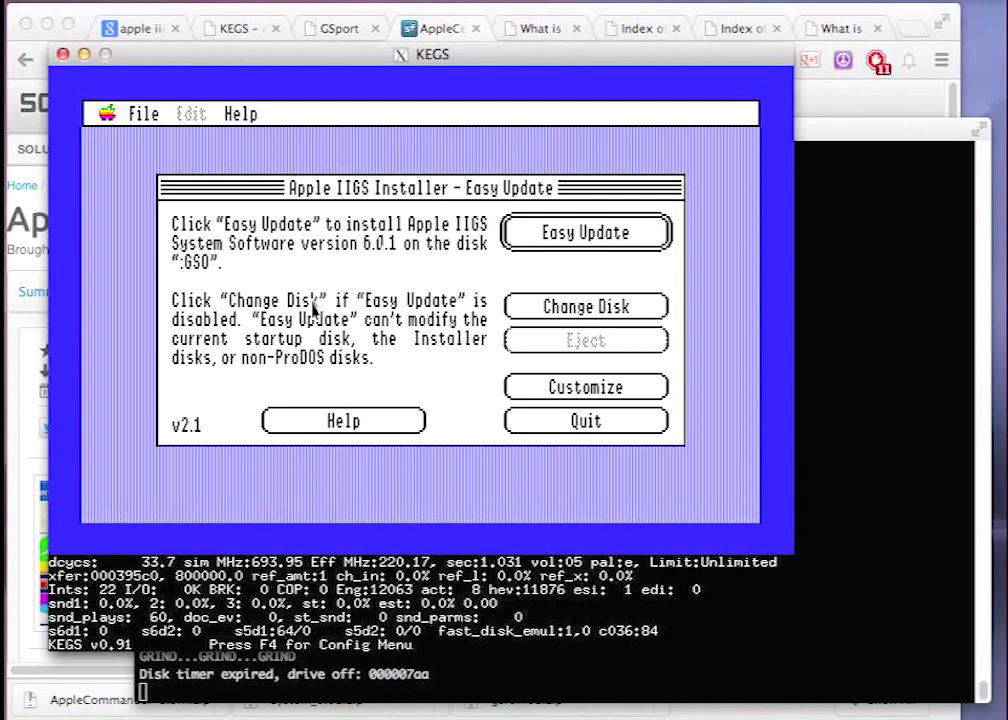
mouse_move(210, 258)
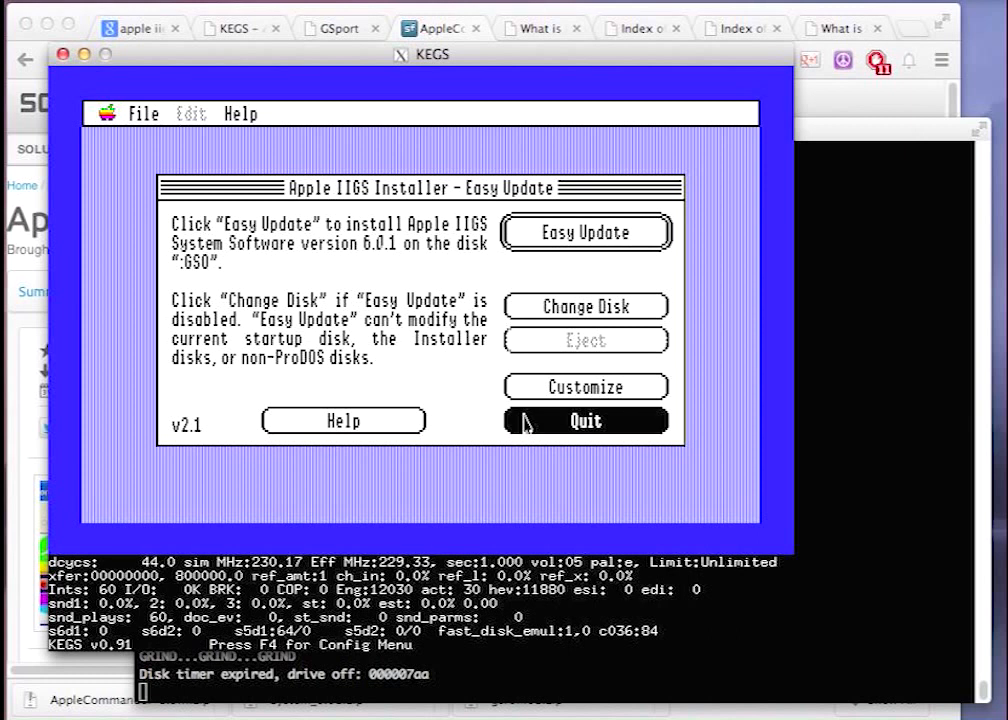
click(584, 420)
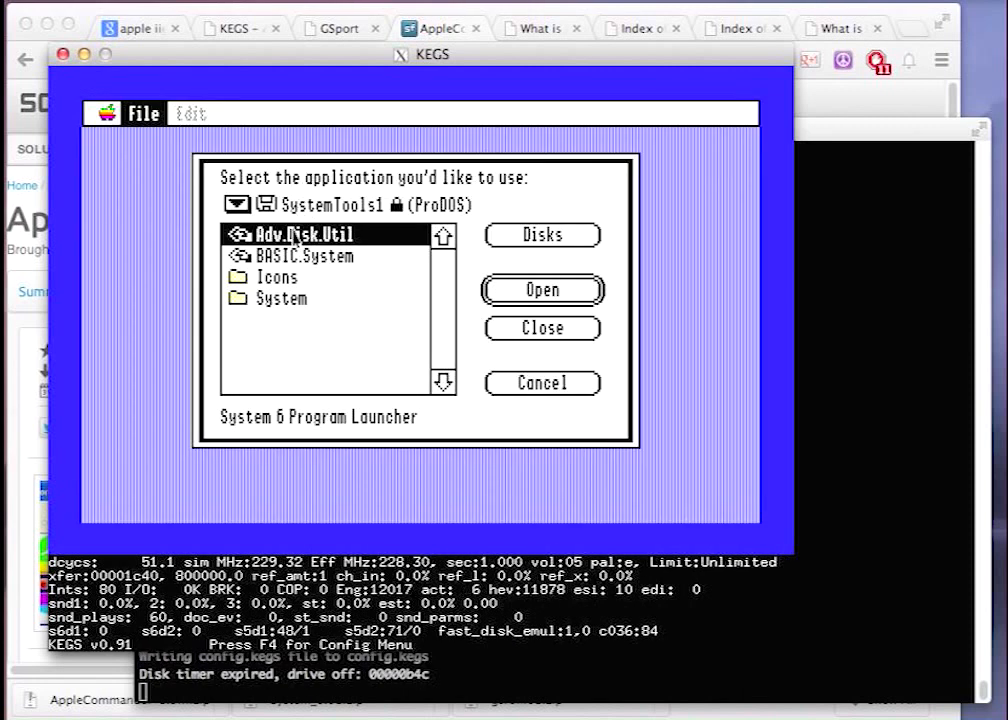
Launch Adv.Disk.Util, select the .DEV2 hard disk and dismiss its info.
click(542, 290)
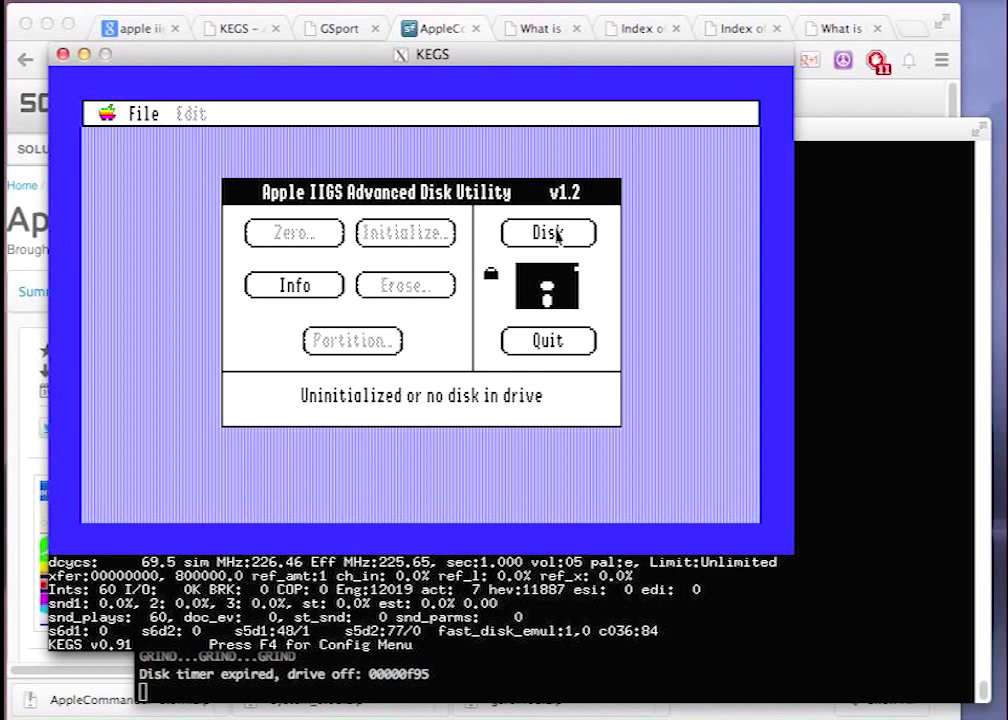
click(548, 232)
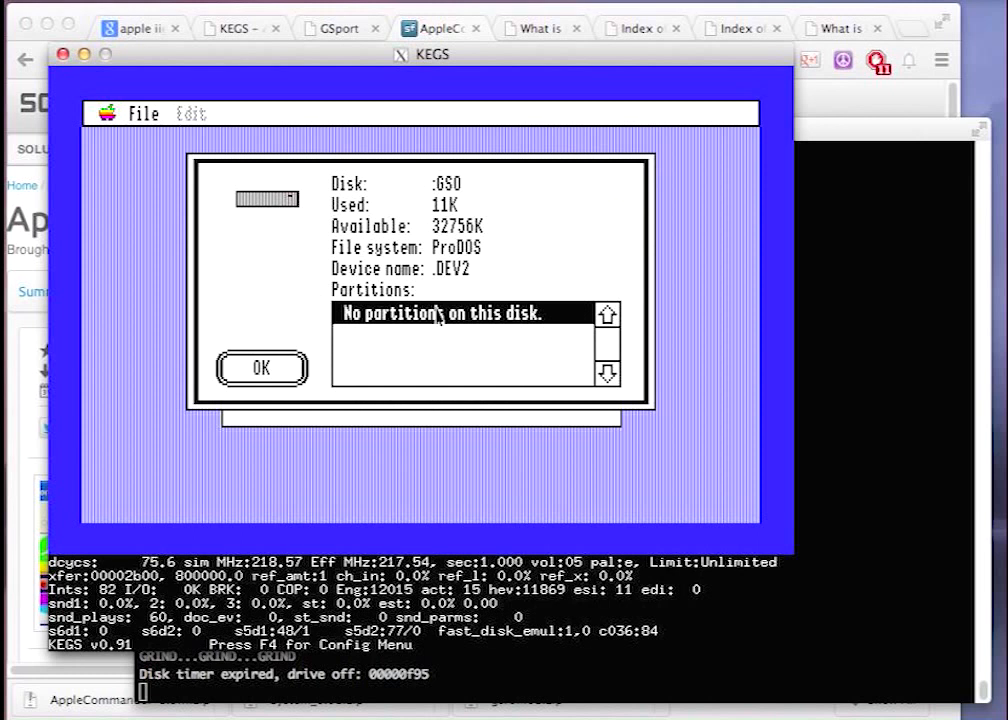
click(260, 368)
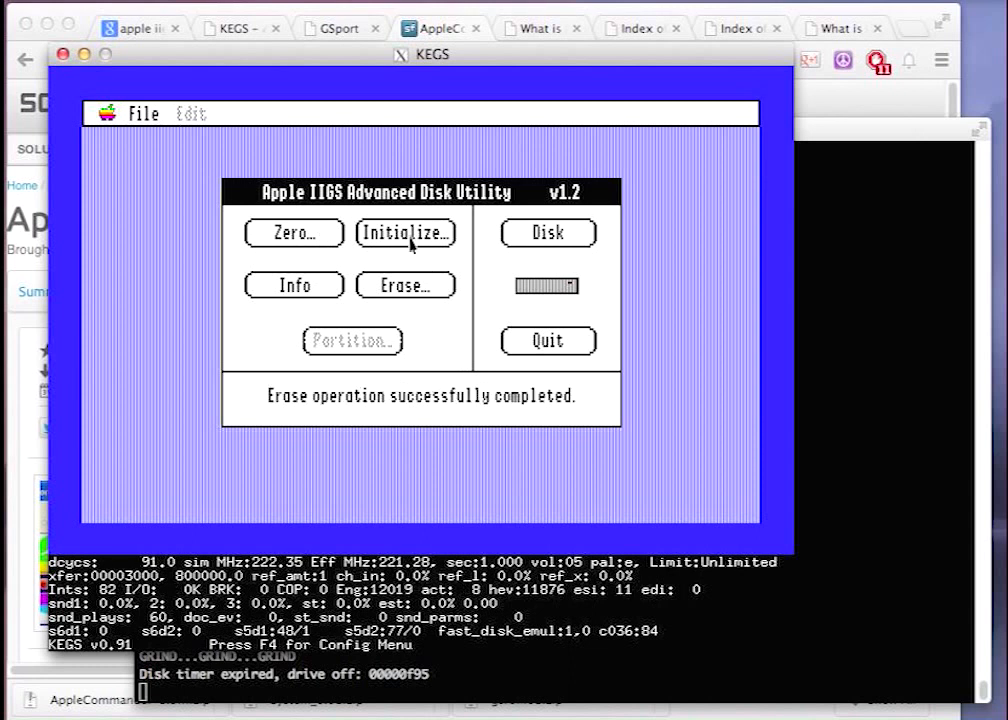
Initialize the hard disk as a ProDOS volume named GSOS.
click(404, 232)
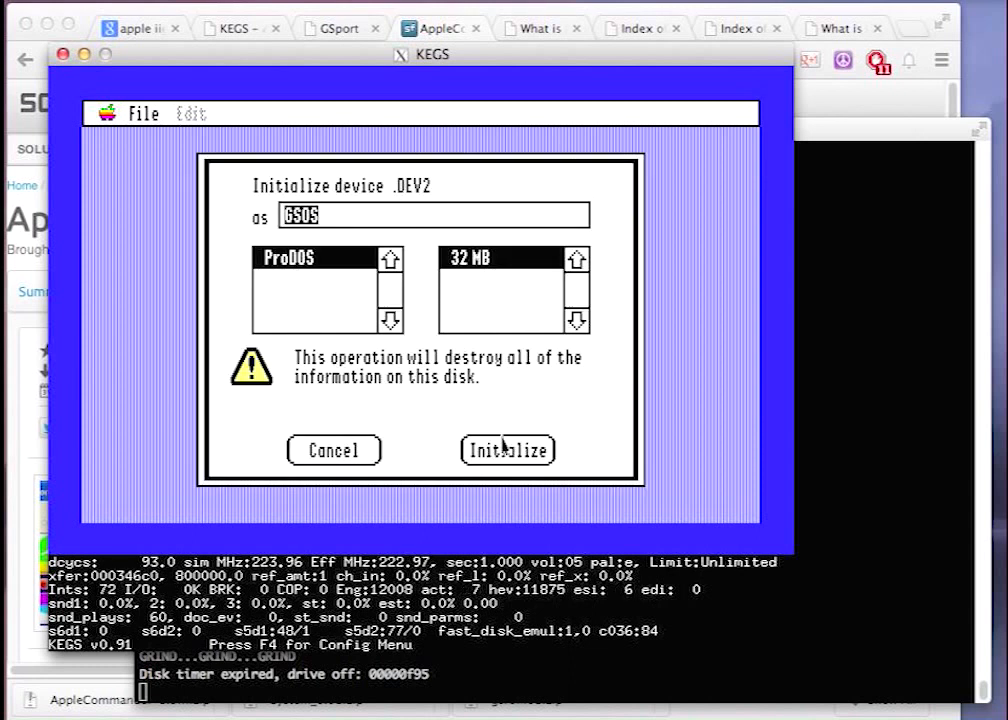
click(508, 450)
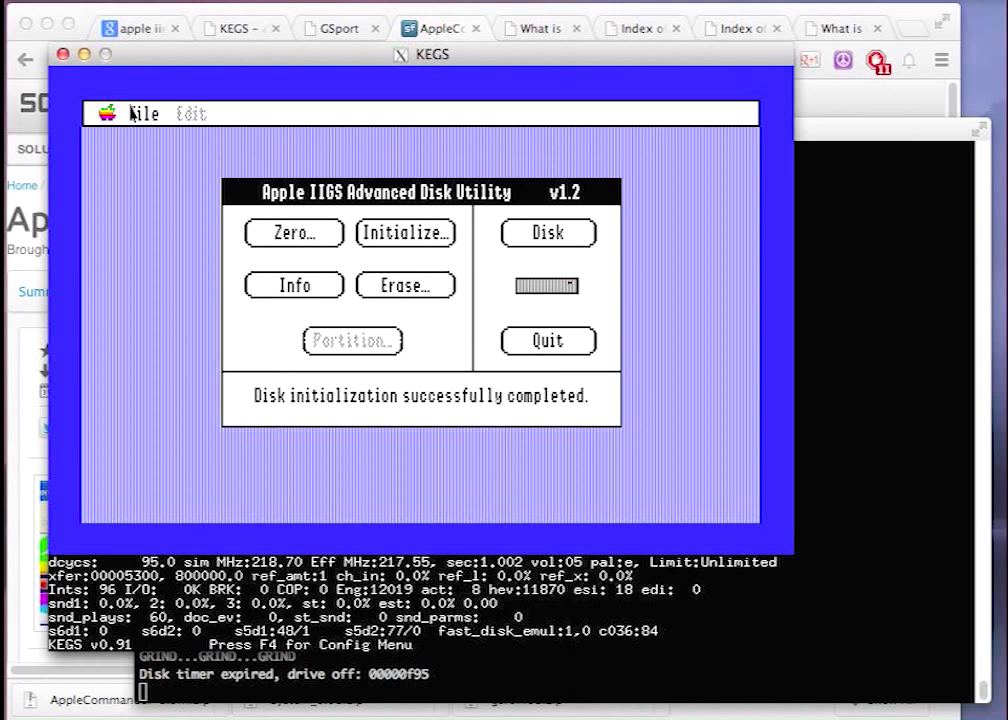
click(144, 112)
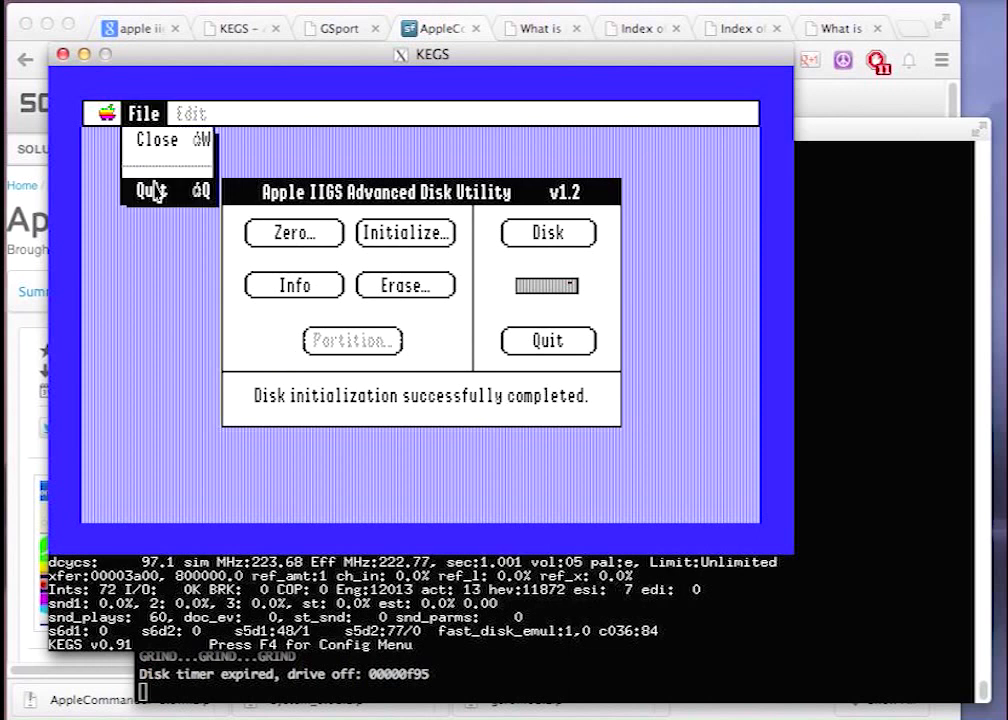
Quit the disk utility and start Easy Update installing System 6.0.1 onto GSOS.
click(150, 192)
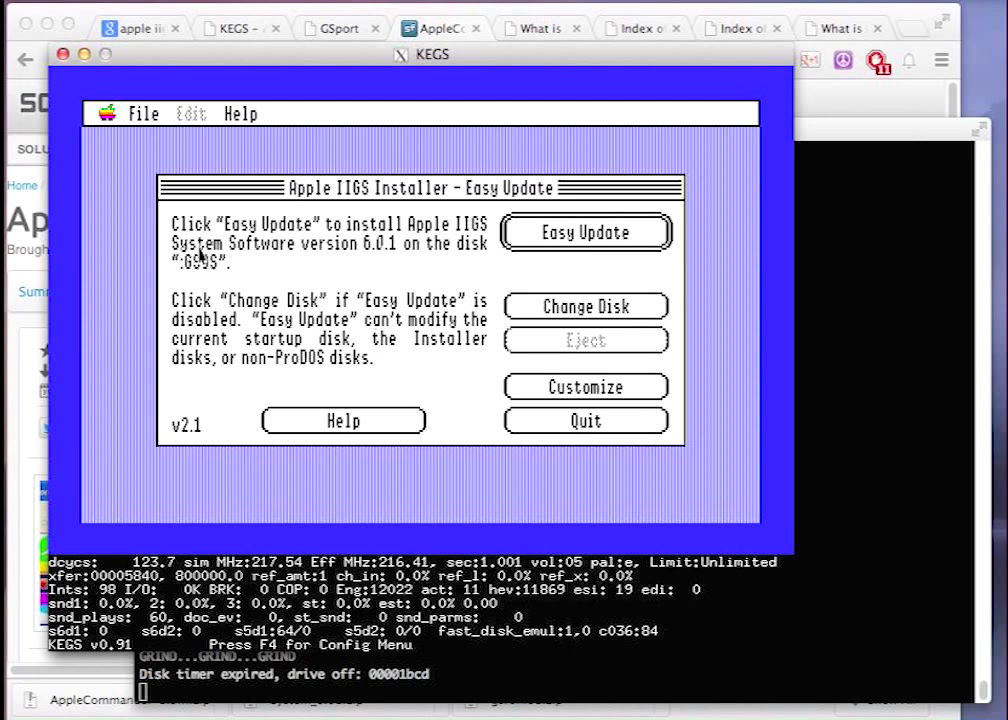
mouse_move(600, 380)
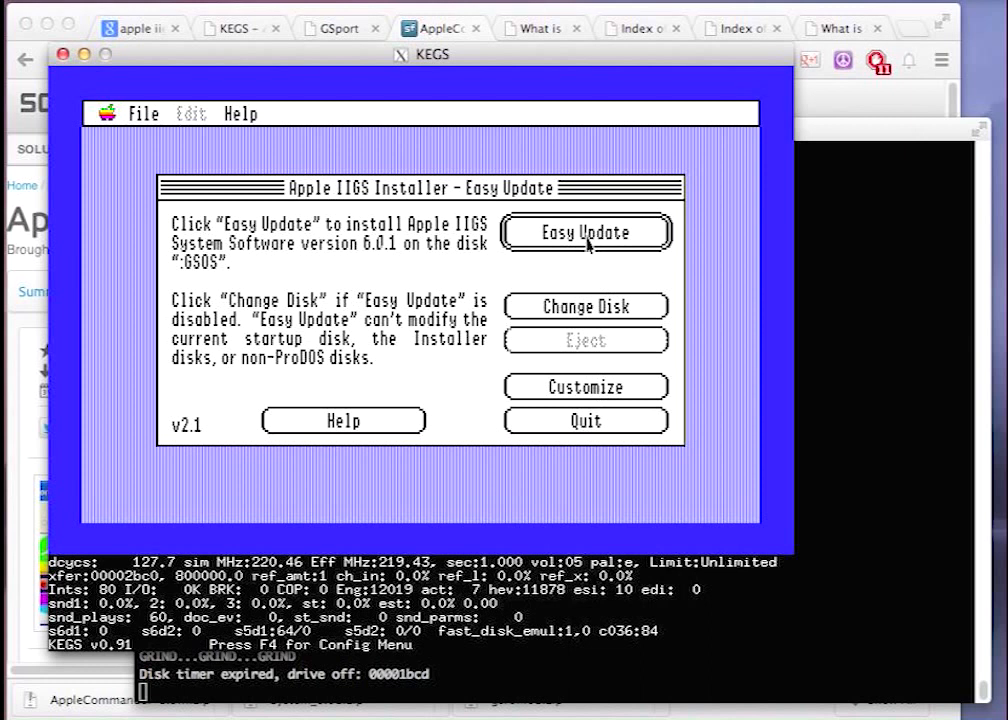
click(584, 232)
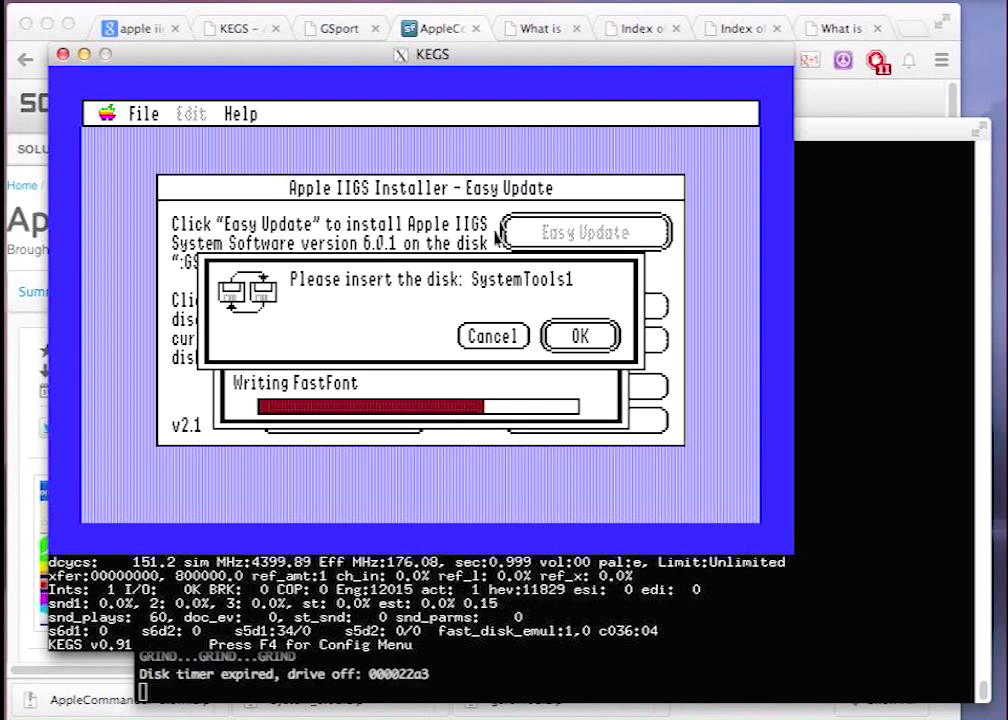
Insert SystemTools1.2mg in s5d2 via the KEGS config and resume the installation.
key(f4)
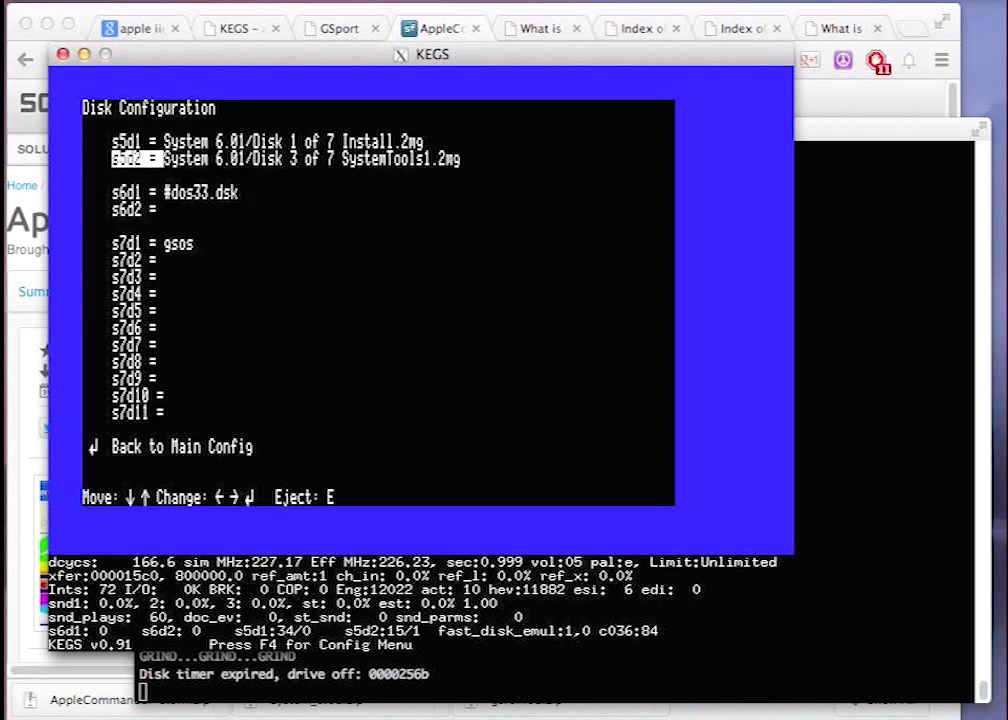
key(right)
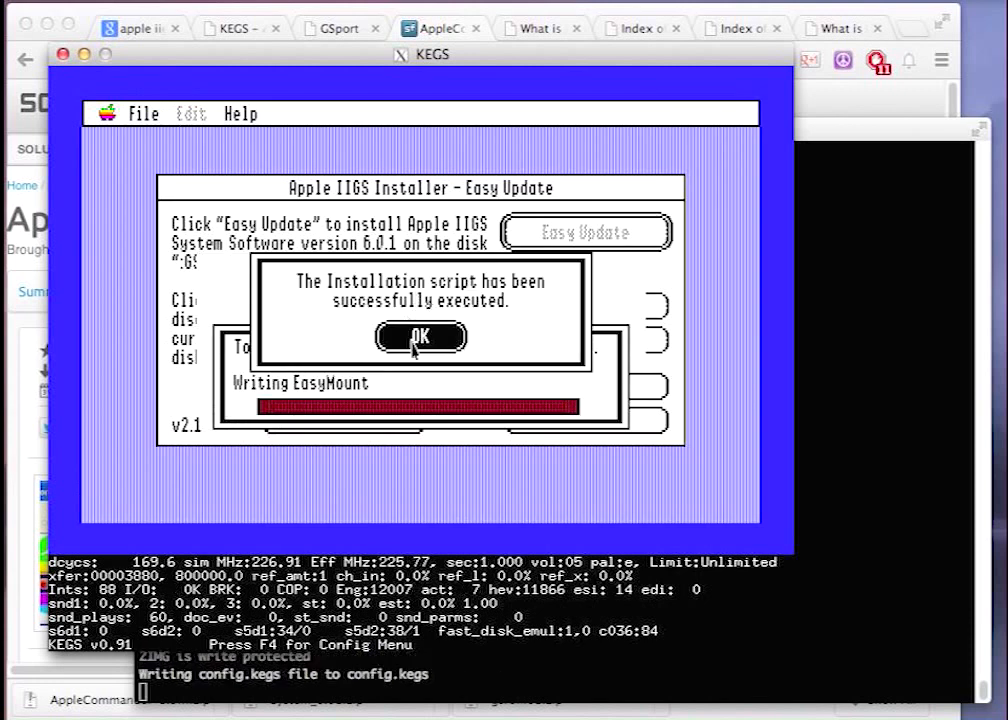
Acknowledge the install success, quit the installer and open the System folder on GSOS.
click(420, 336)
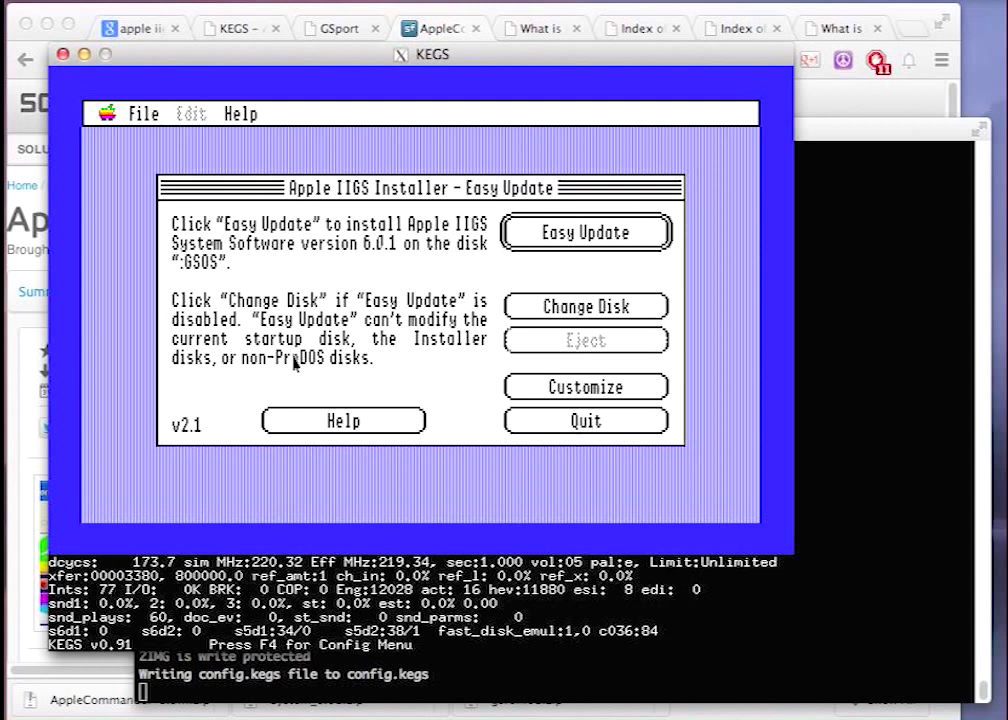
click(586, 420)
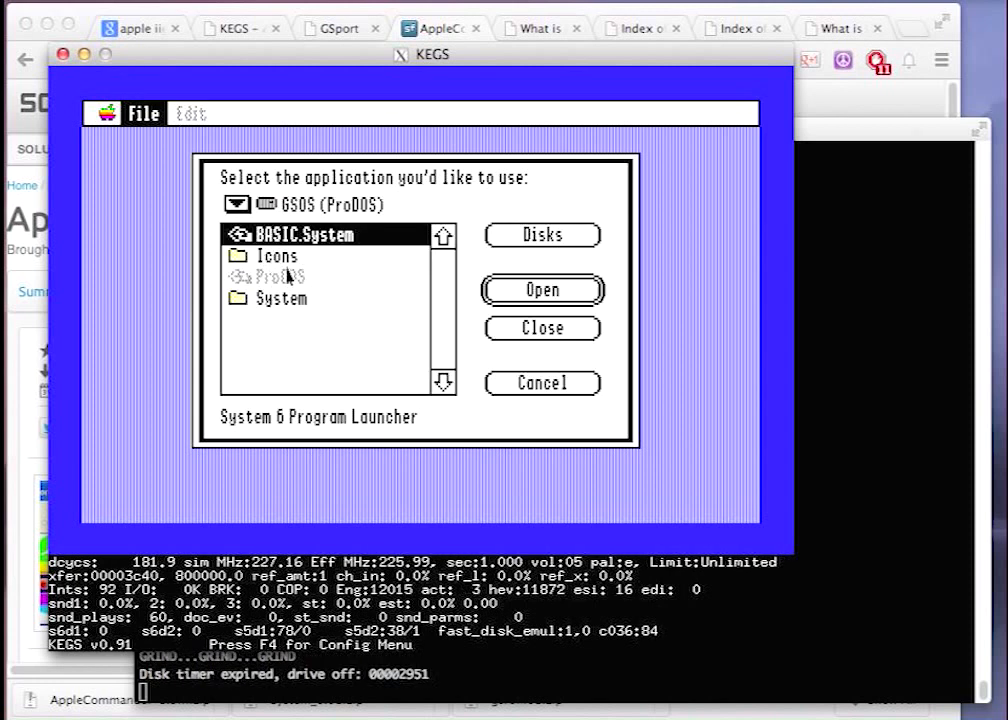
mouse_move(282, 312)
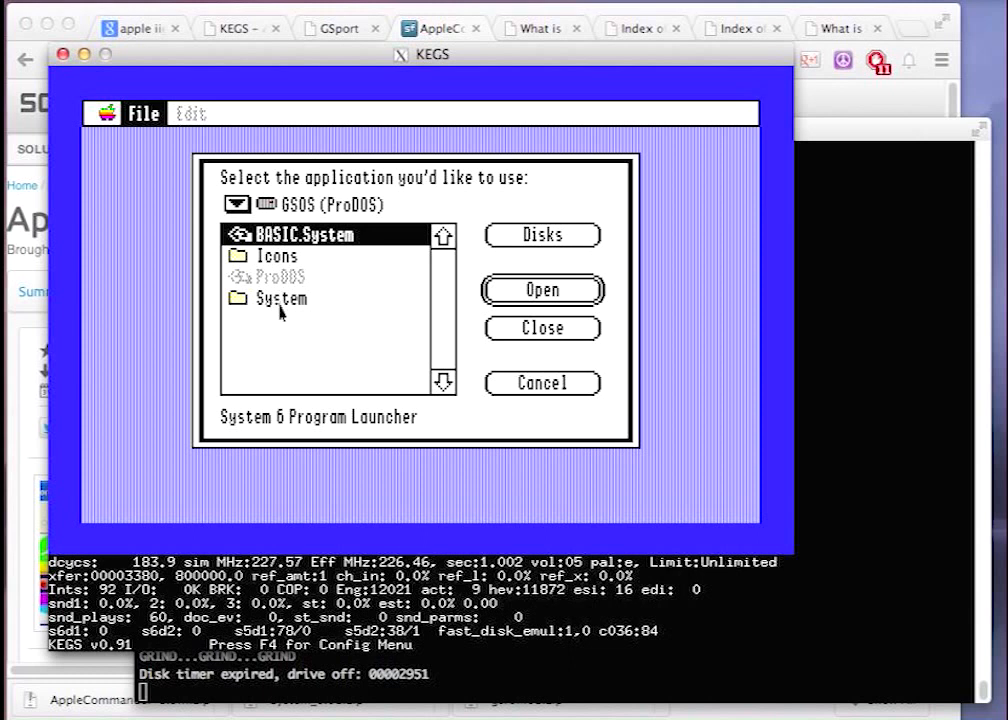
double_click(282, 300)
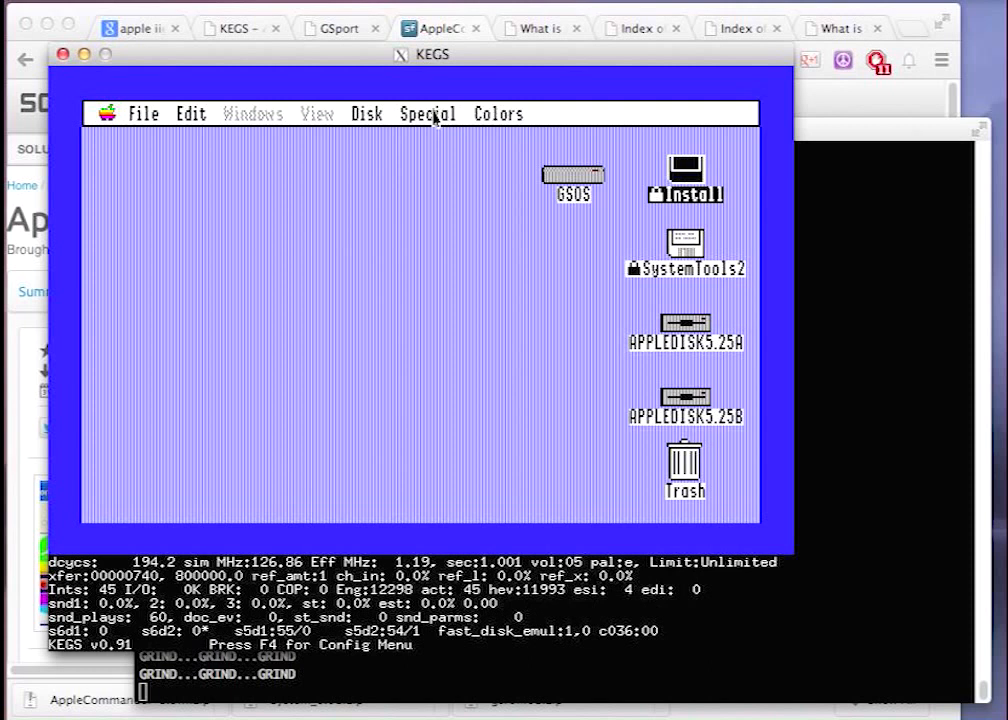
Choose Special > Shut Down and pick the Restart option for the emulated IIgs.
click(428, 112)
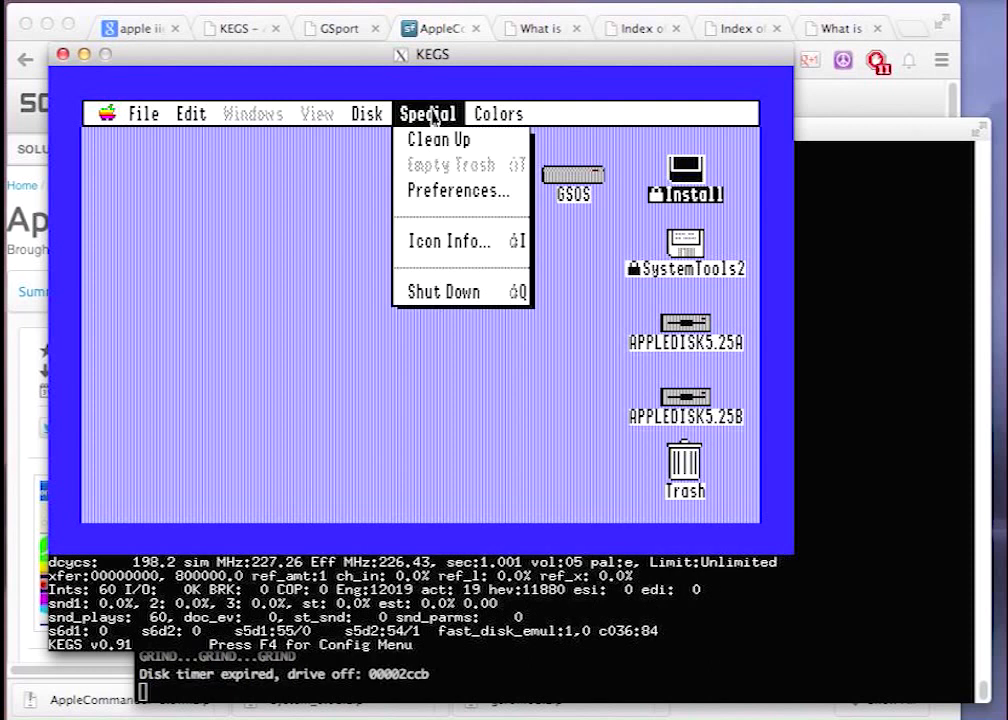
mouse_move(448, 240)
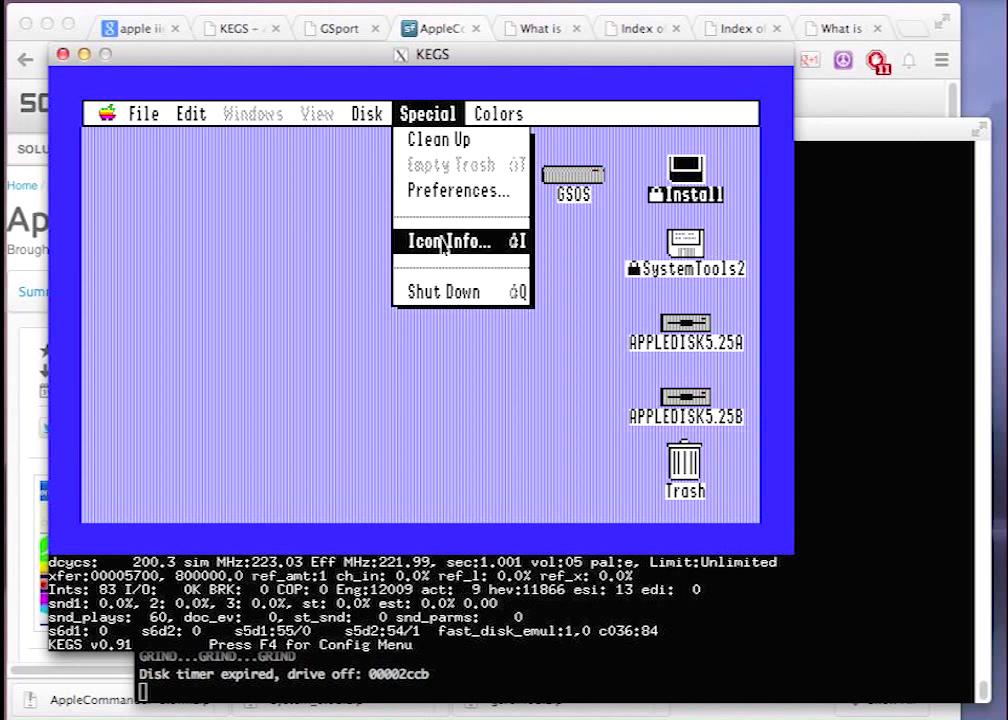
click(444, 292)
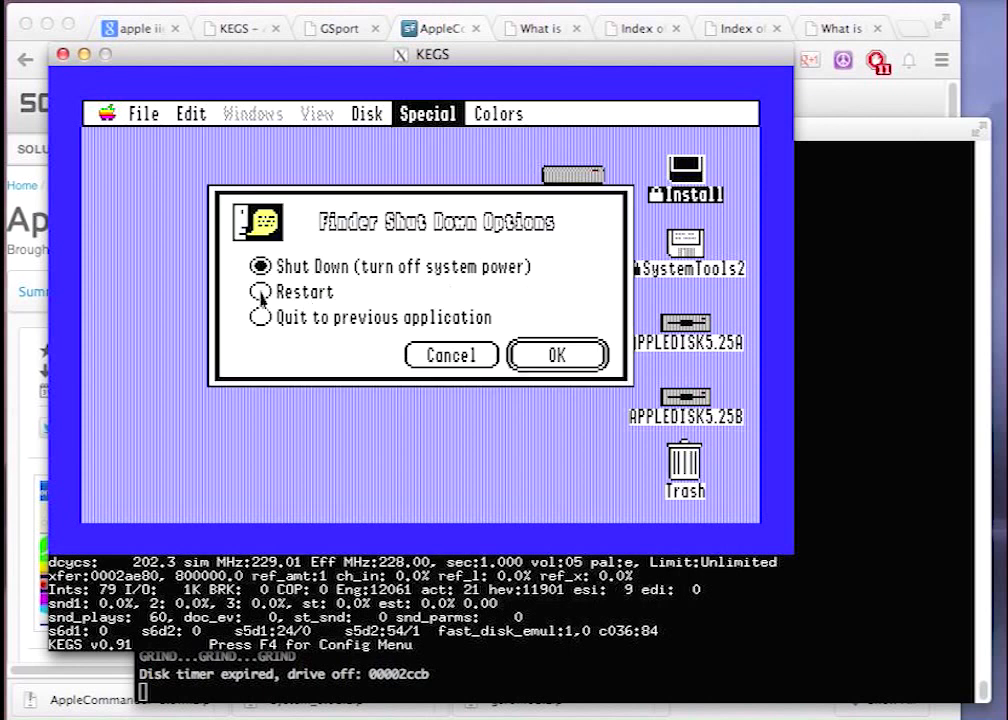
click(558, 356)
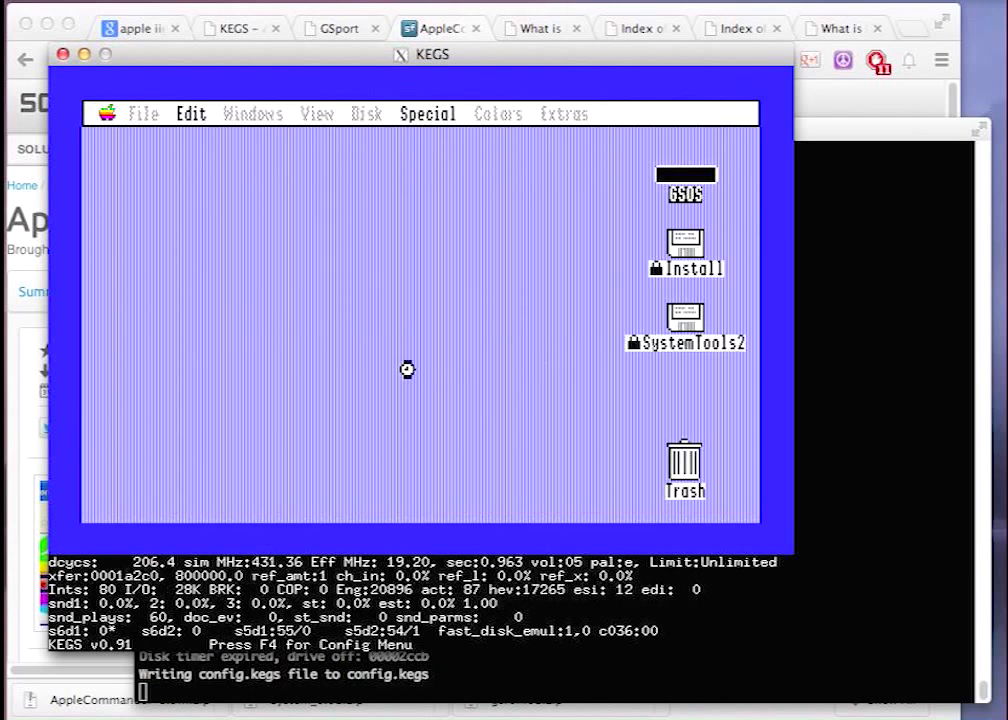
Confirm the restart, then choose Special > Shut Down keeping 'turn off system power' and OK it.
key(f4)
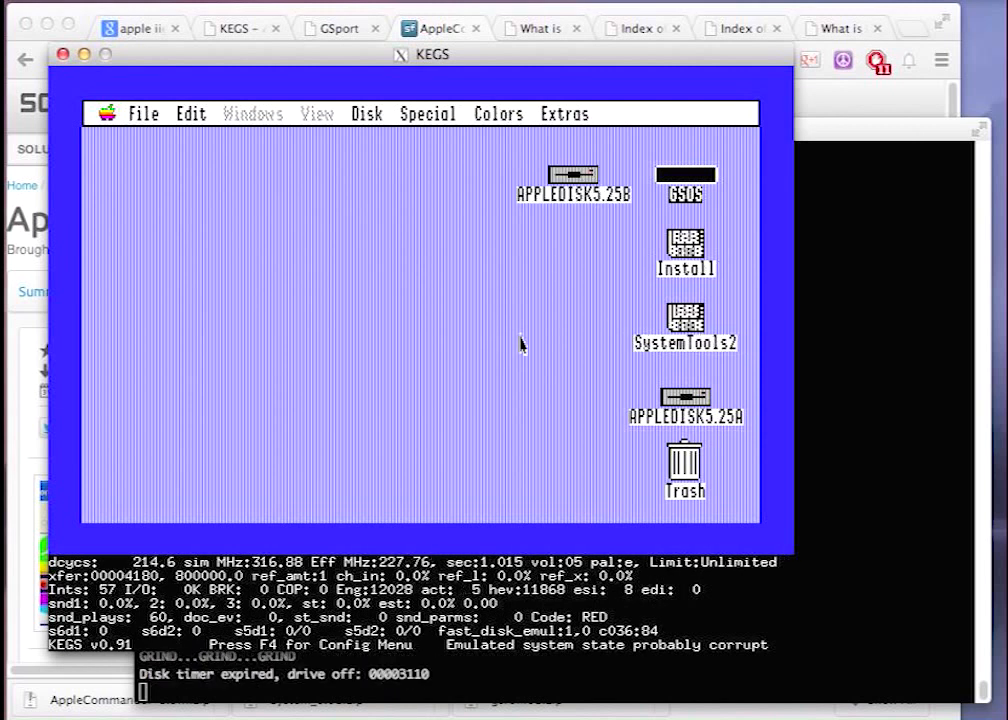
mouse_move(528, 148)
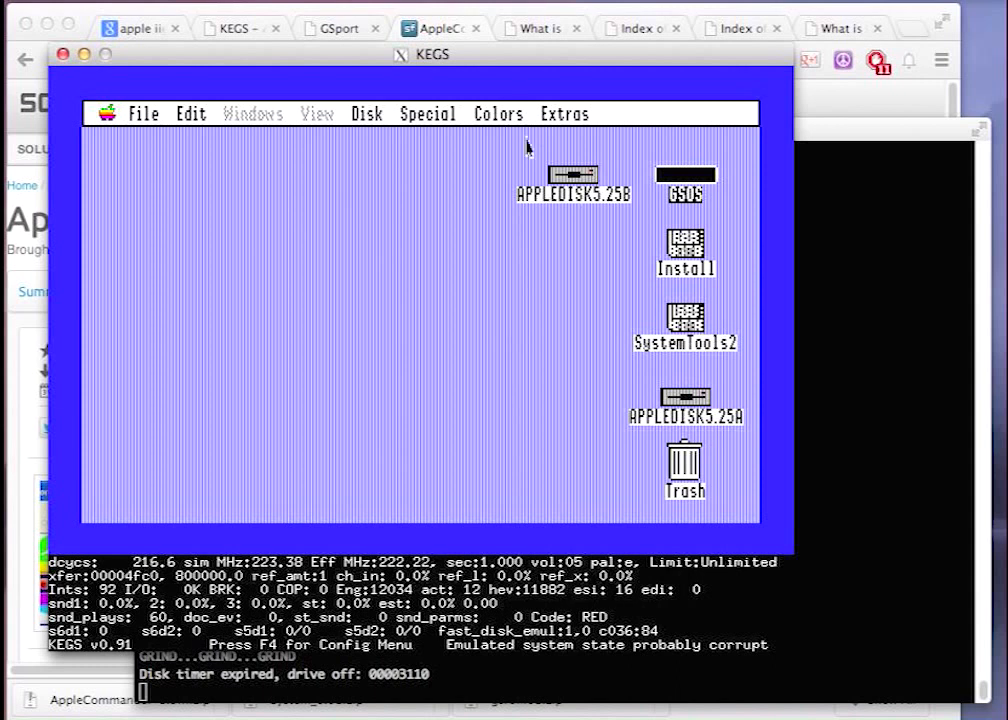
mouse_move(468, 120)
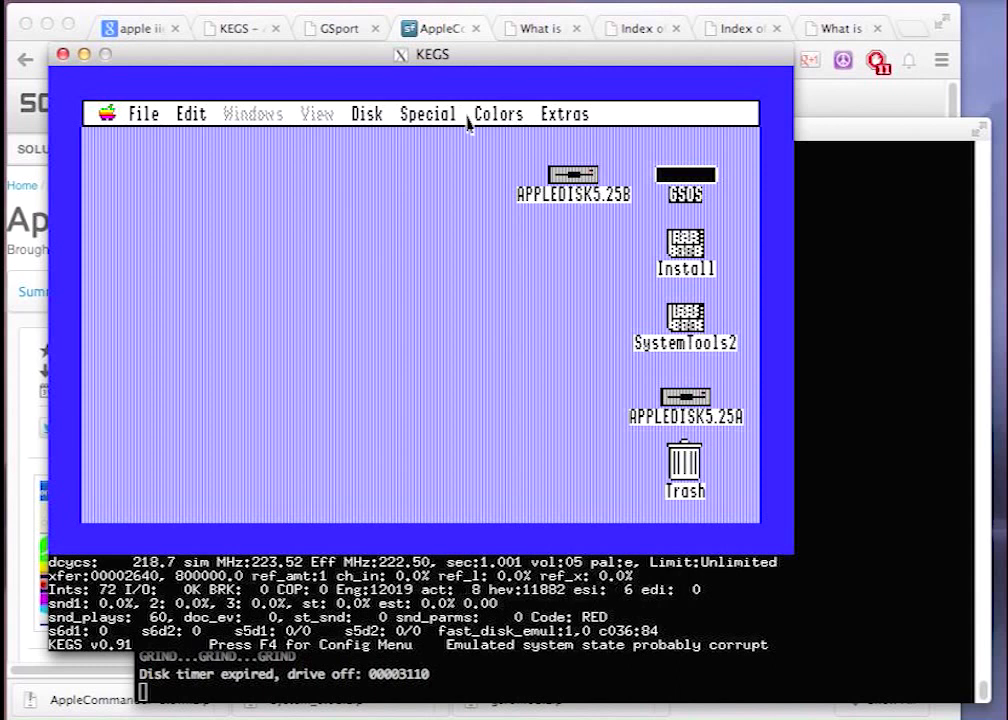
click(428, 112)
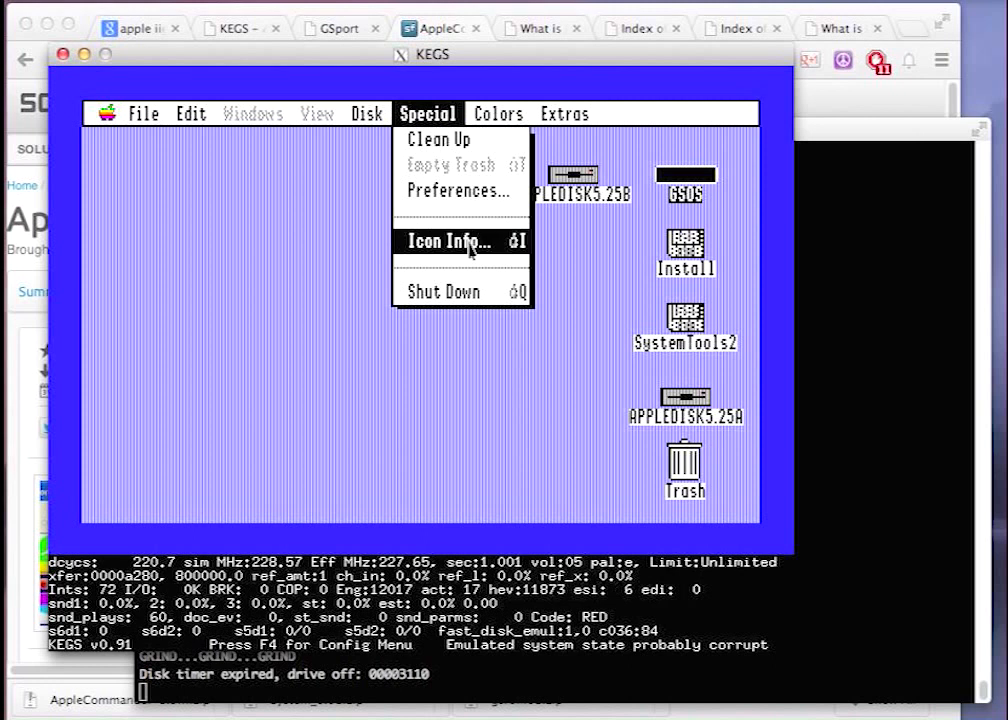
click(440, 292)
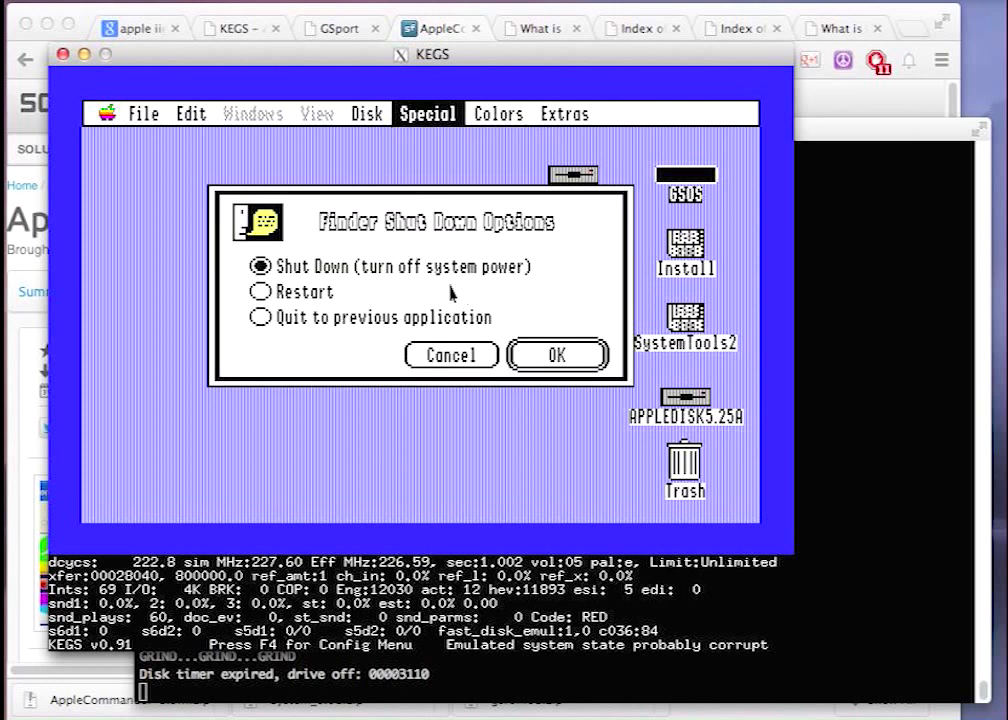
click(558, 356)
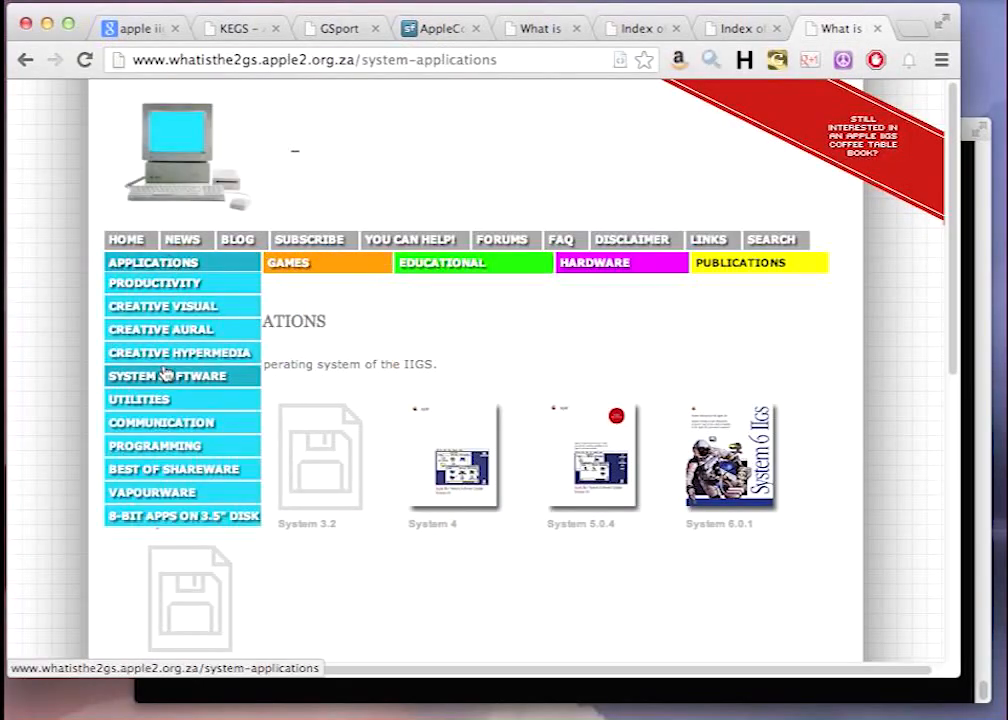
From Applications > Programming, reach the Merlin 16+ V4.08 page and download its 2image archive.
click(156, 444)
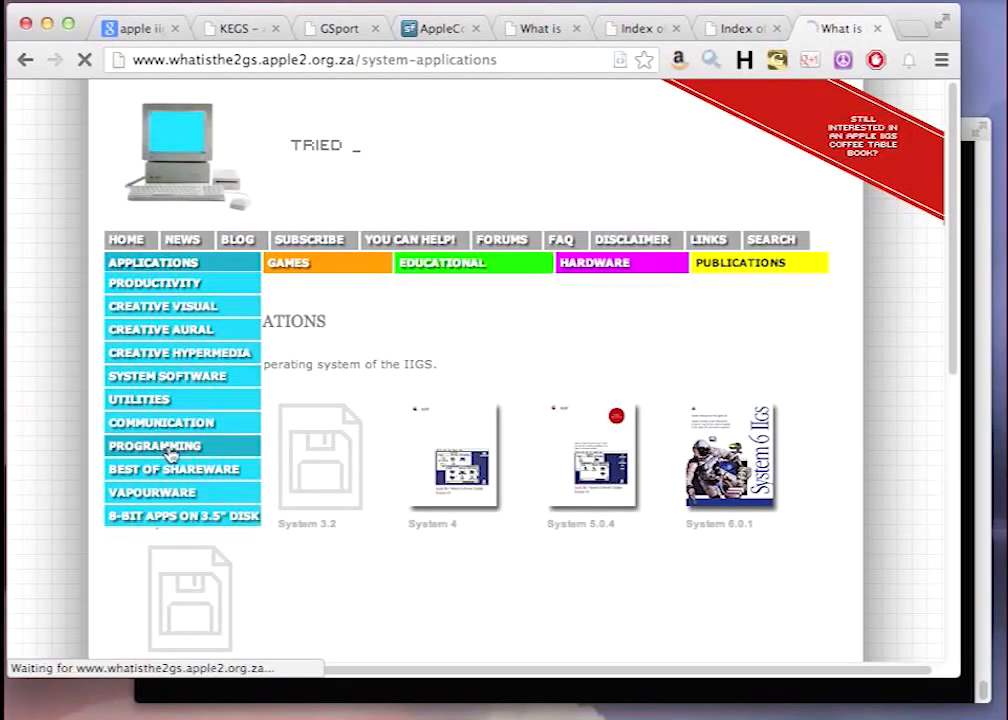
click(154, 444)
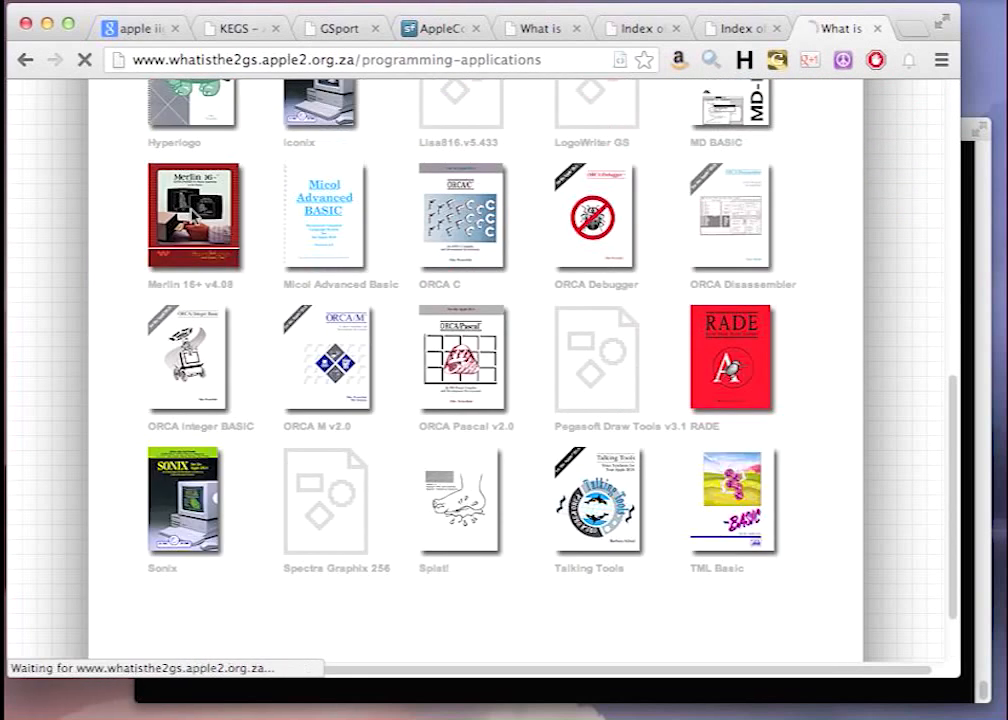
click(192, 214)
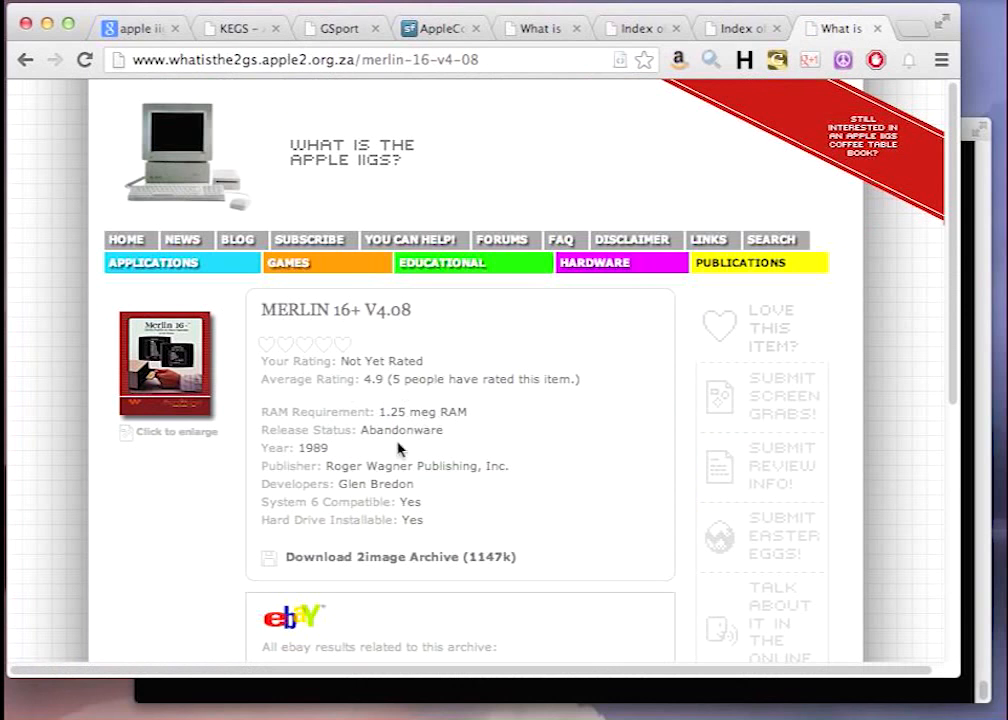
mouse_move(394, 556)
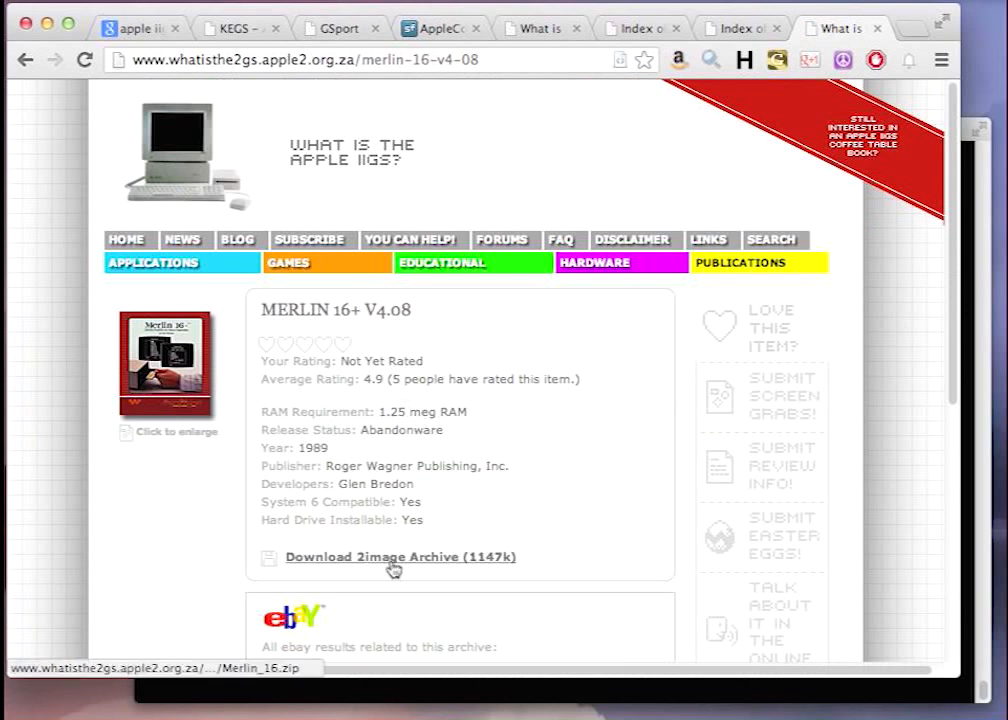
click(400, 556)
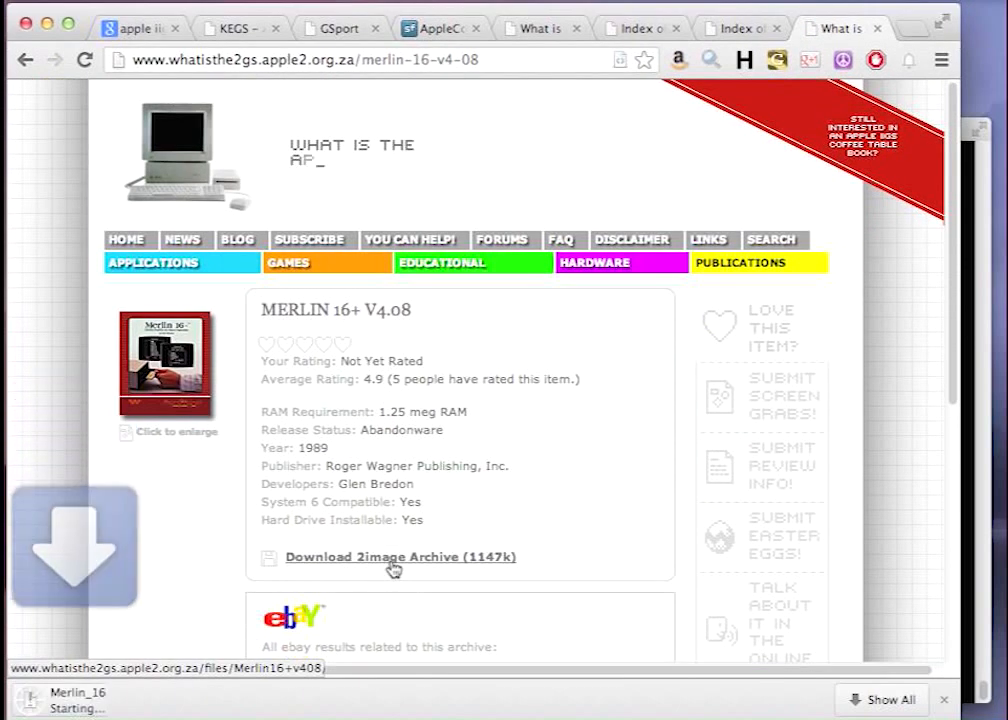
click(400, 556)
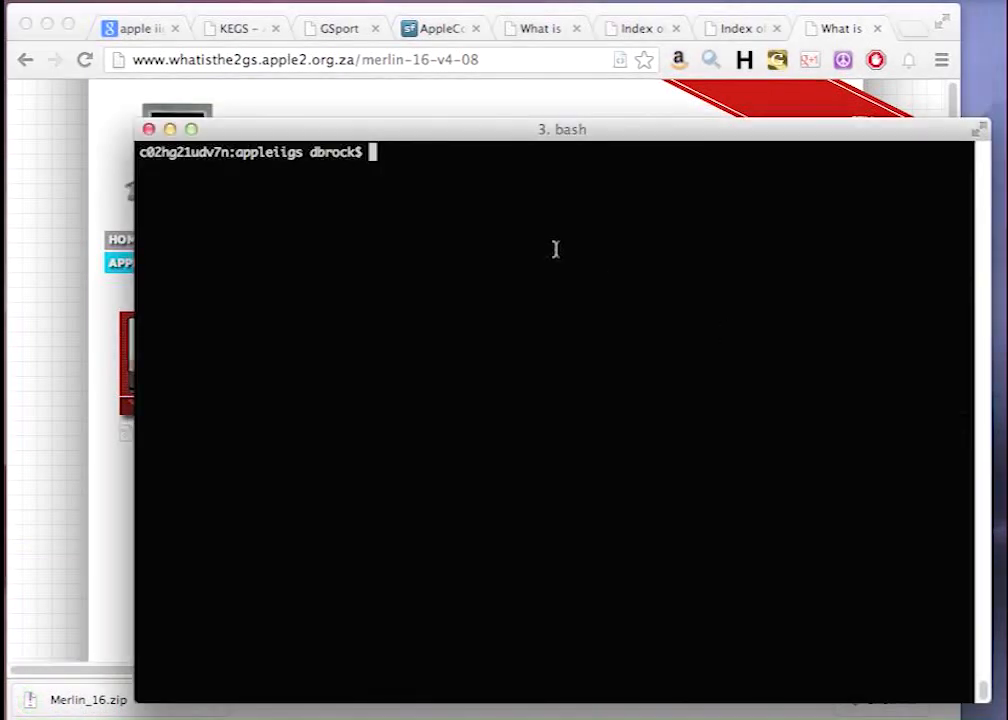
Run 'mv ~/Downloads/Merlin_16.zip .' and 'unzip Merlin_16.zip' in the appleiigs folder.
text(mv)
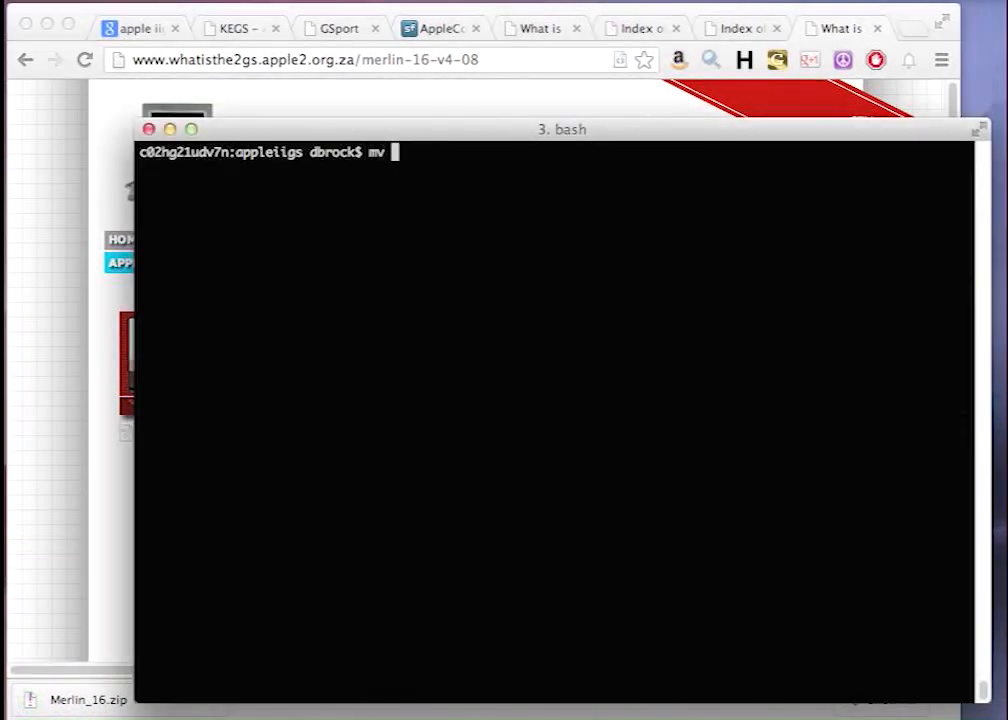
text(~/Downloads/)
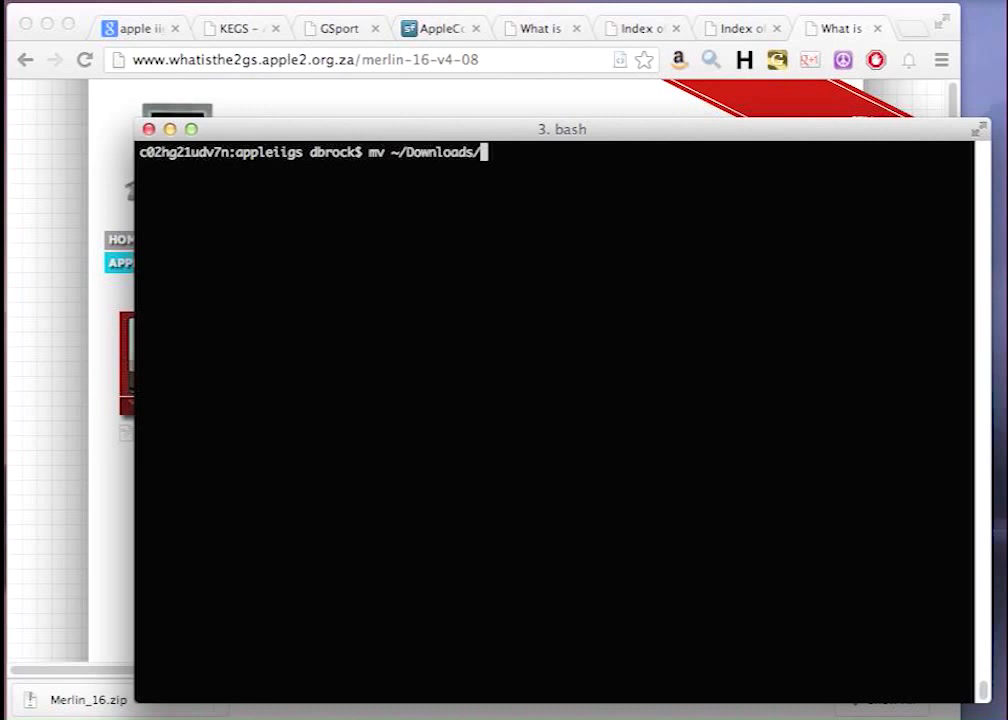
text(Merlin_16.zip)
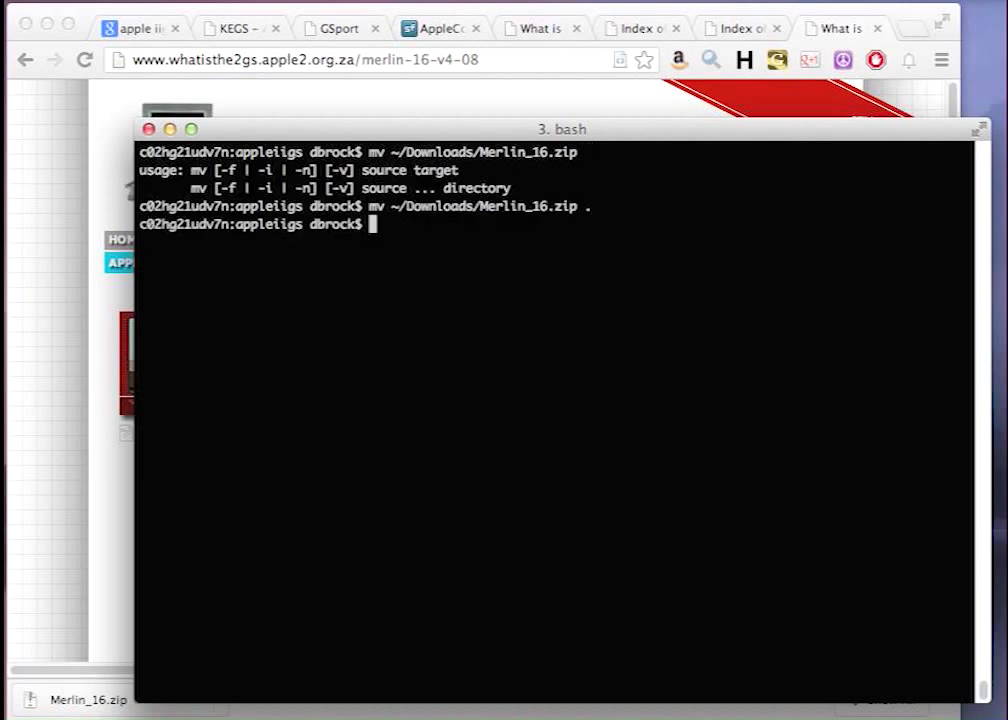
text(unzip Merlin_16.zip)
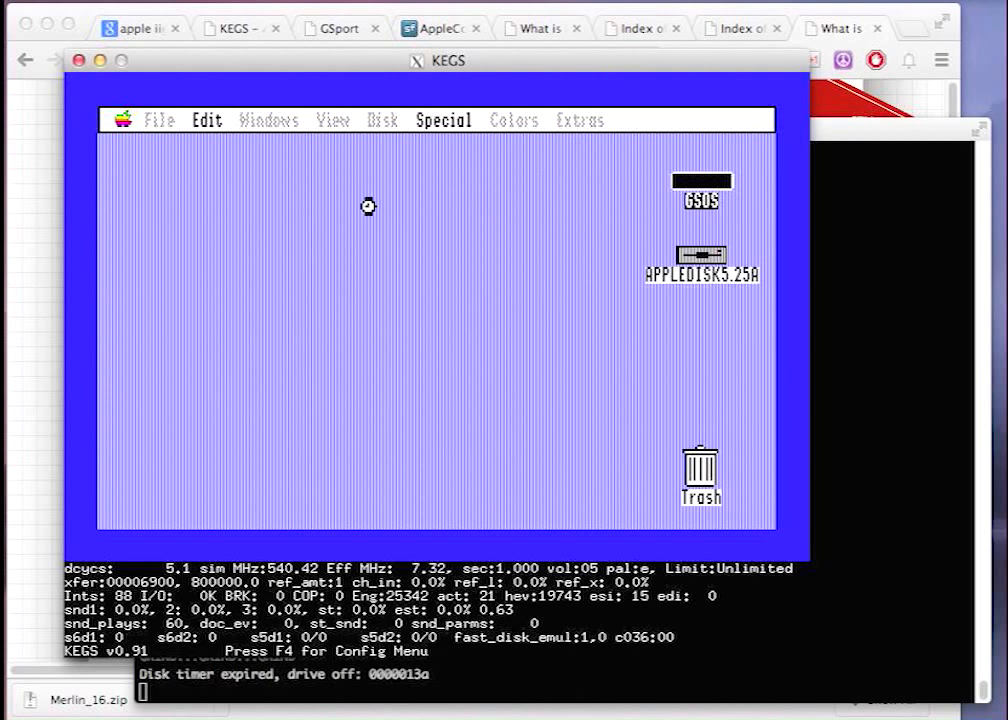
Via the F4 config menu, mount 'MERLIN 16+ 4.68 prog.2mg' in drive s5d1.
key(f4)
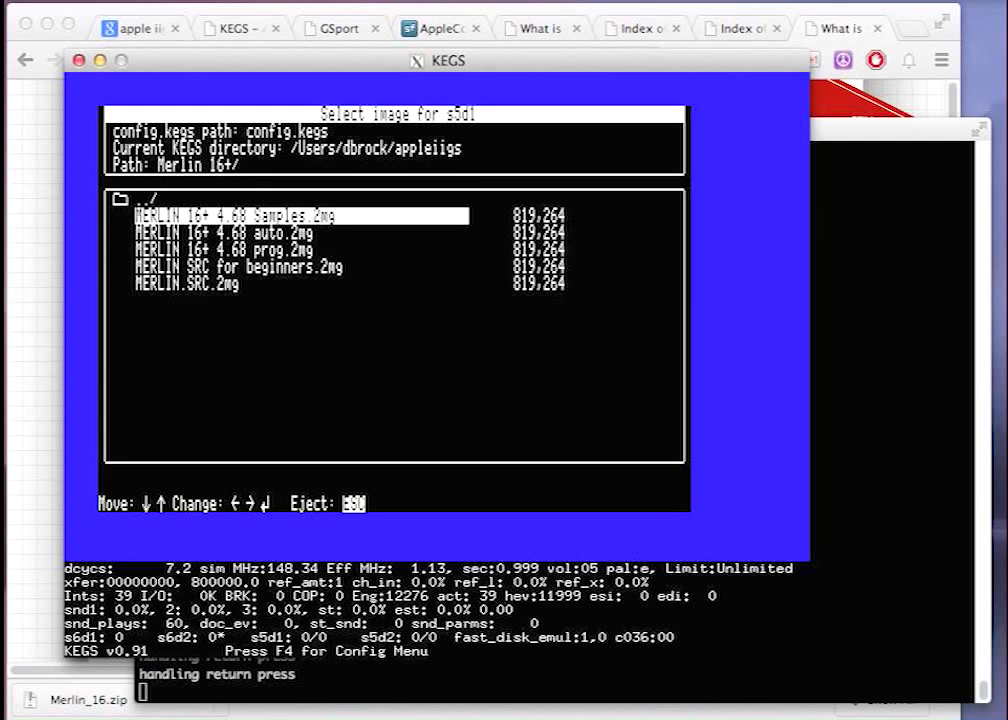
key(Down)
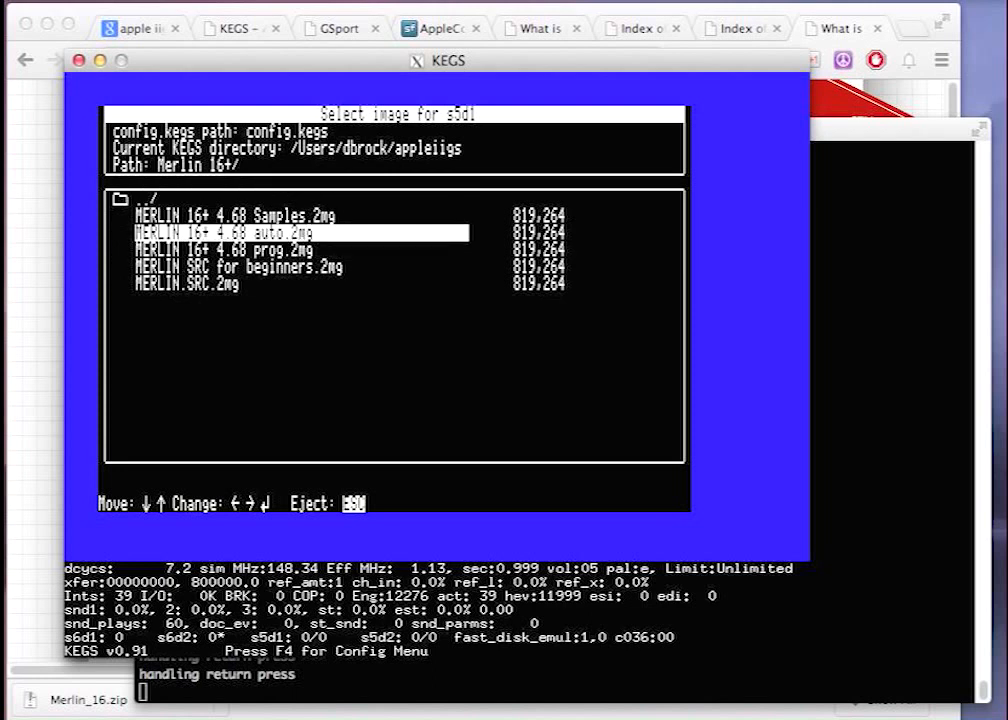
key(Down)
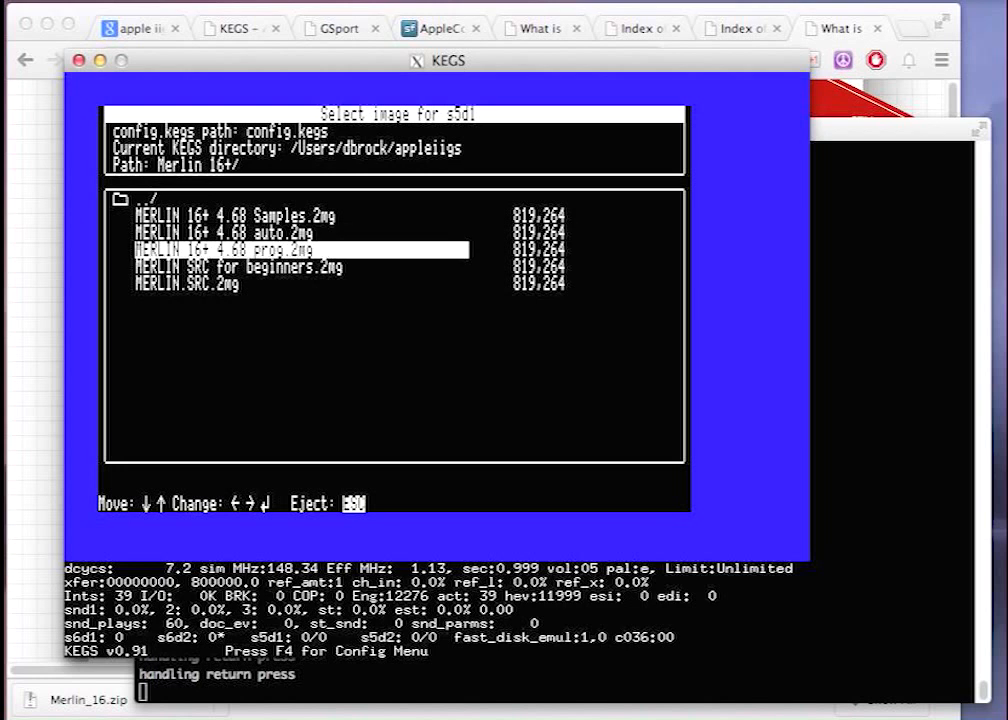
key(return)
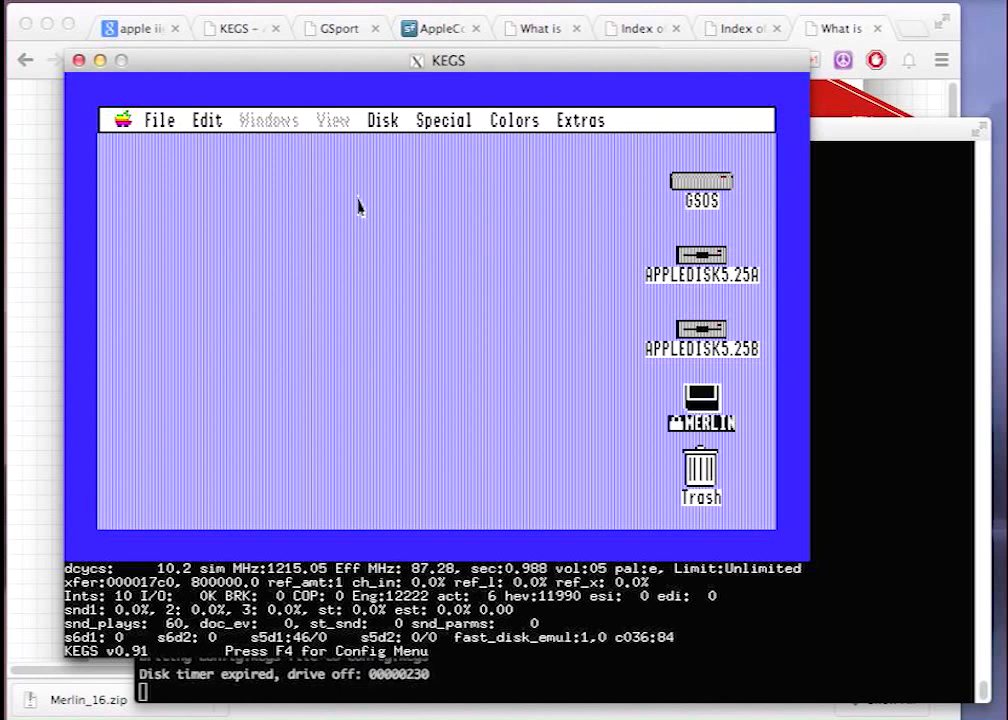
mouse_move(420, 264)
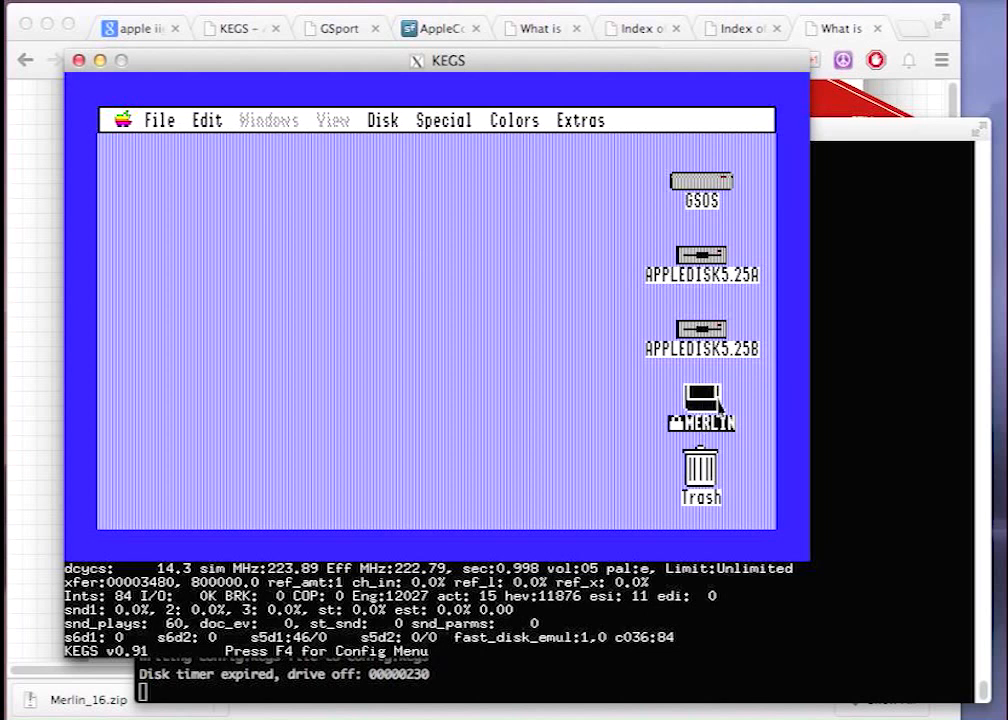
With the MERLIN disk and GSOS open, create a new folder and rename it Merlin for the copied files.
double_click(704, 404)
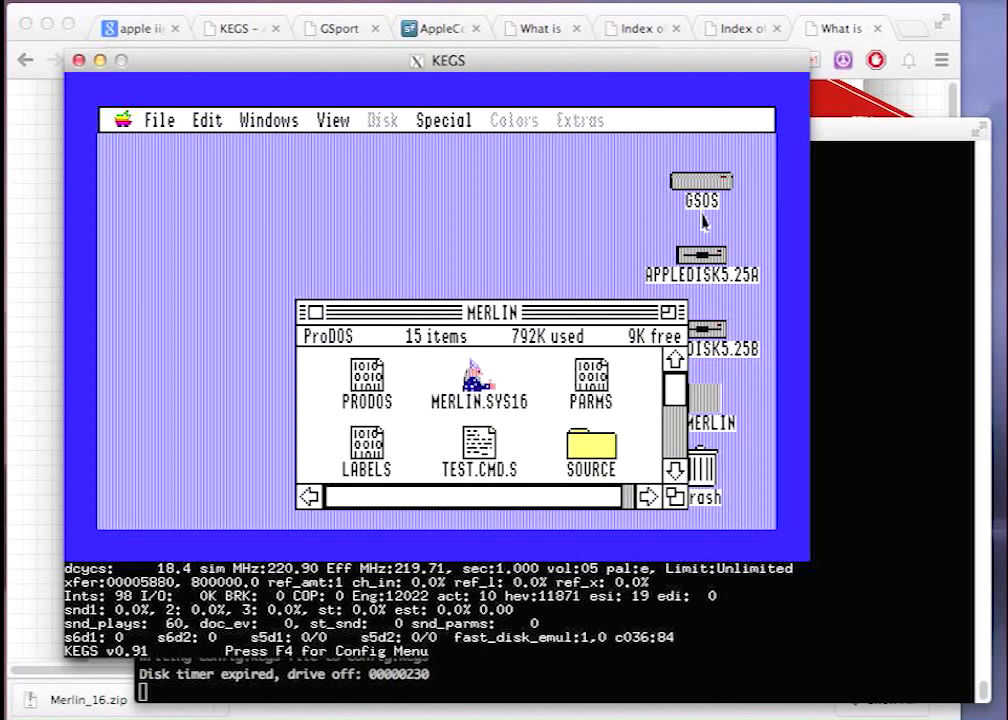
double_click(700, 182)
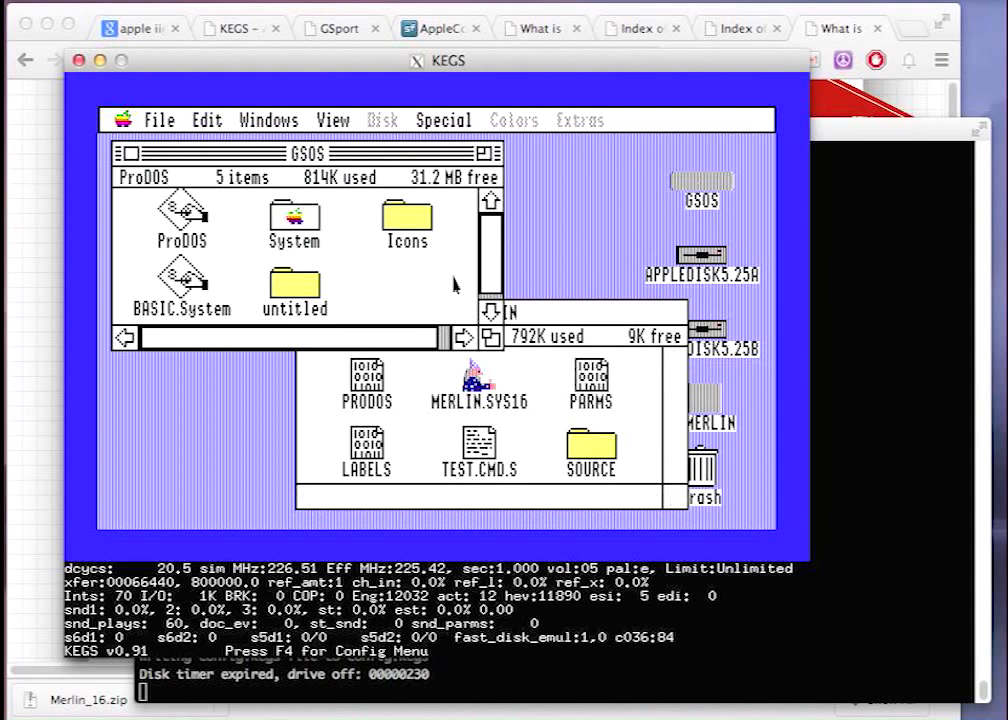
click(158, 120)
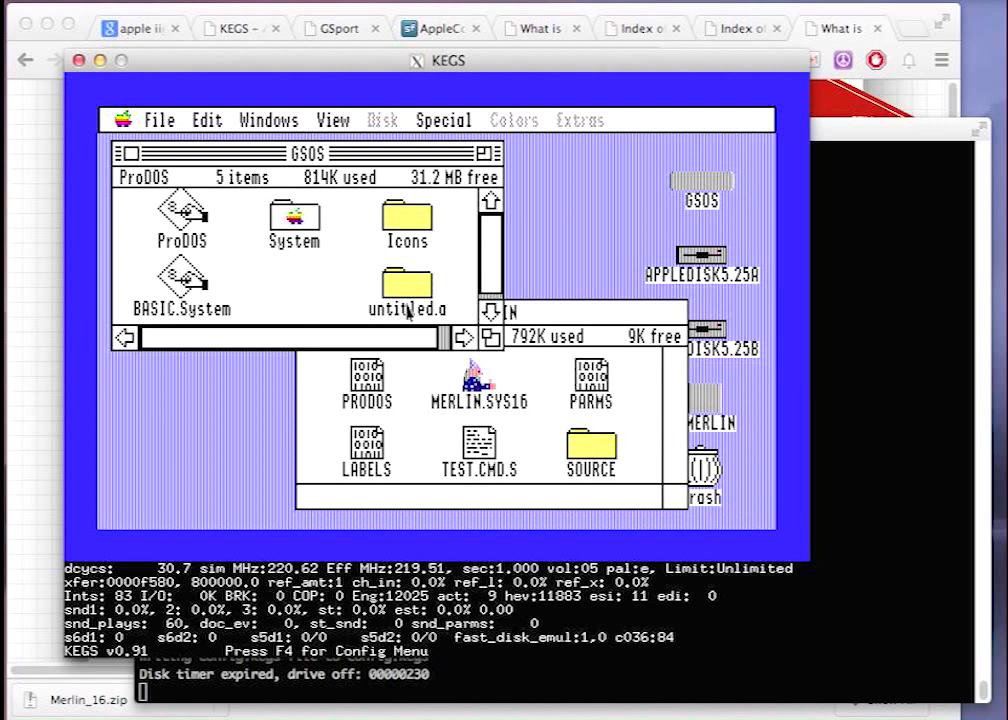
click(406, 284)
text(Merlin)
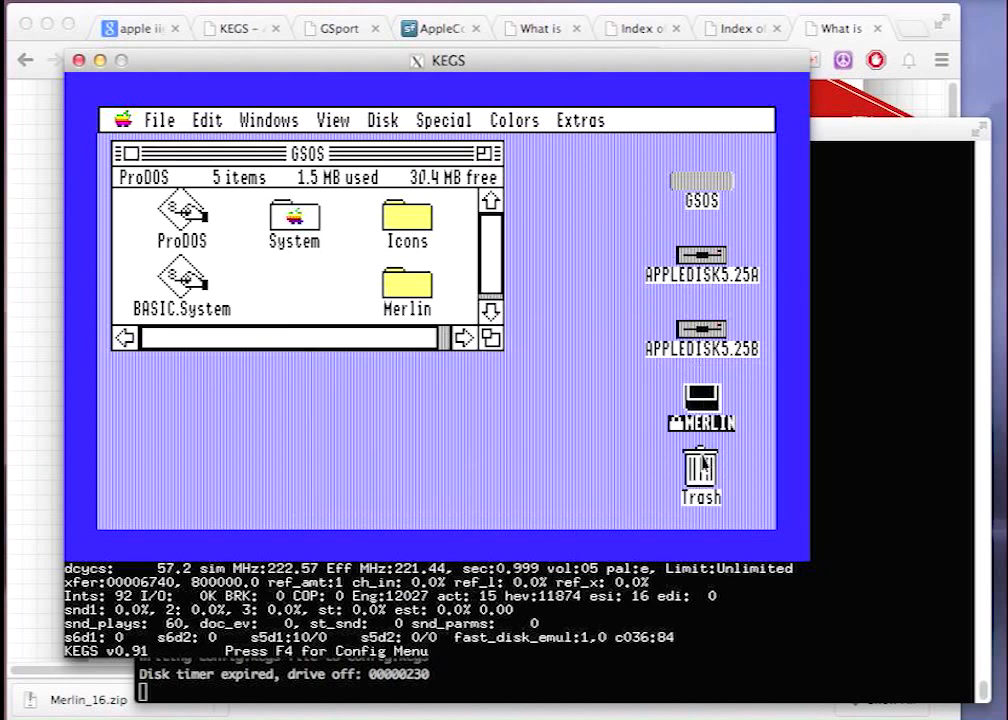
Drag MERLIN.SYS16 from the GSOS Merlin folder onto the desktop and launch it.
double_click(406, 276)
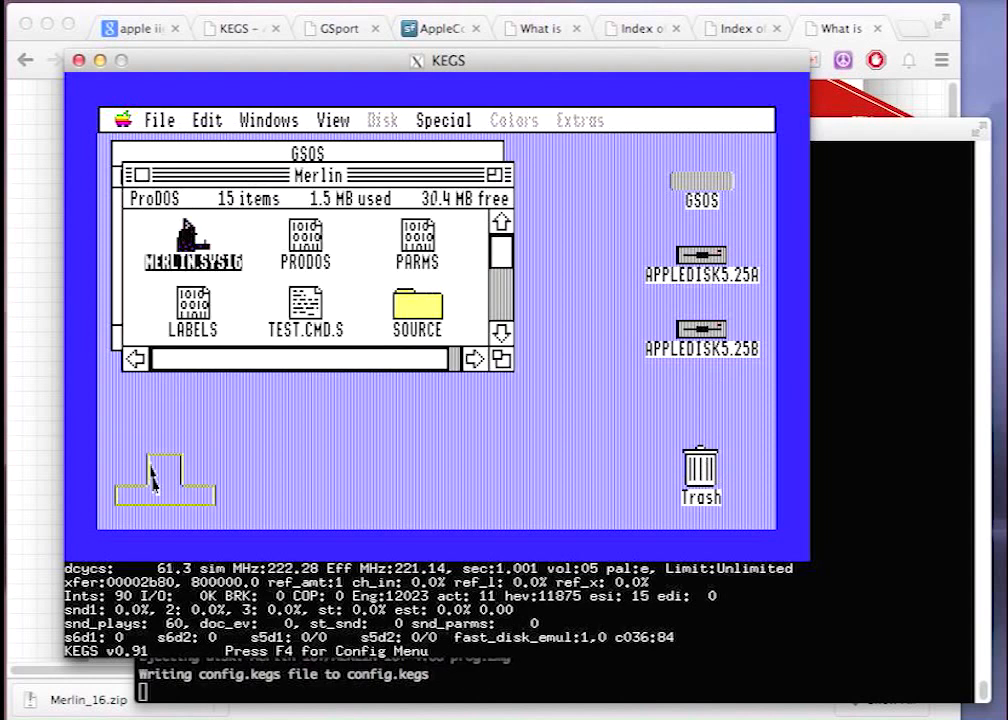
drag(192, 244, 168, 470)
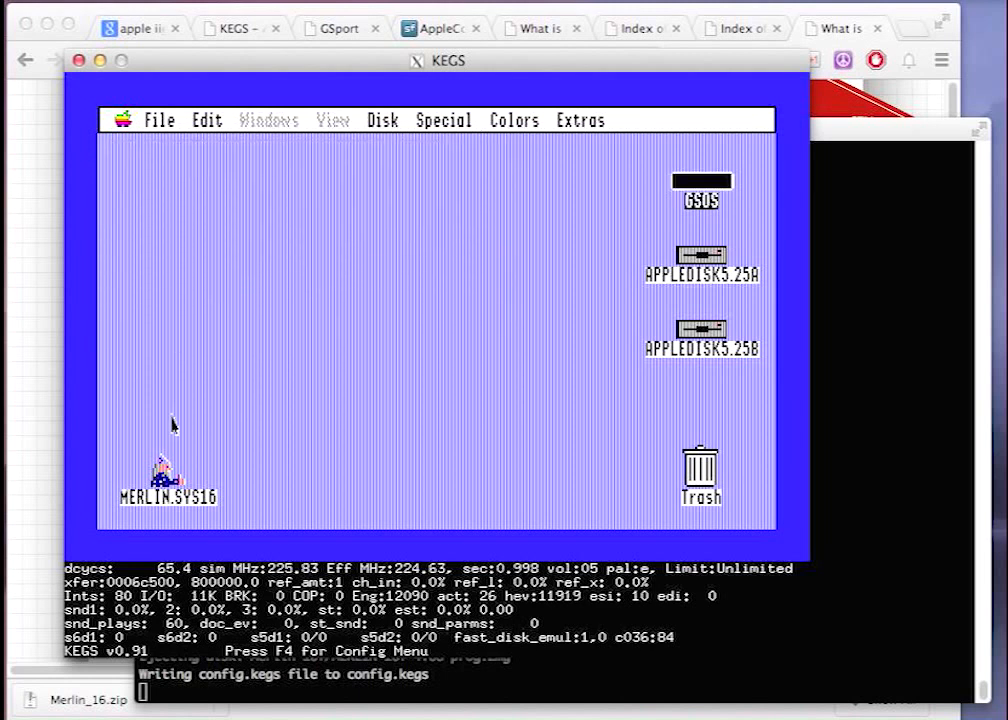
double_click(168, 476)
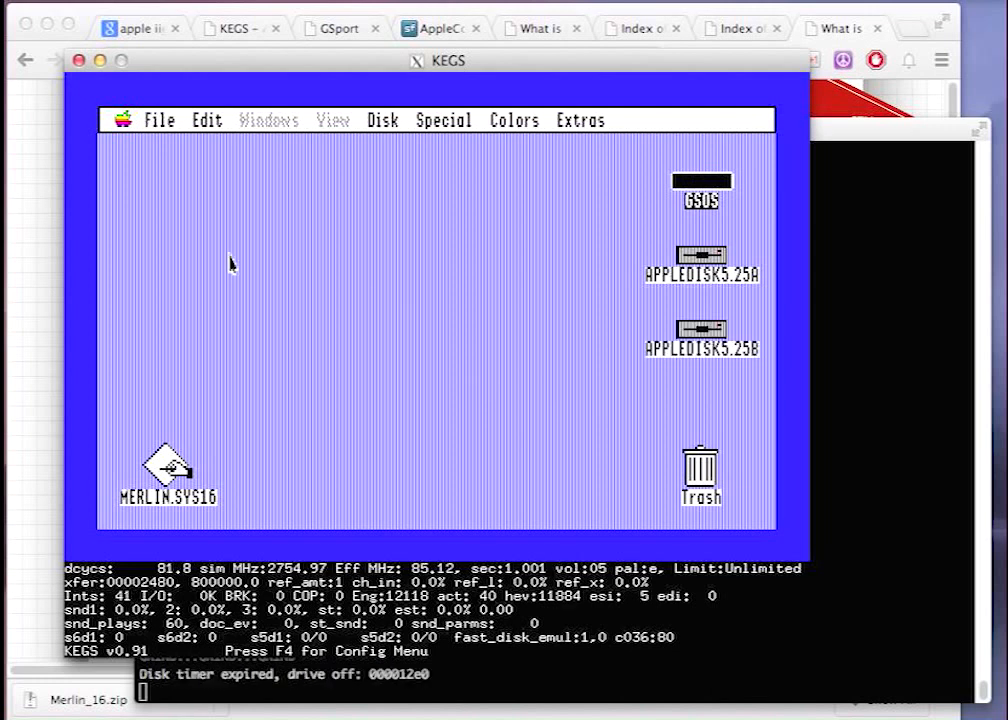
From the Apple menu, show About This Apple IIgs reporting System 6.0.1 with 8320K memory.
click(122, 120)
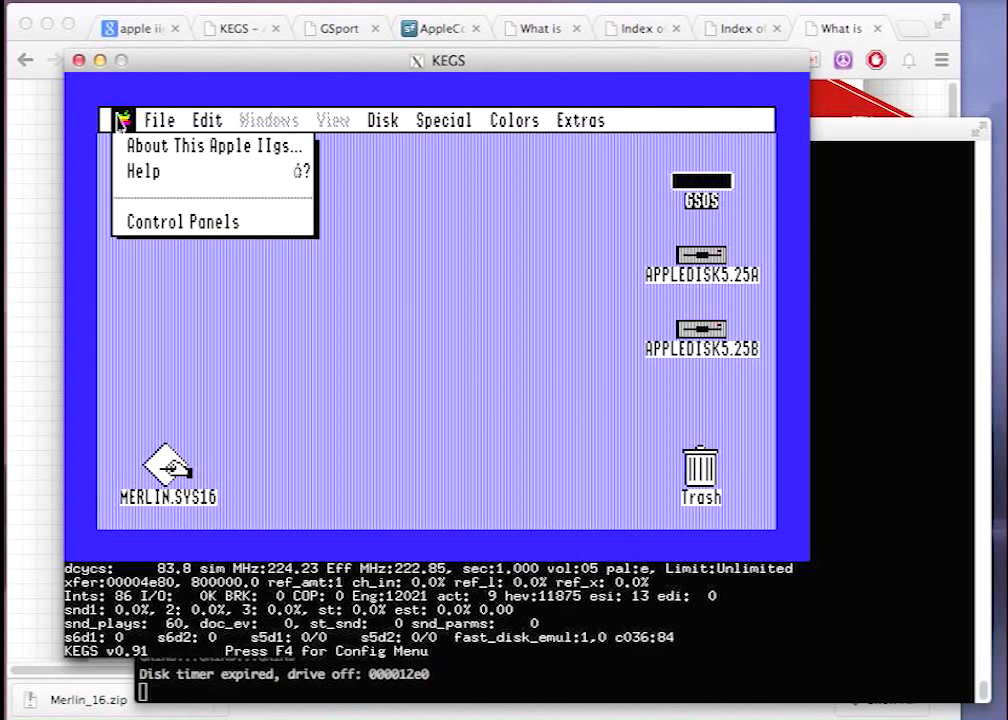
click(182, 220)
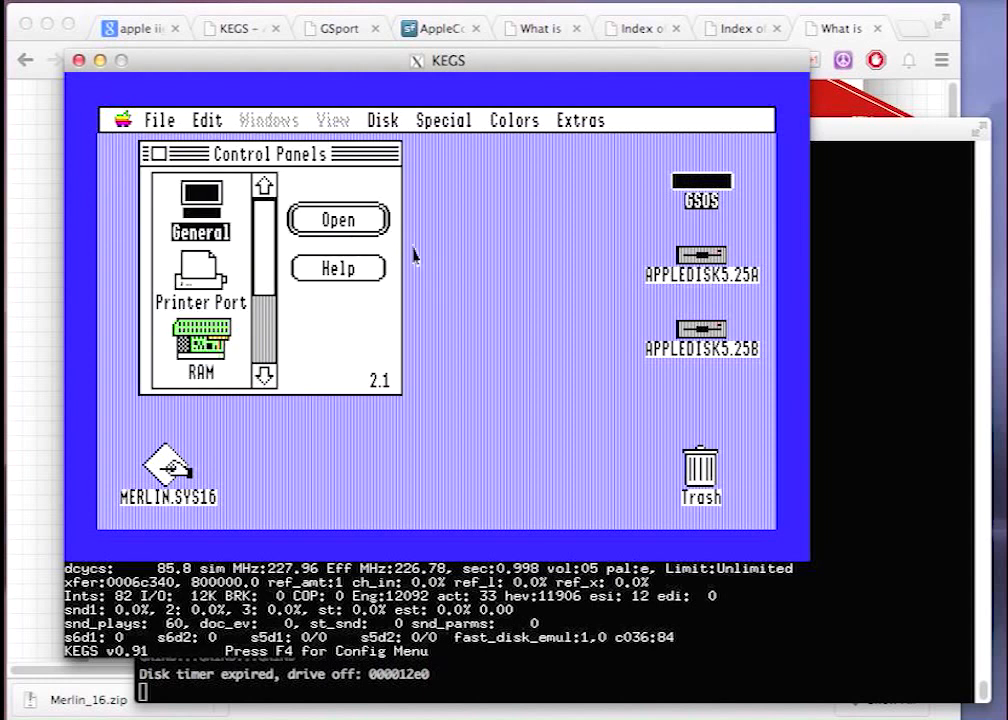
click(122, 120)
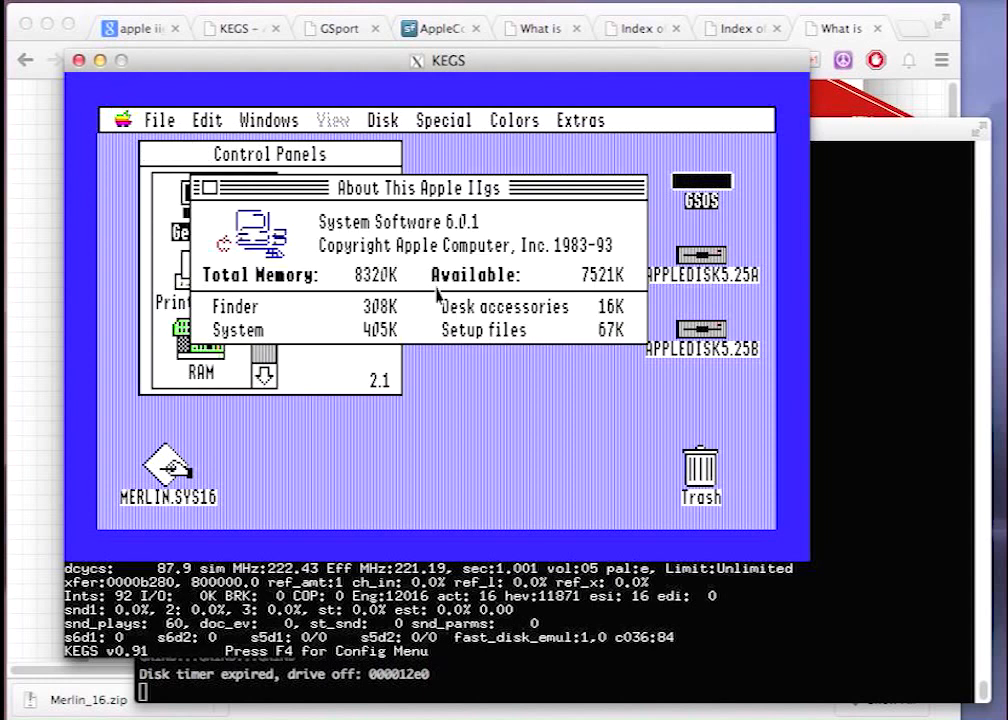